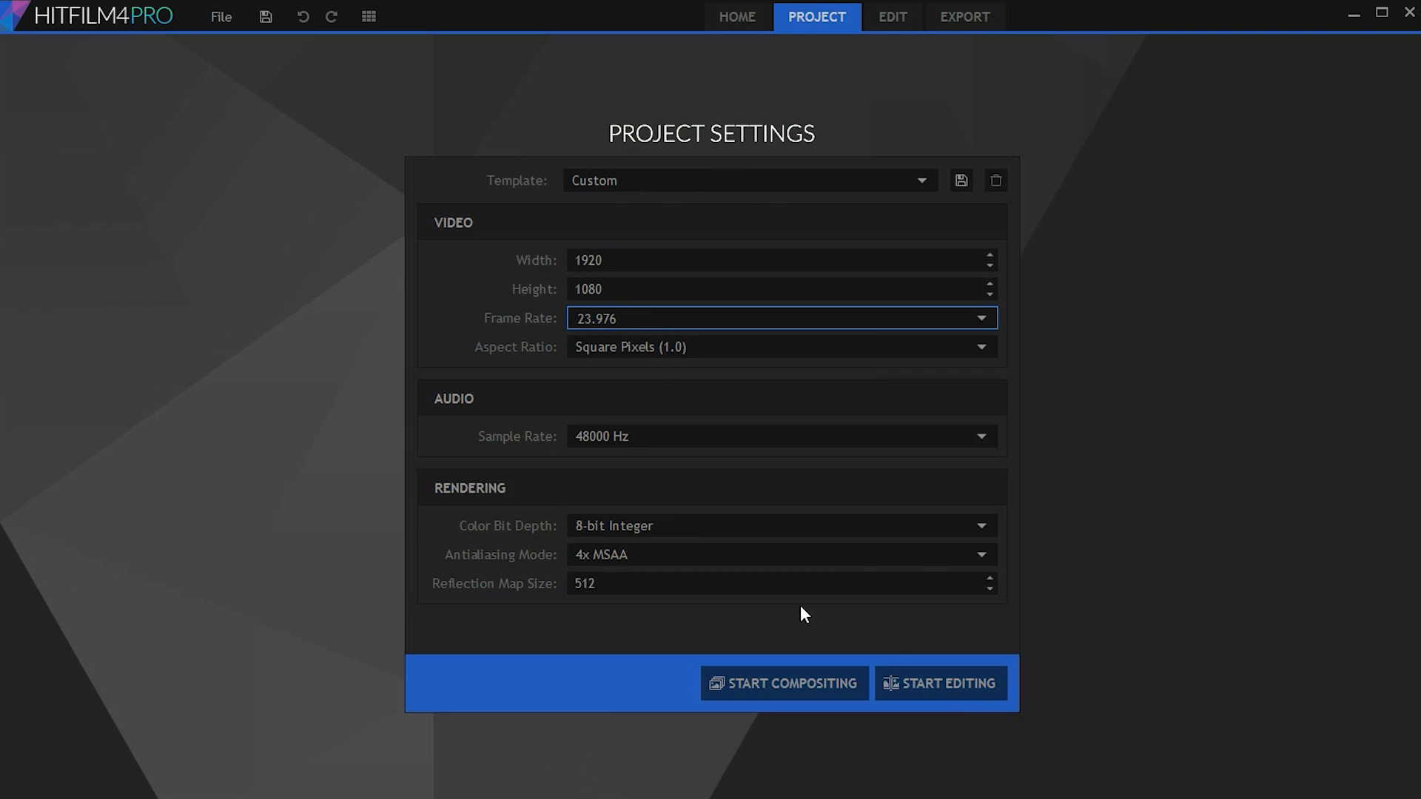
Start editing with the chosen project settings and lay the footage clips on the timeline.
click(940, 682)
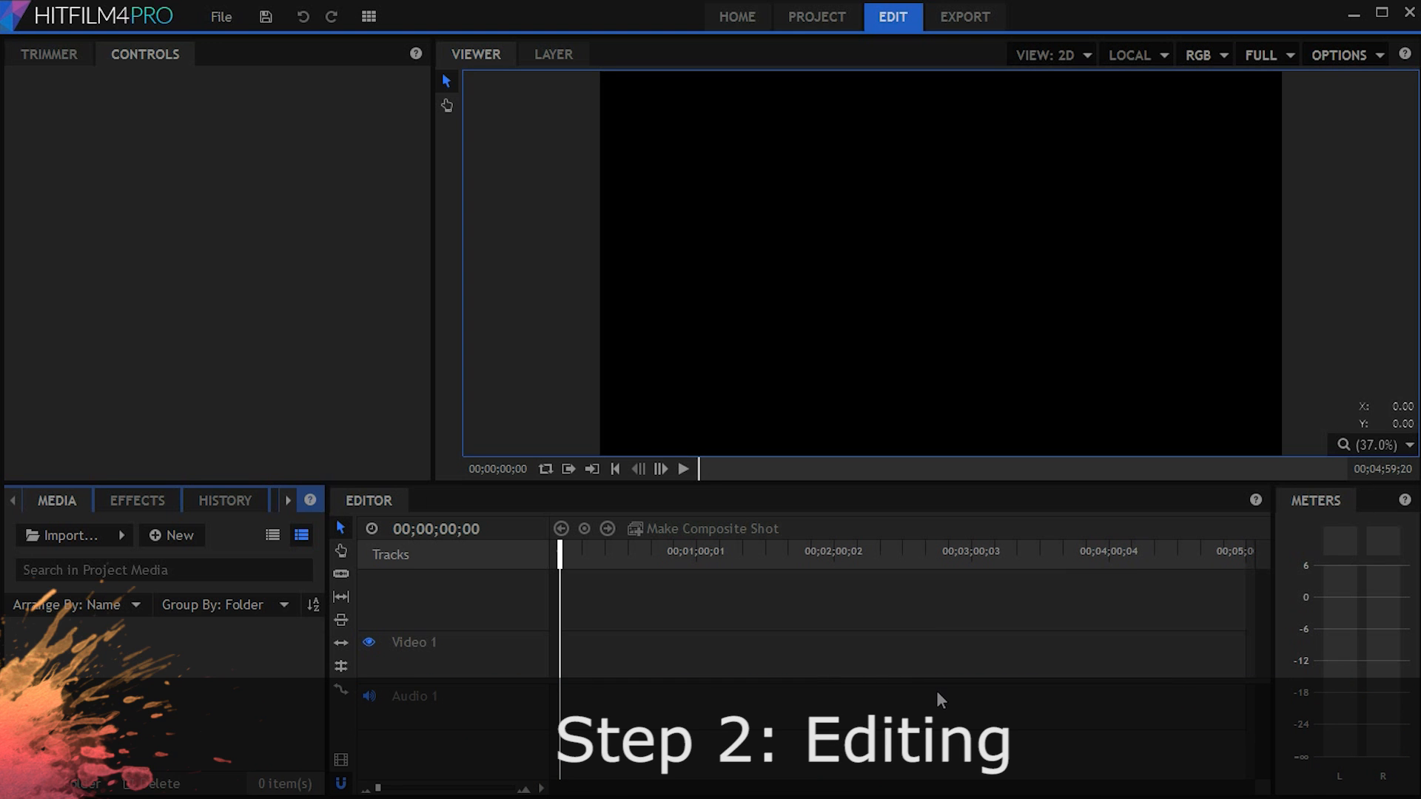
drag(86, 648, 701, 544)
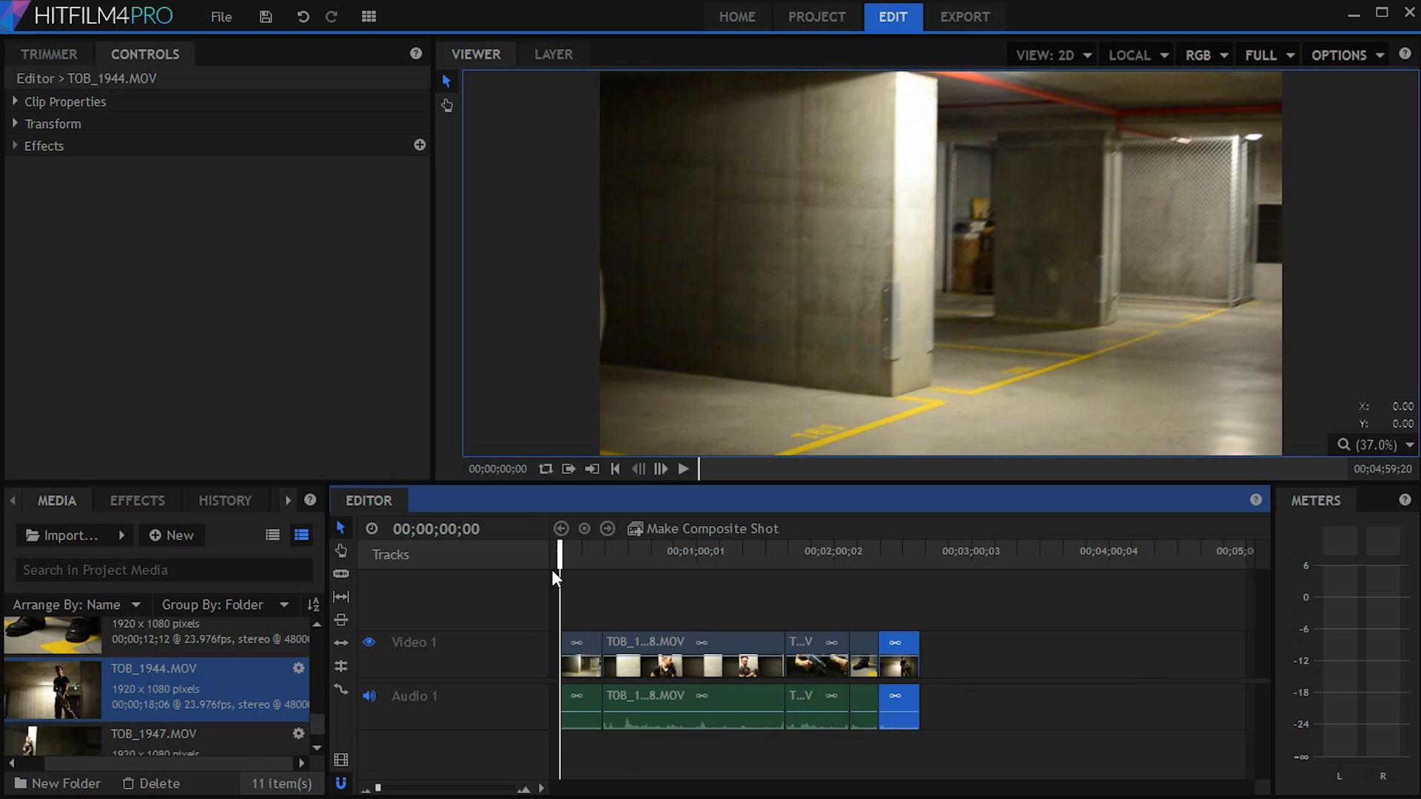
right_click(743, 669)
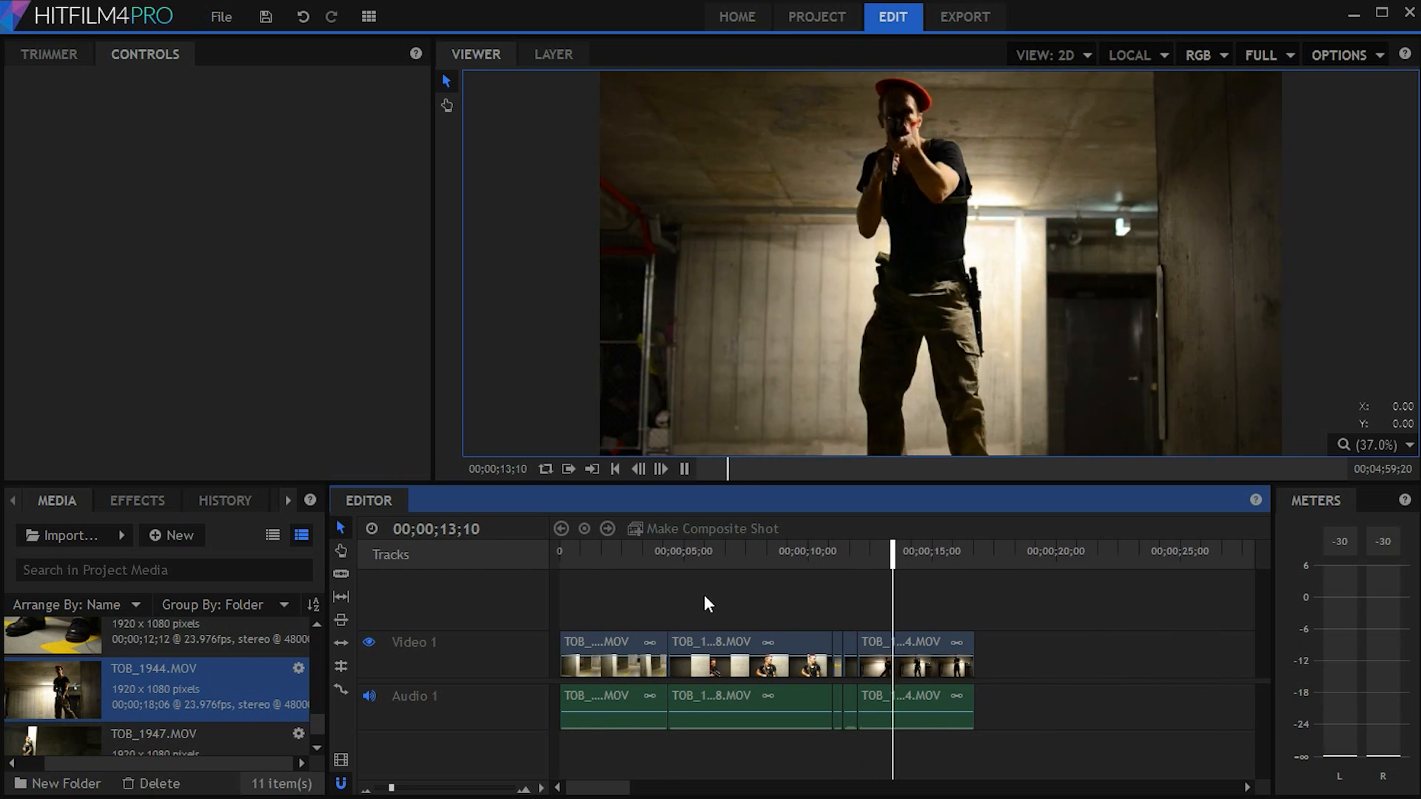
Make the red-beret clip TOB_1938 into the composite shot 'Pillar Front Comp'.
click(748, 642)
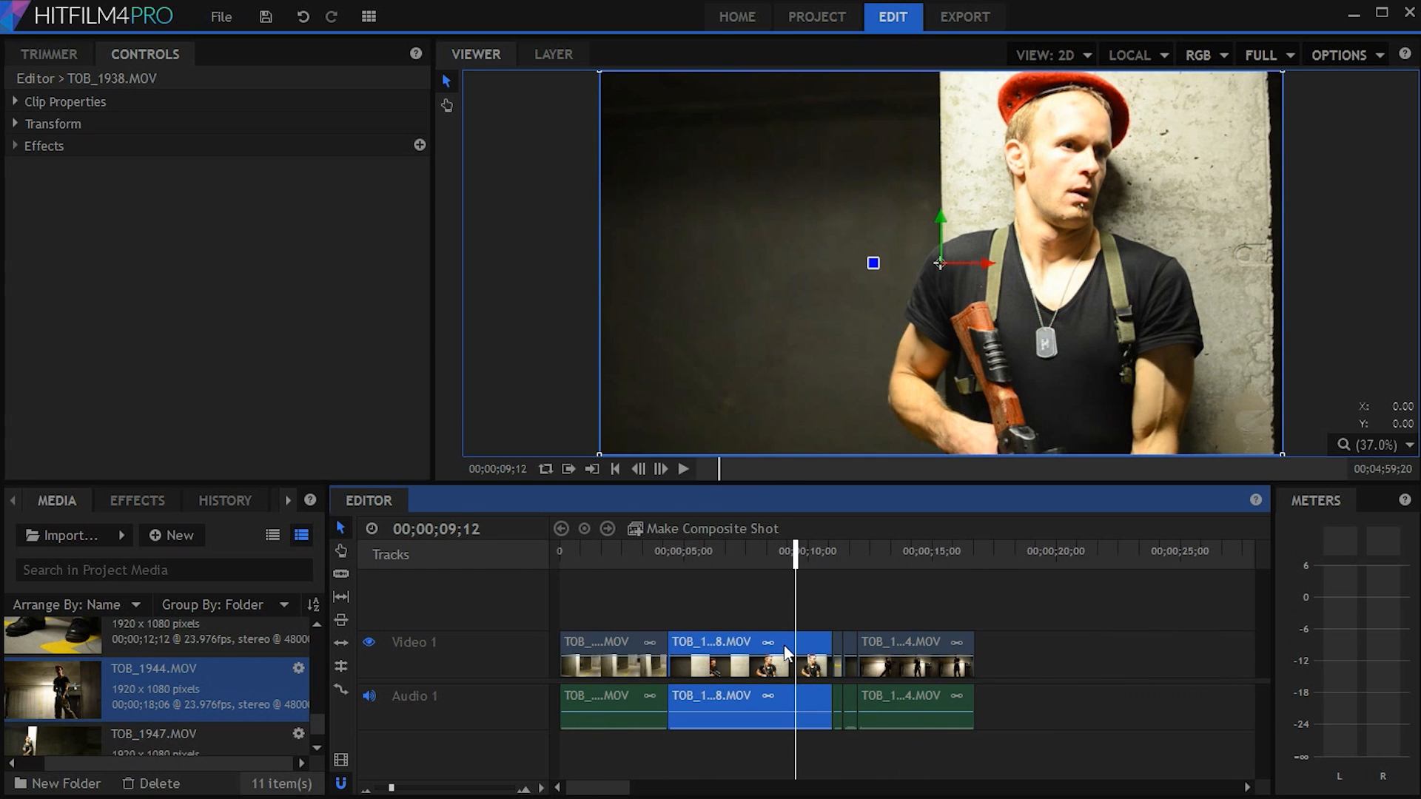
right_click(787, 650)
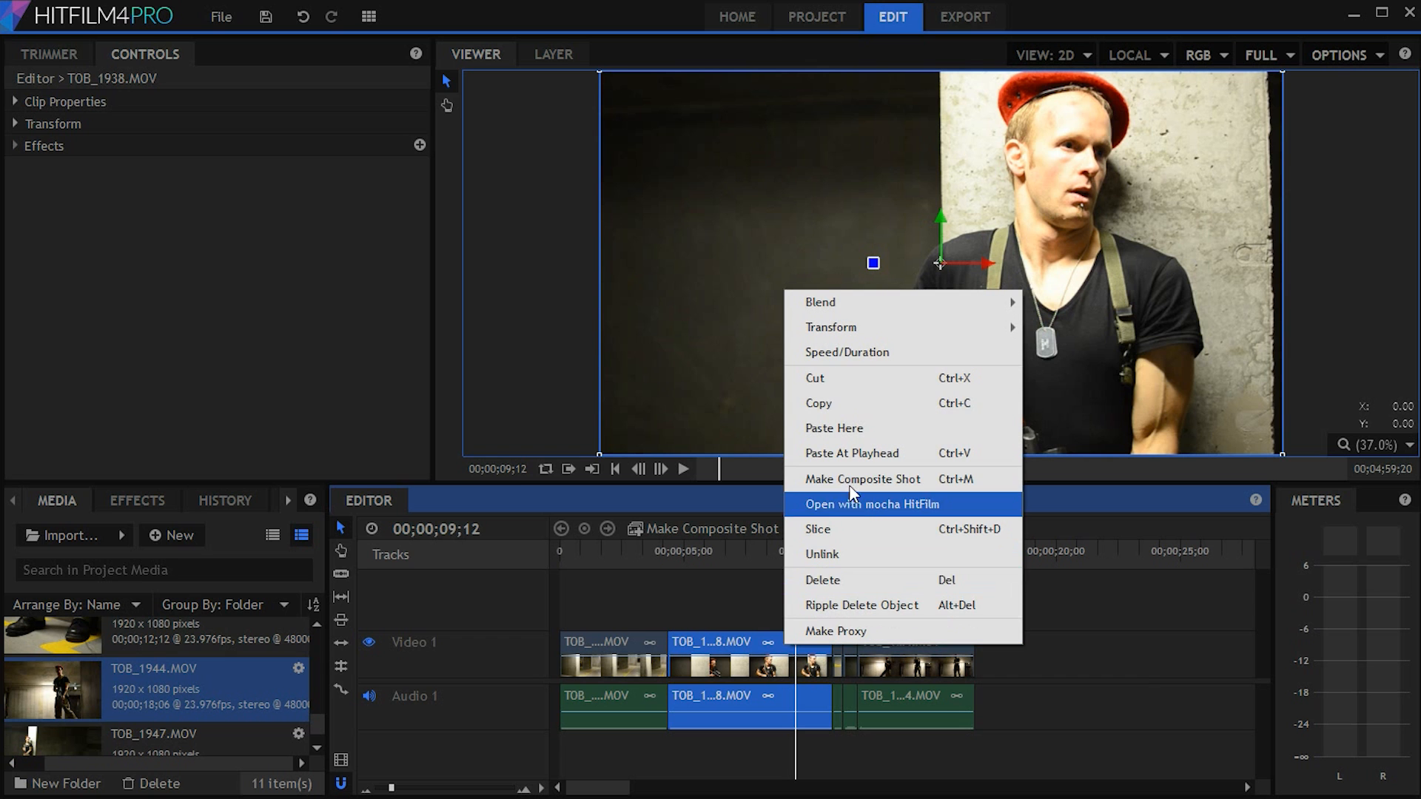
click(861, 479)
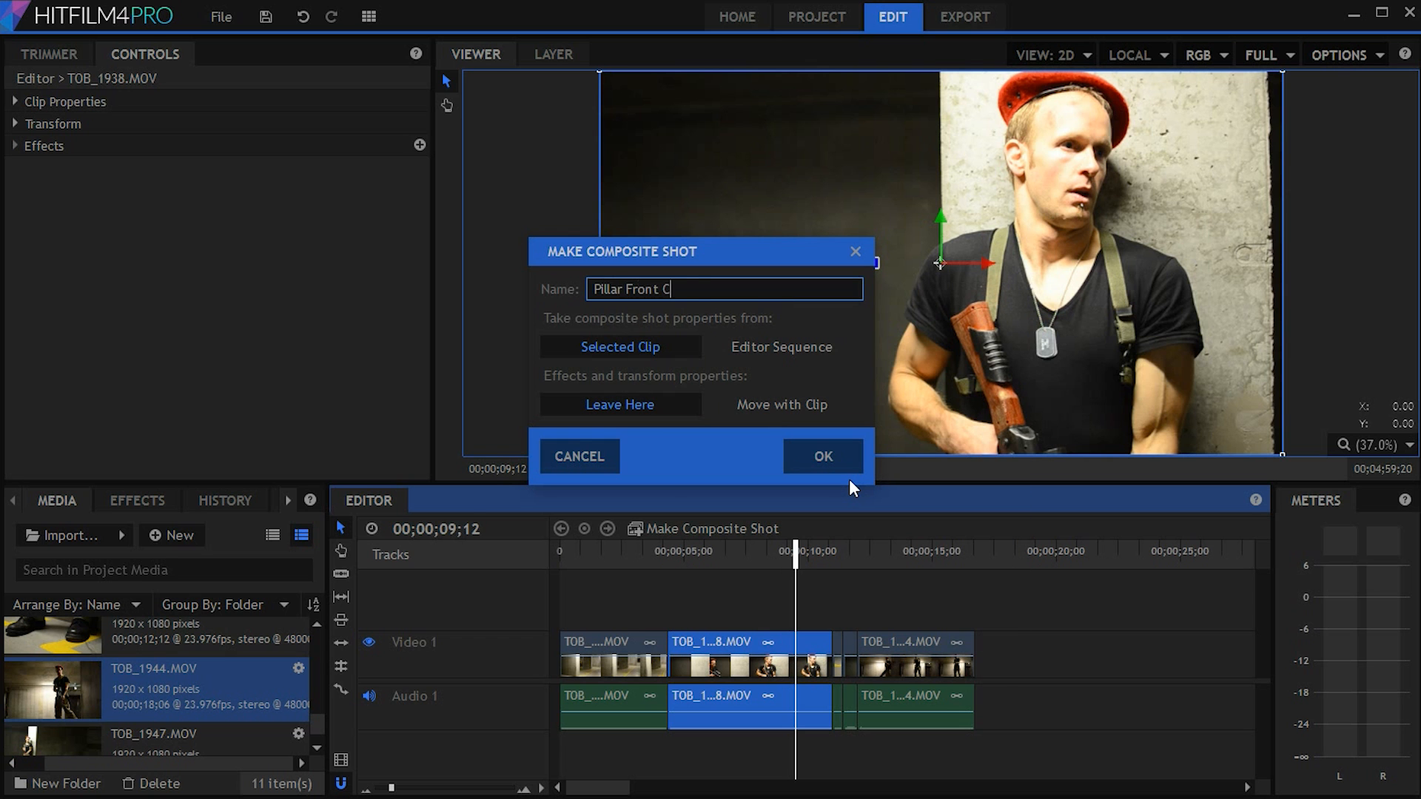
click(821, 455)
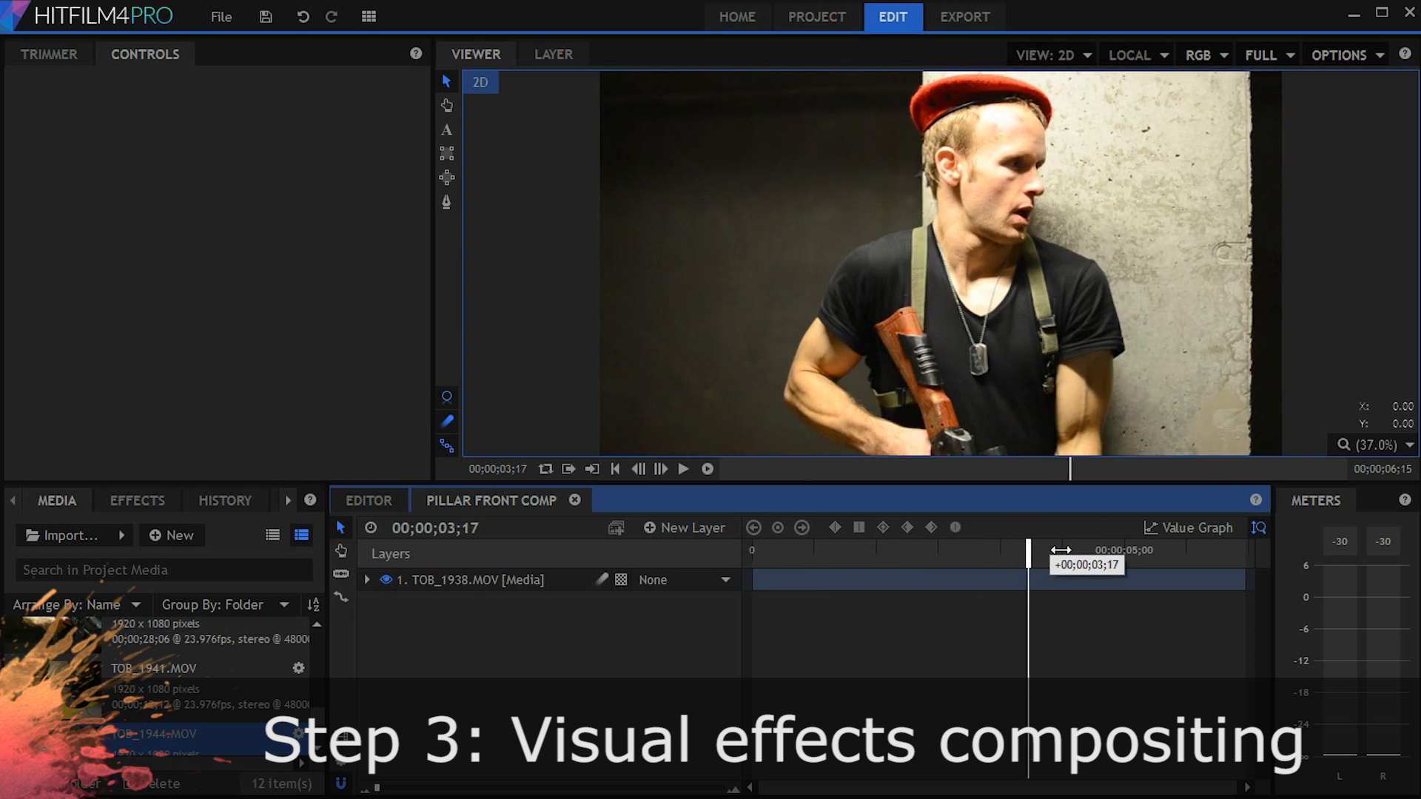
Add a Color Burn Grunge.png overlay, a drop-shadowed 'Salad Buddies!' title, and an anamorphic flare.
drag(1029, 549, 916, 549)
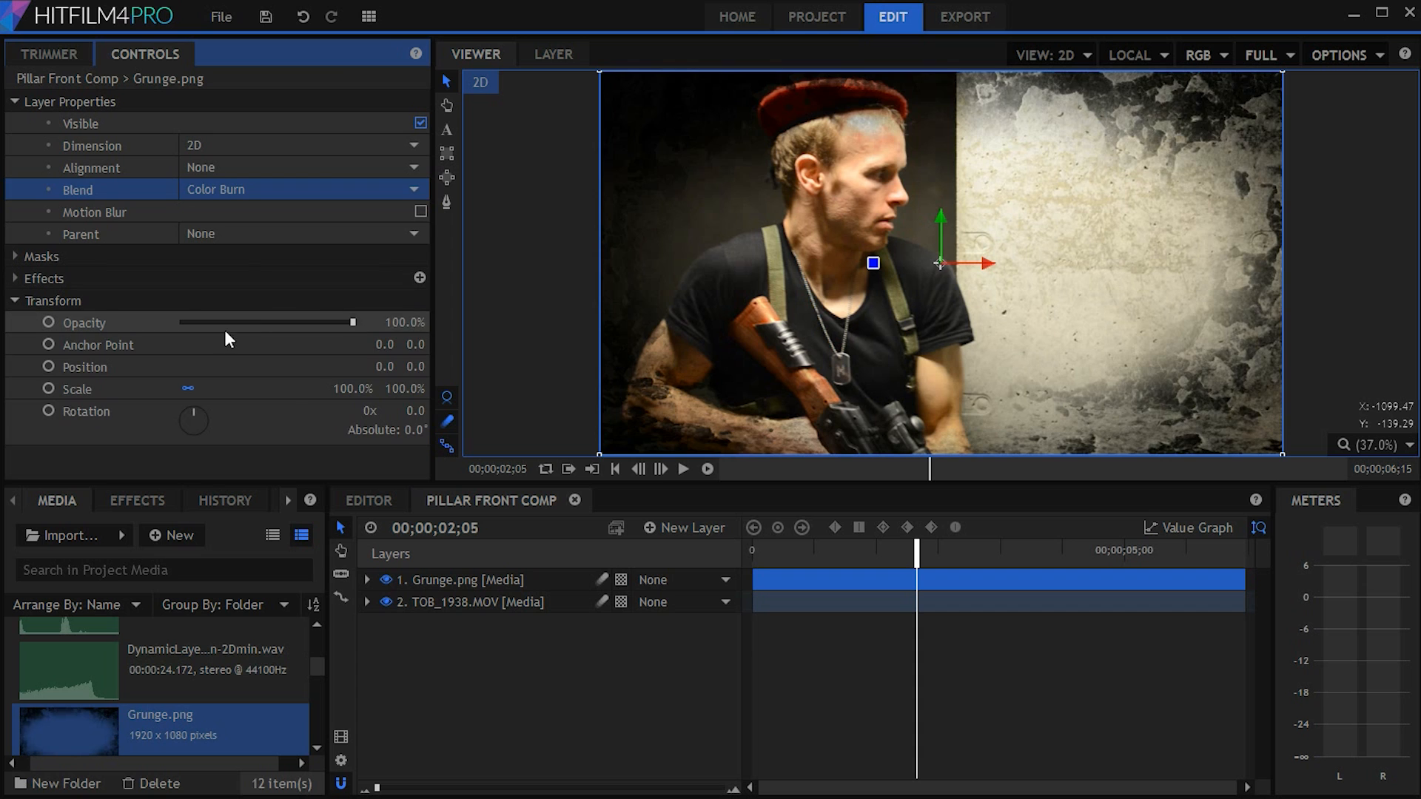
drag(352, 322, 267, 322)
text(anamor)
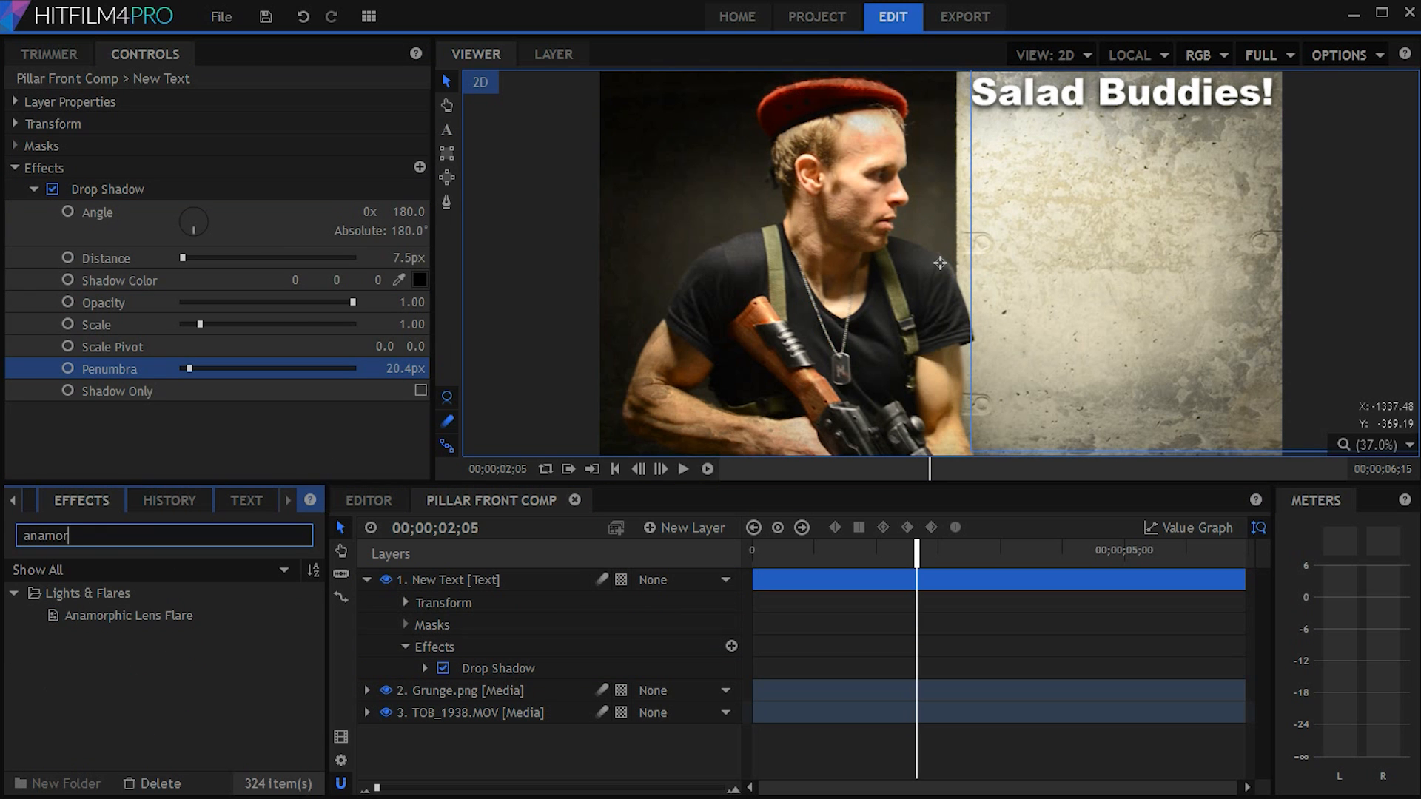
click(471, 712)
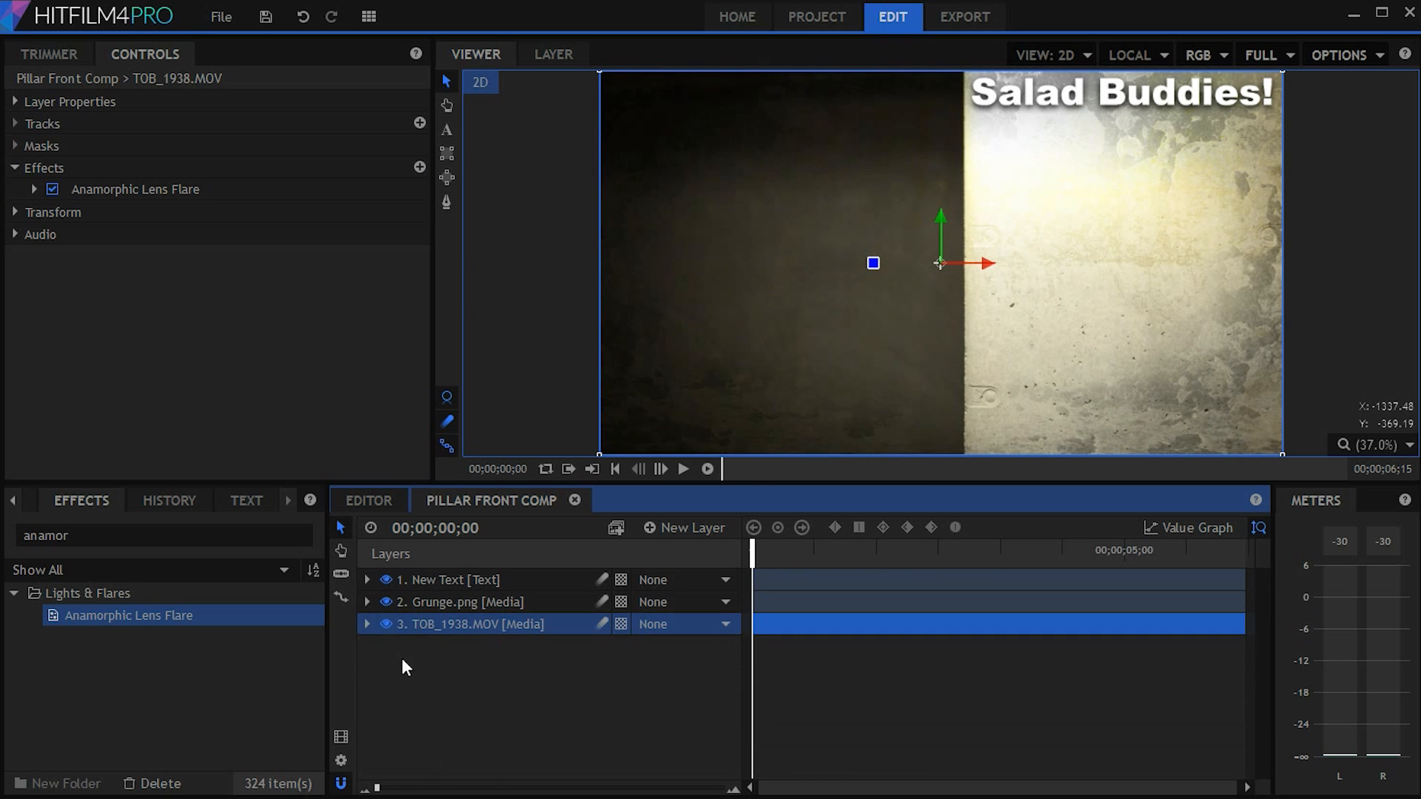
click(682, 469)
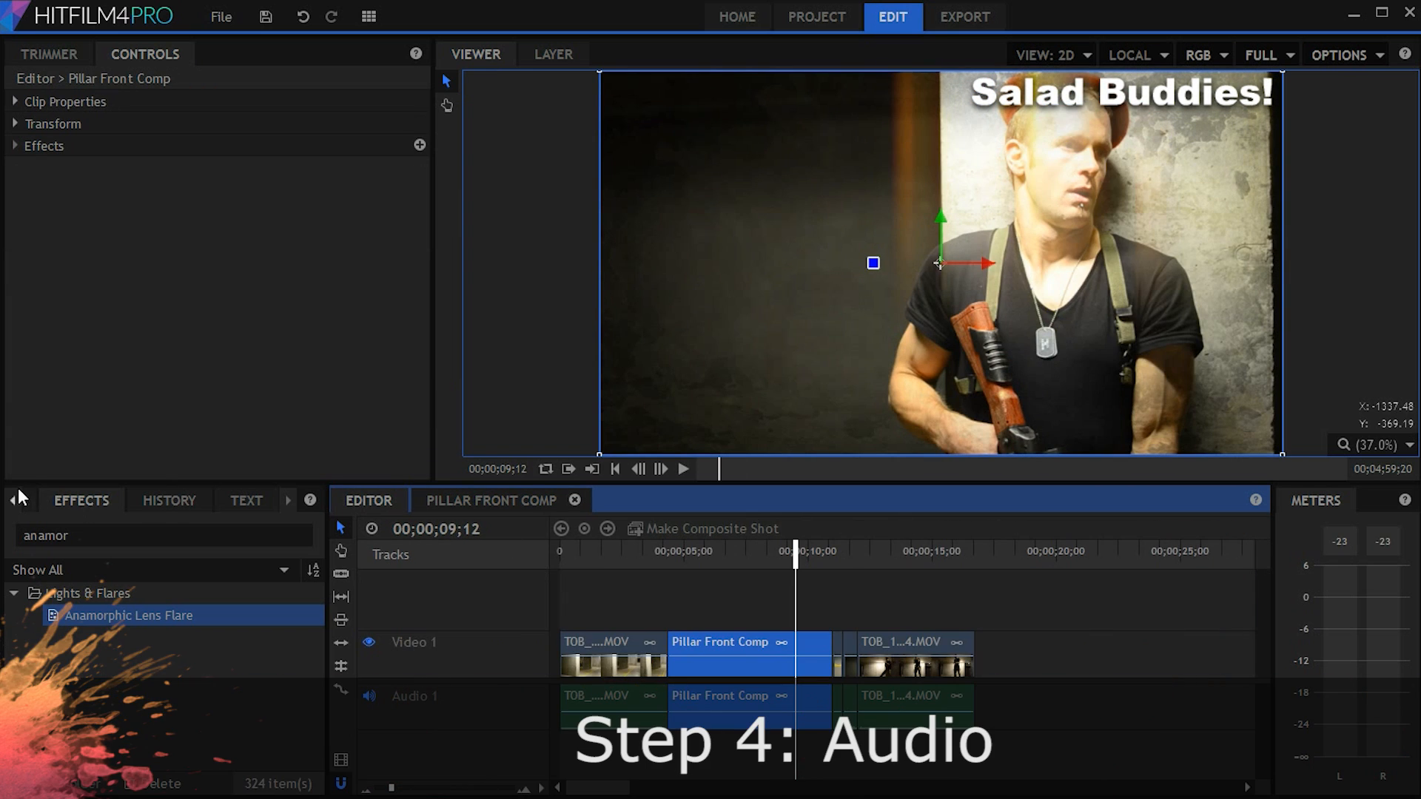
Apply an Equalizer to the music clip, raising Master Gain and cutting the low bands.
click(57, 501)
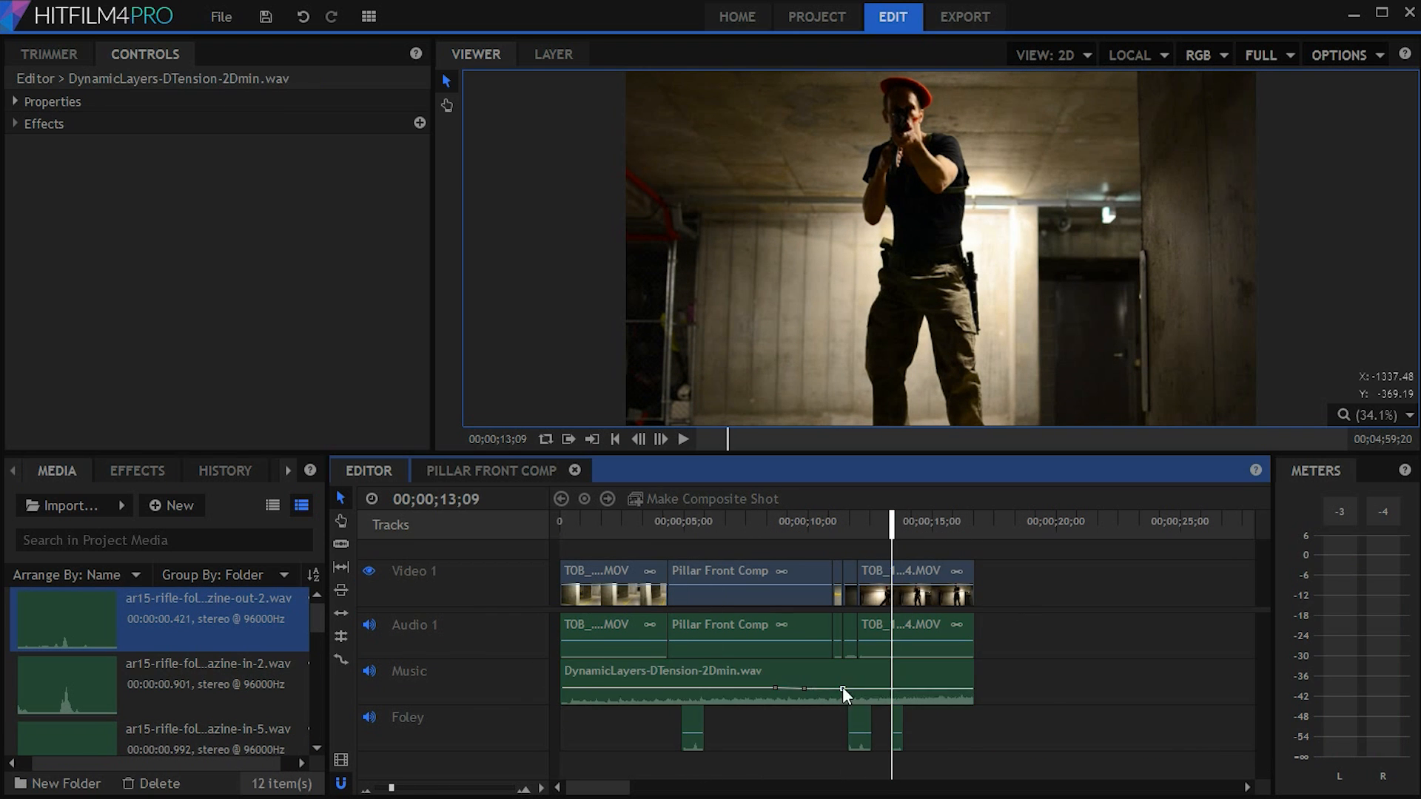
click(137, 470)
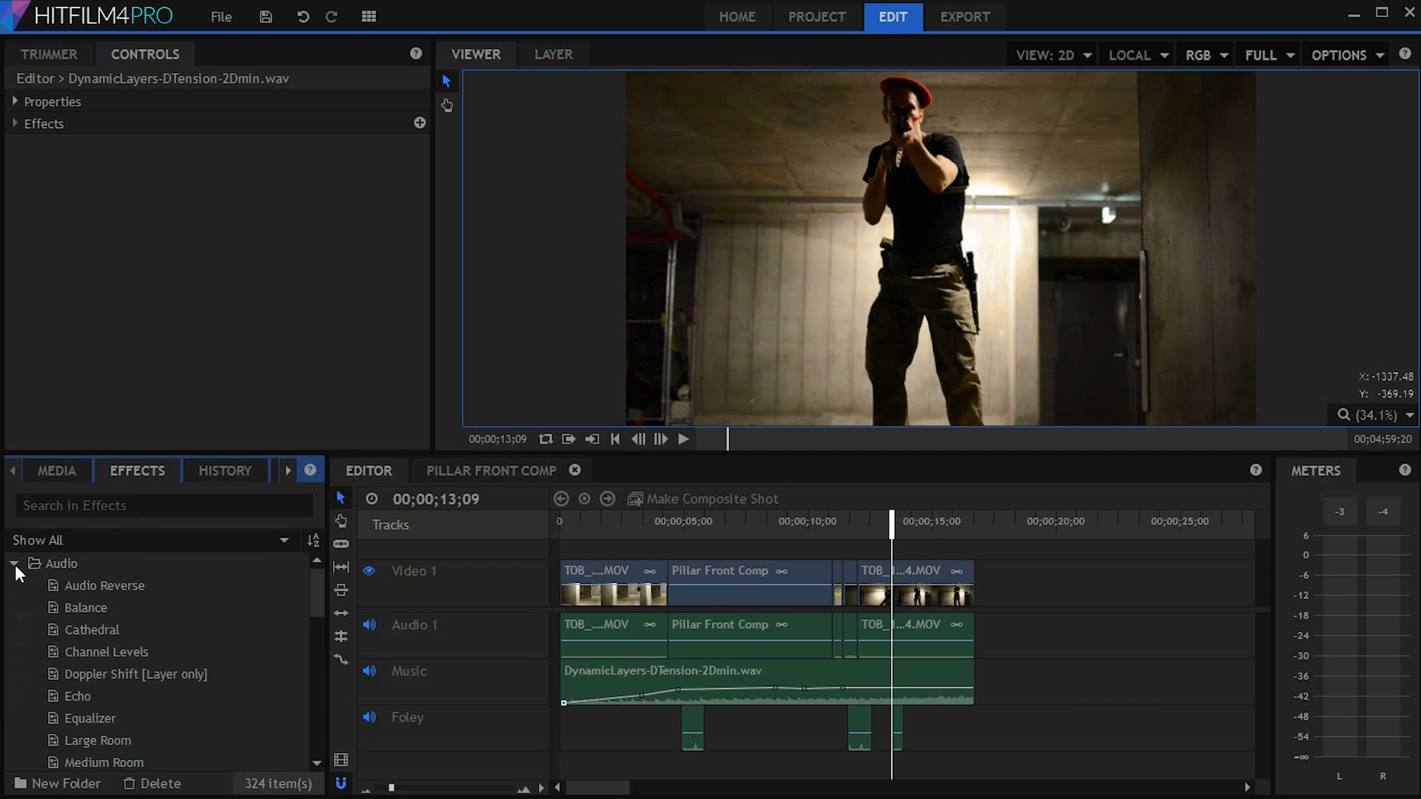
double_click(89, 621)
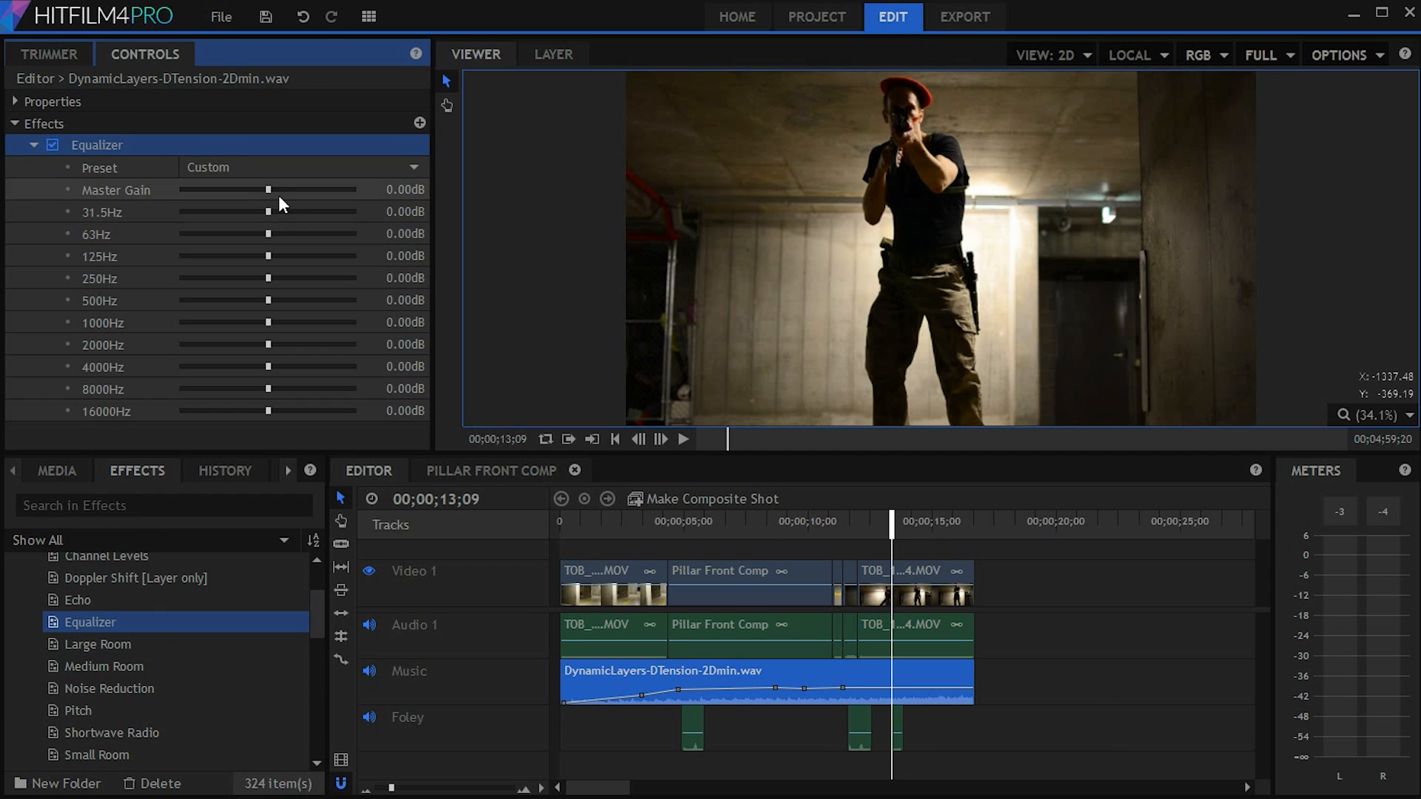
click(684, 439)
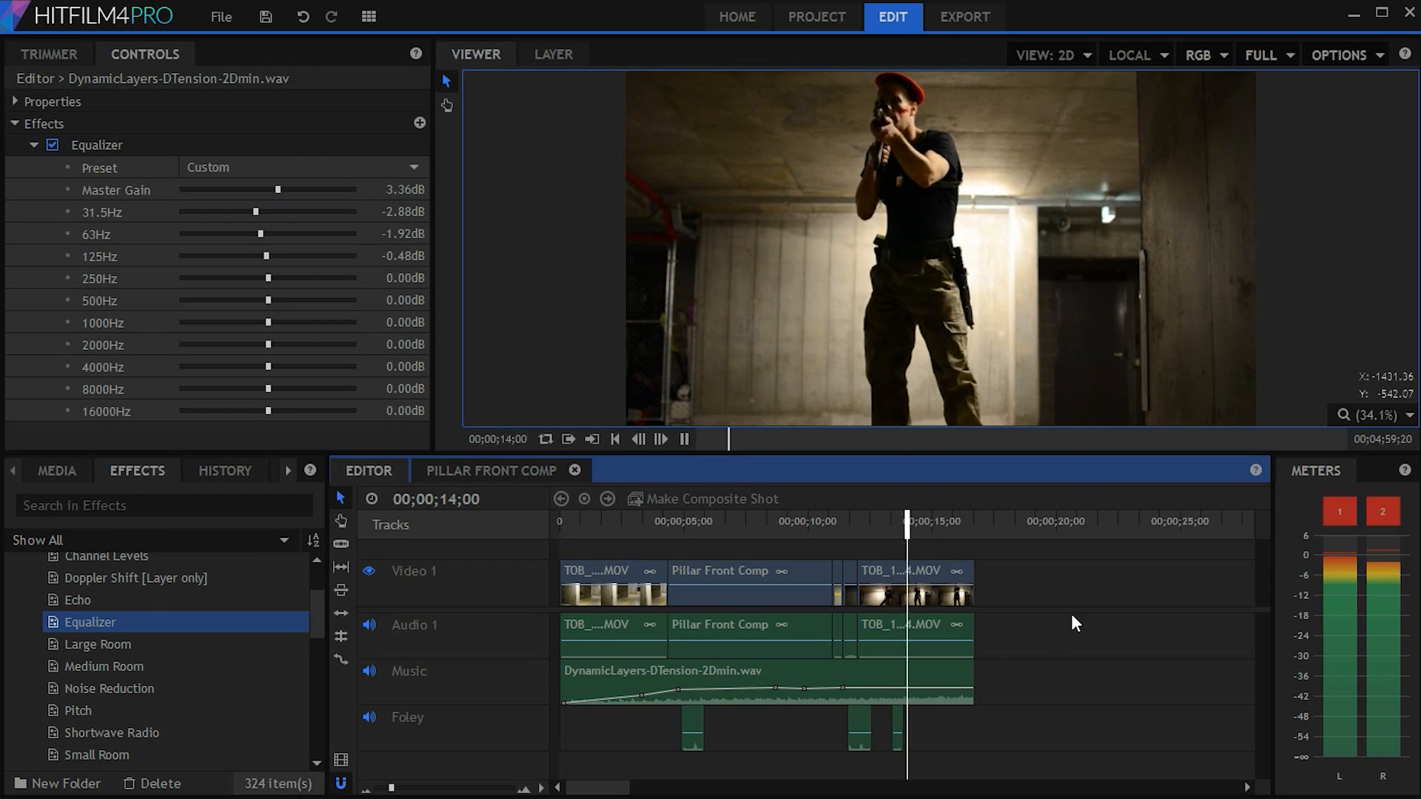
click(684, 439)
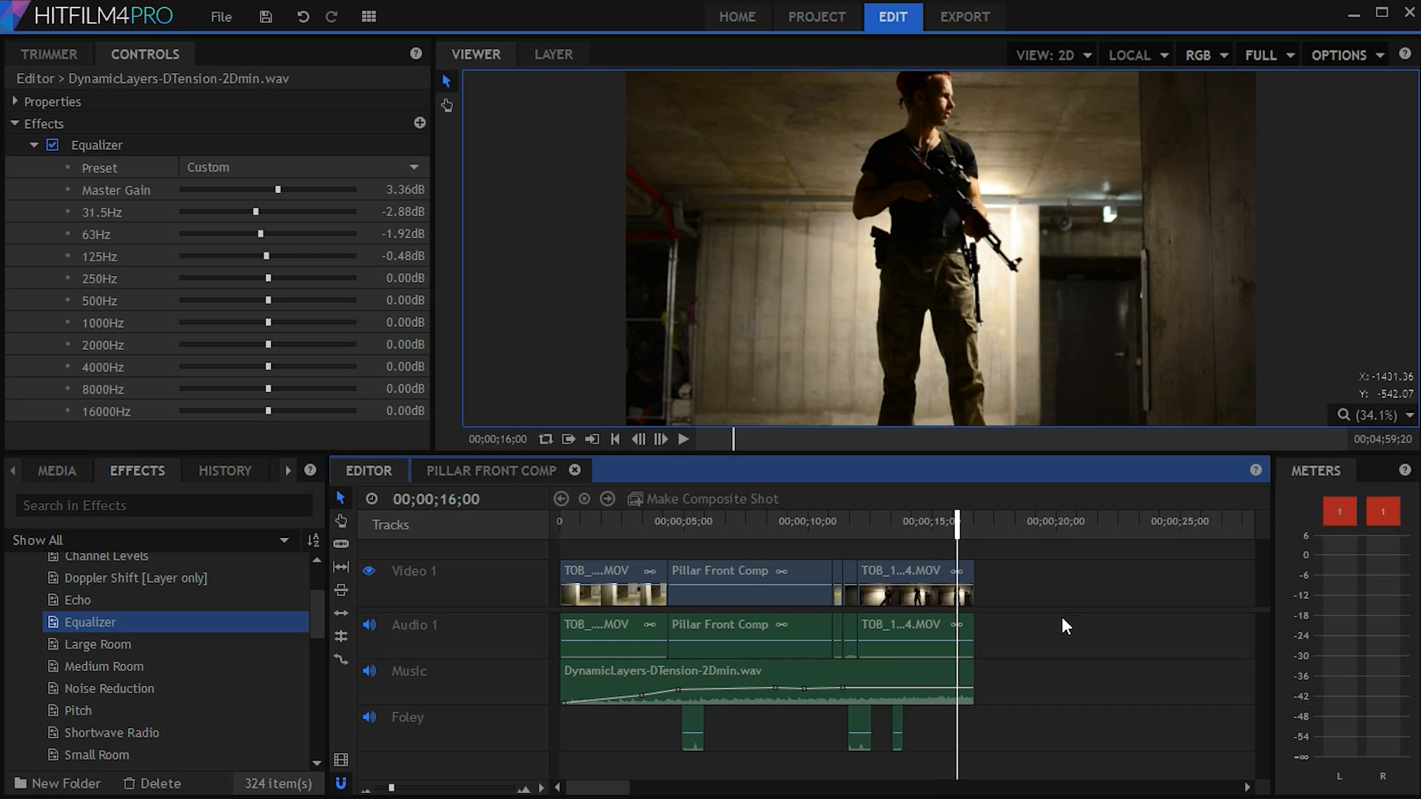
click(962, 16)
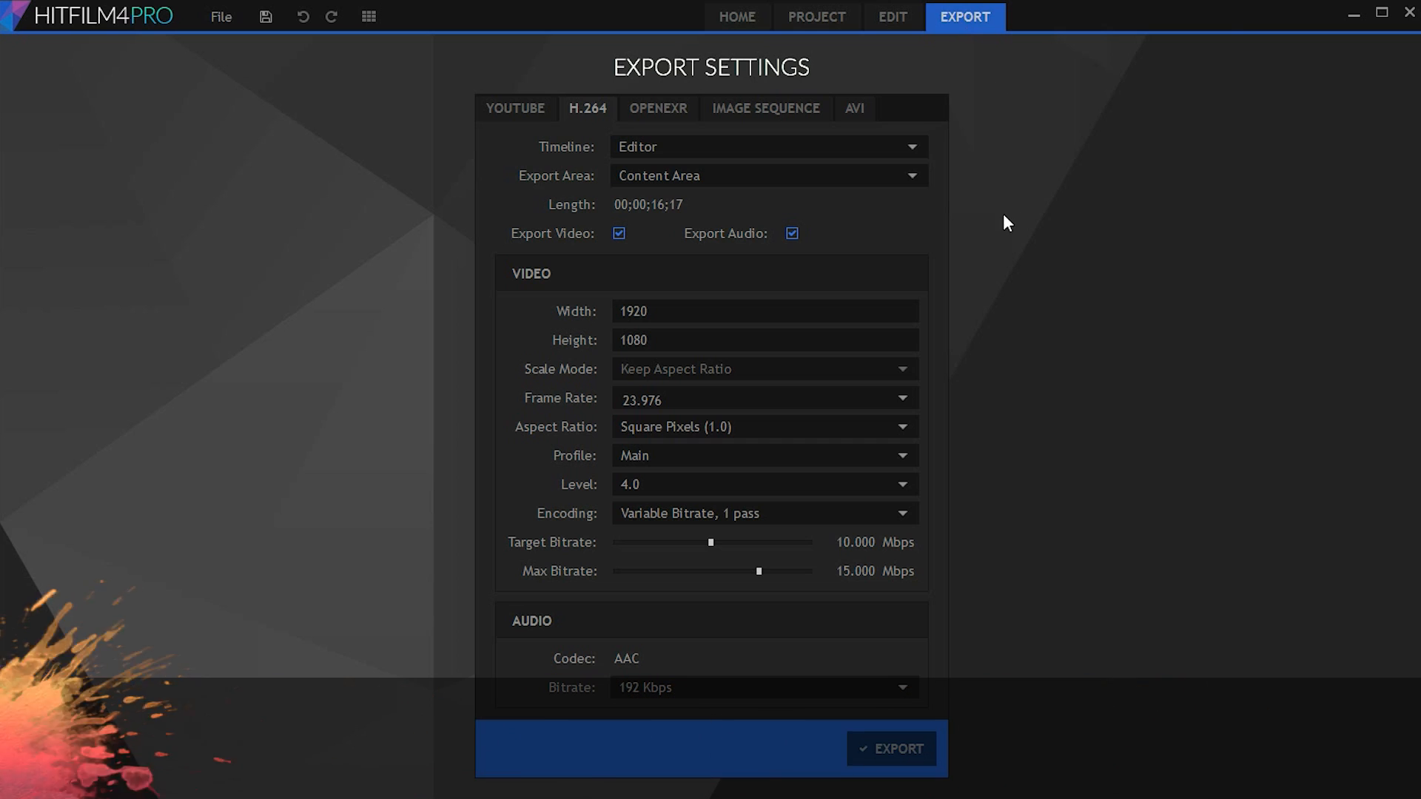
Browse the OpenEXR and YouTube export options, cancel account linking, and return to H.264.
click(657, 108)
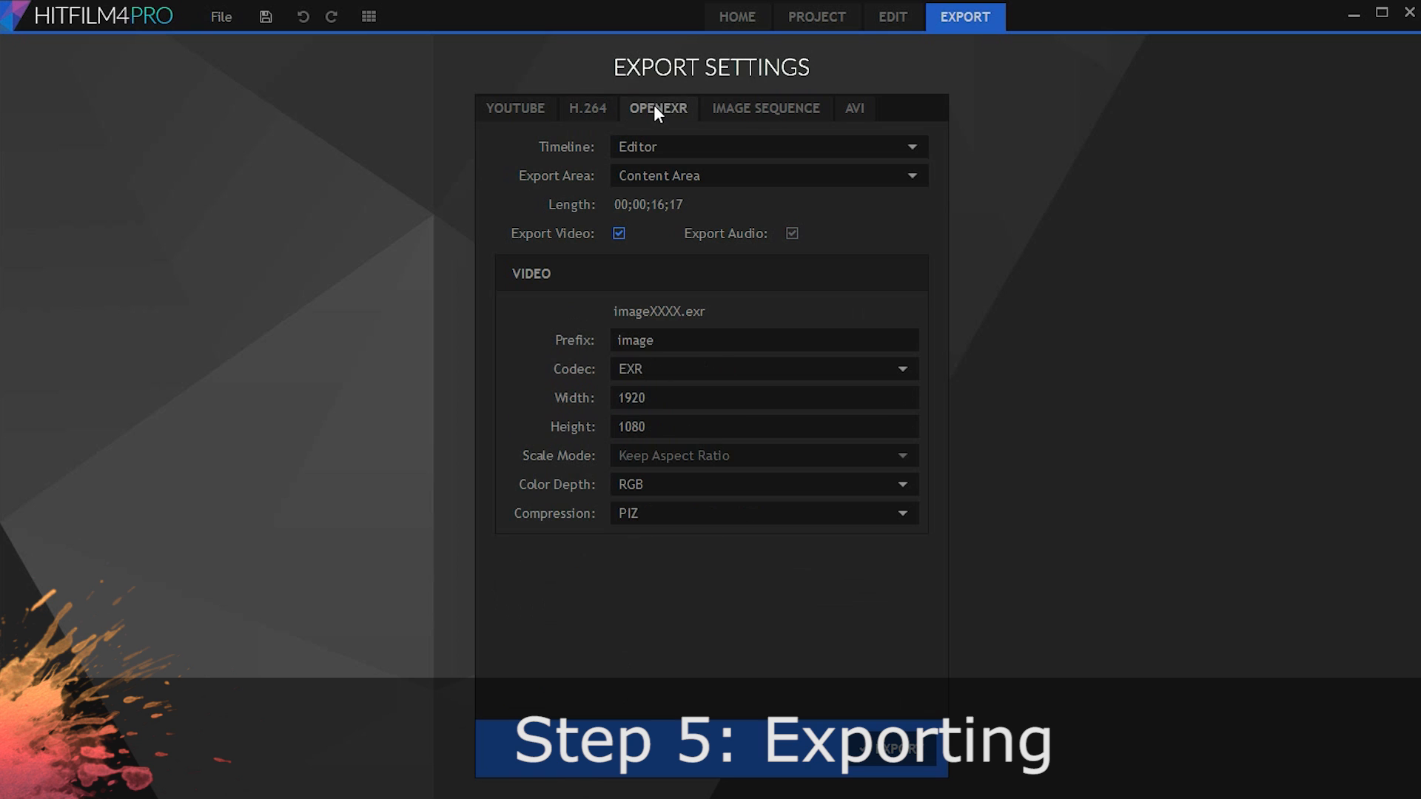
click(515, 108)
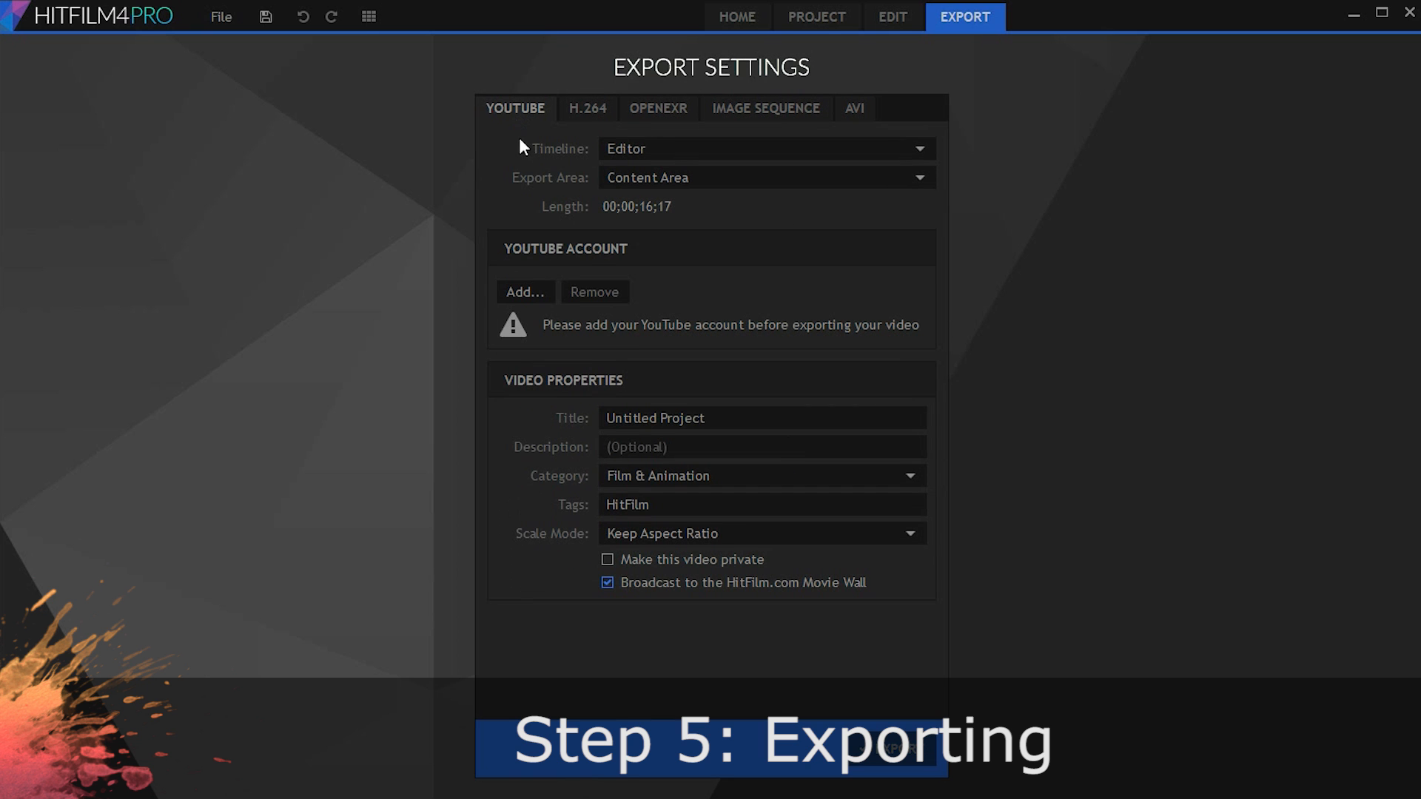
click(525, 291)
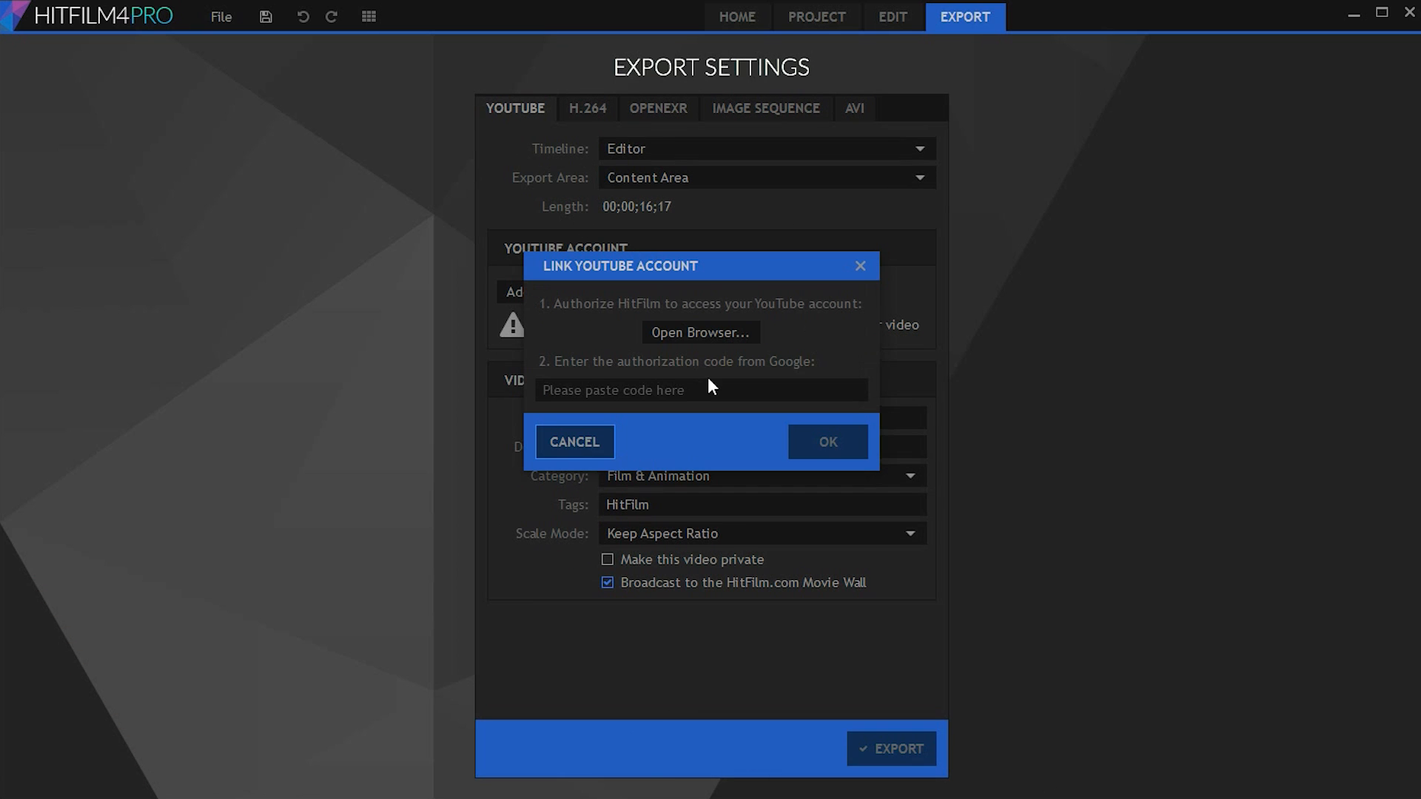
click(587, 108)
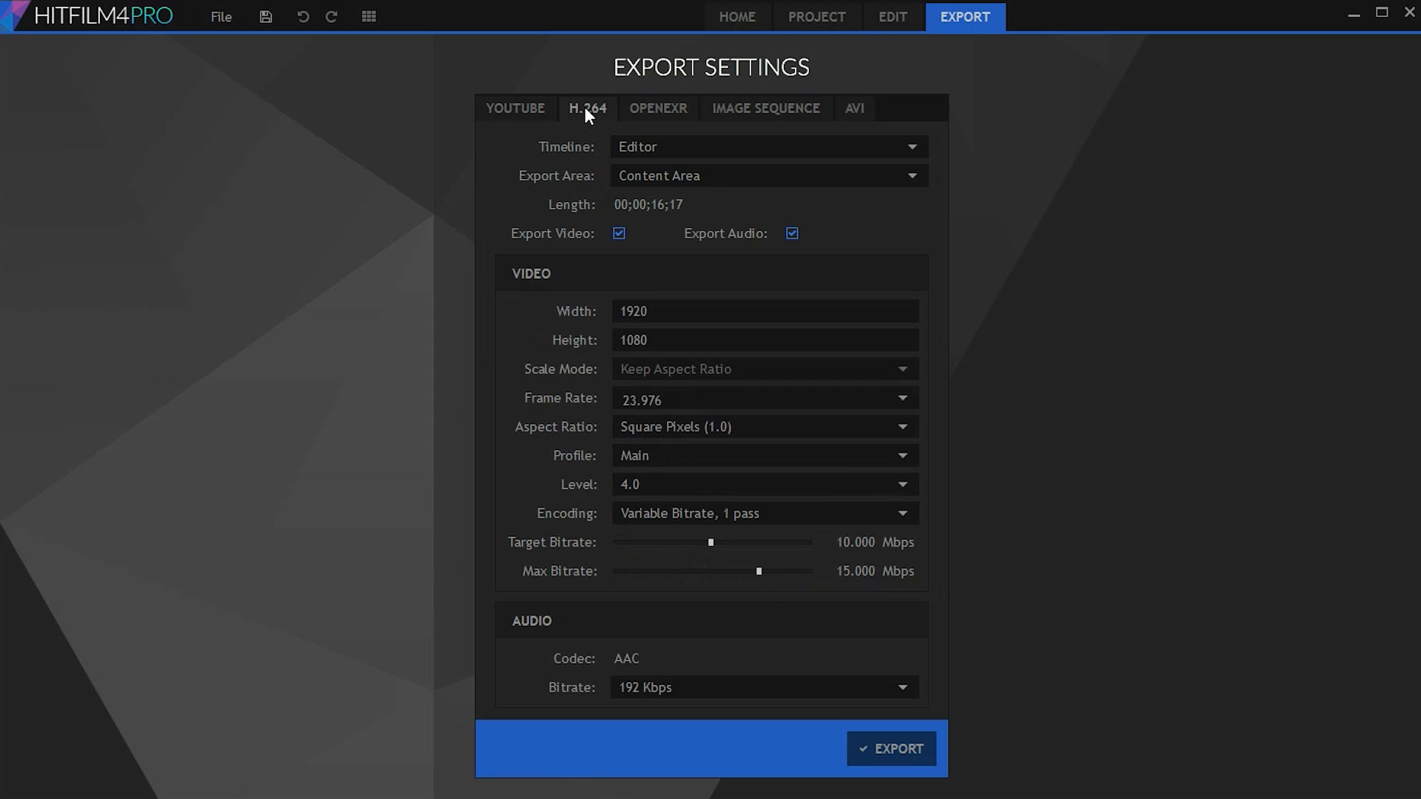
Lower the H.264 target bitrate to about 9.3 Mbps, export, and play Zombie Hunter.mp4.
click(764, 340)
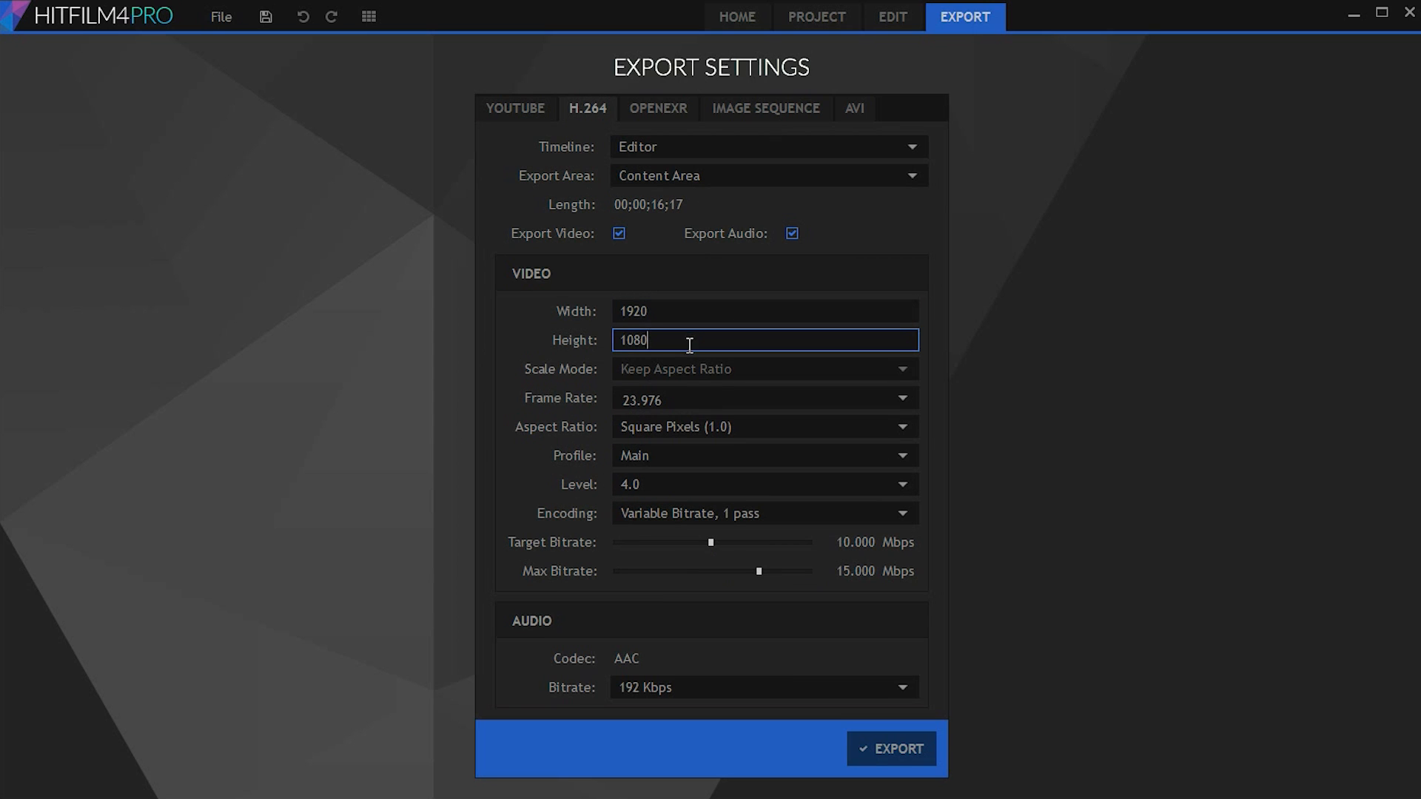
click(712, 541)
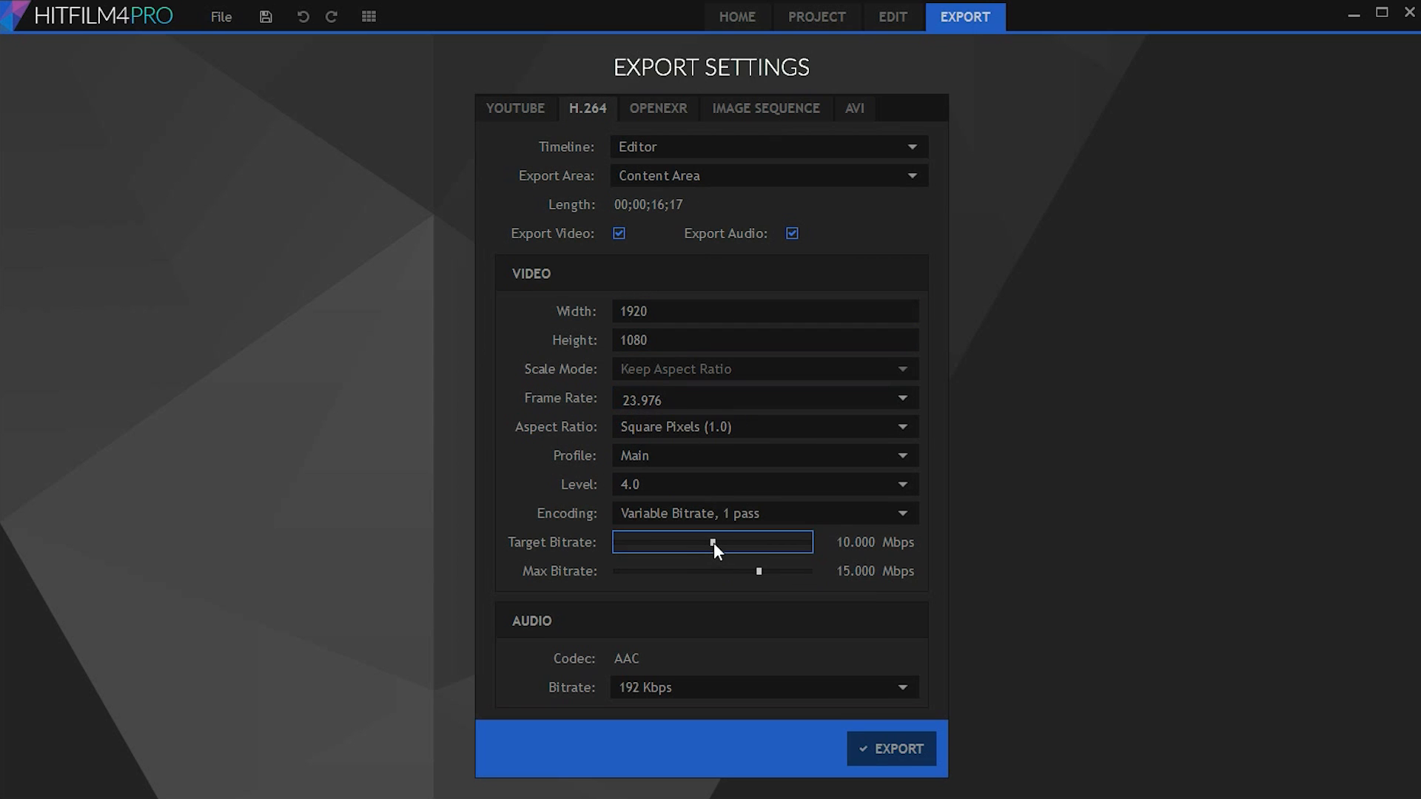
drag(714, 542, 705, 541)
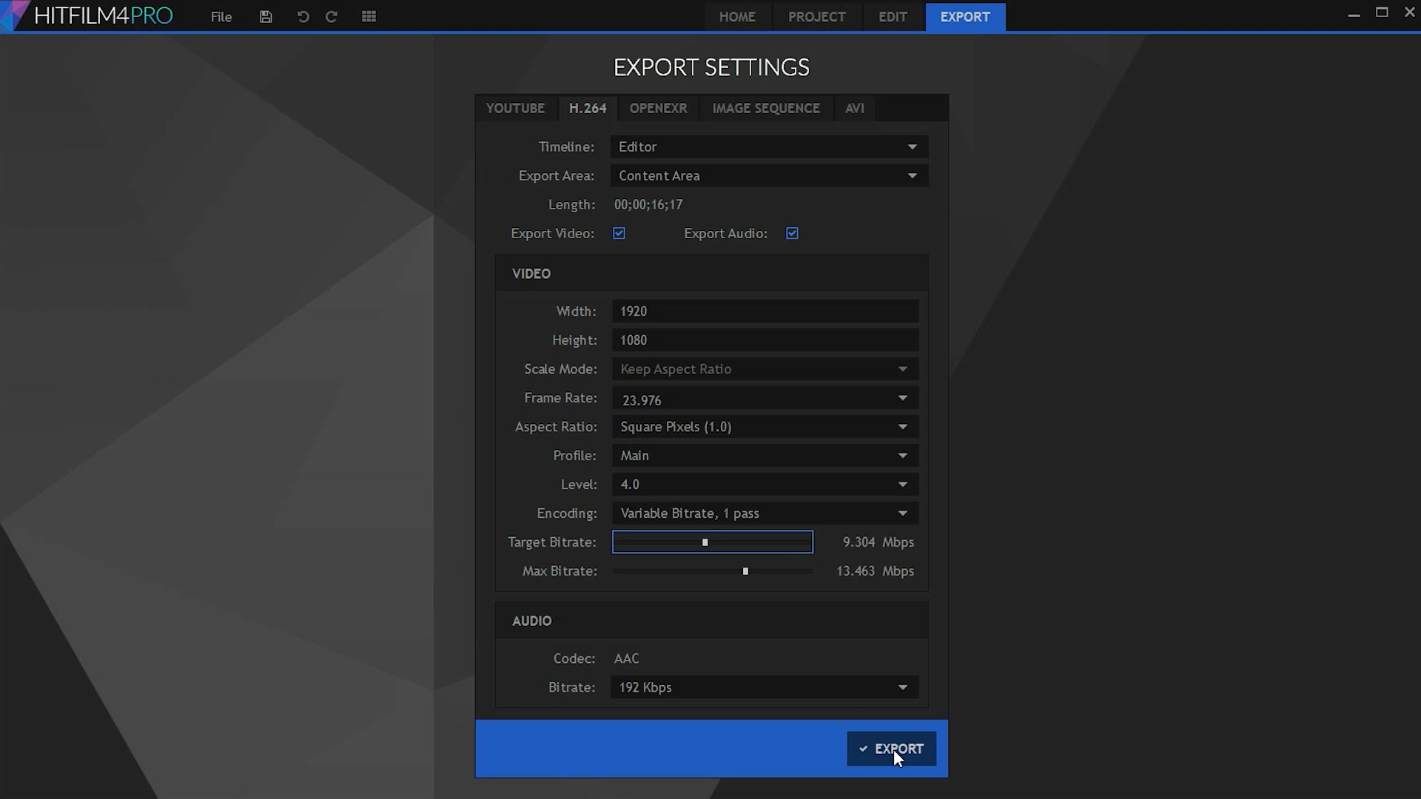
click(891, 749)
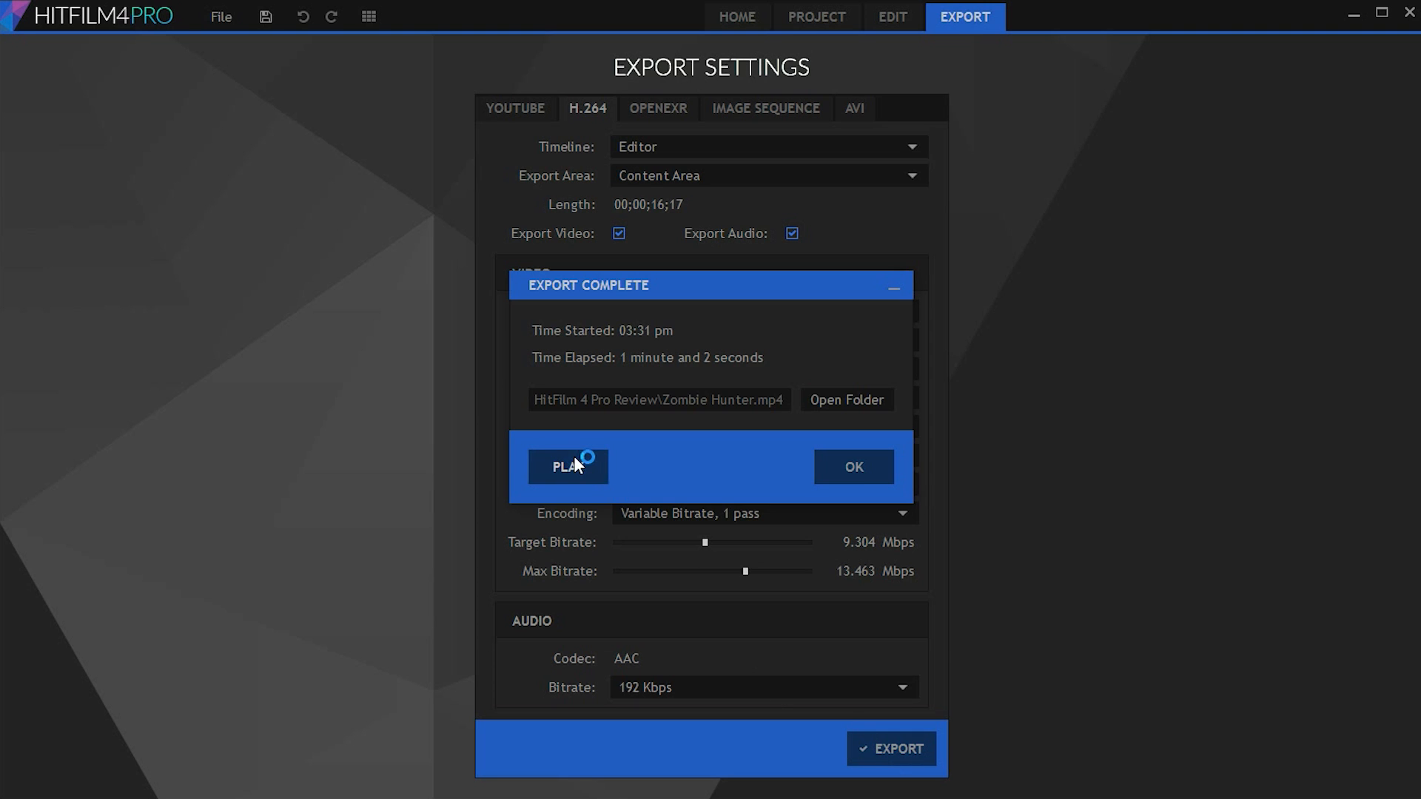
click(562, 467)
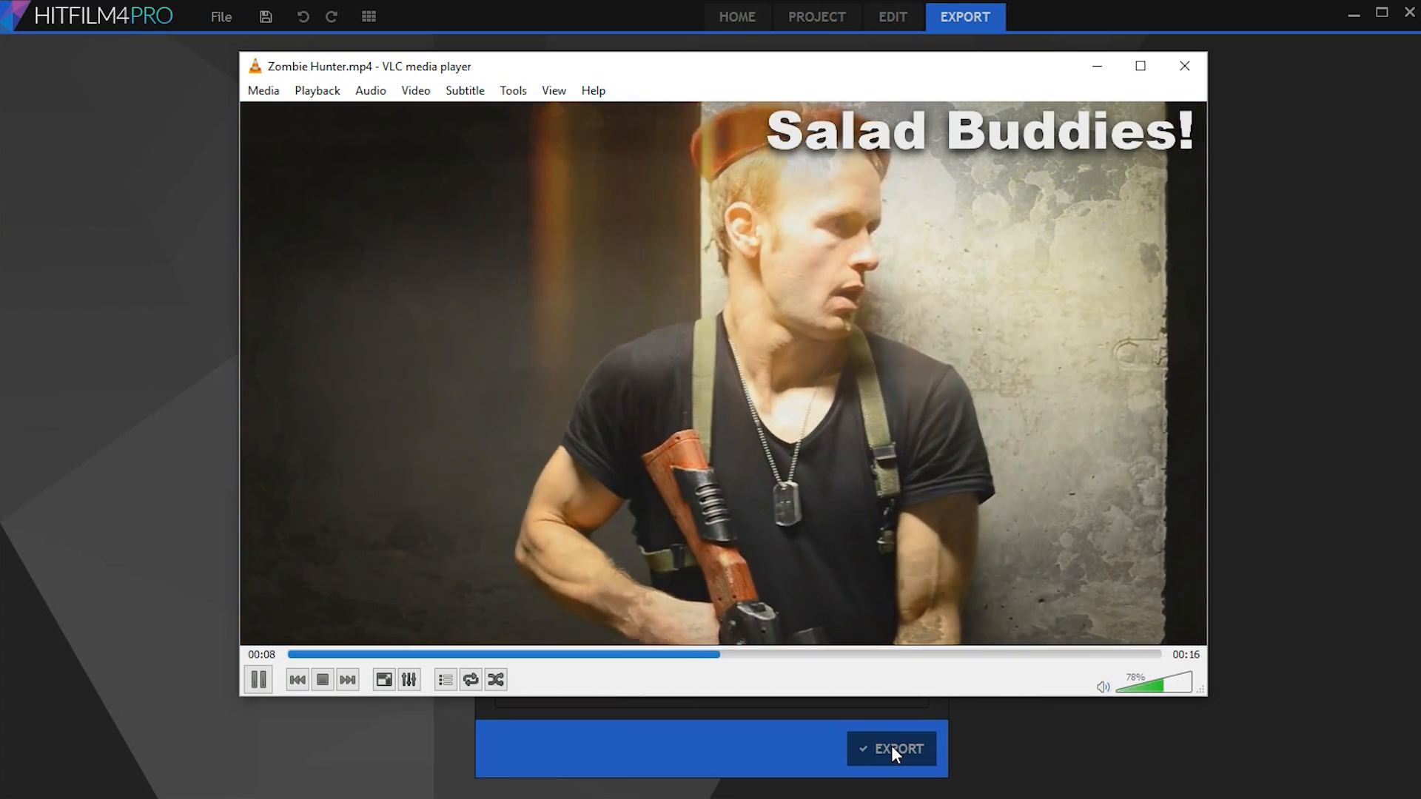
Close the VLC player after watching Zombie Hunter.mp4.
click(890, 17)
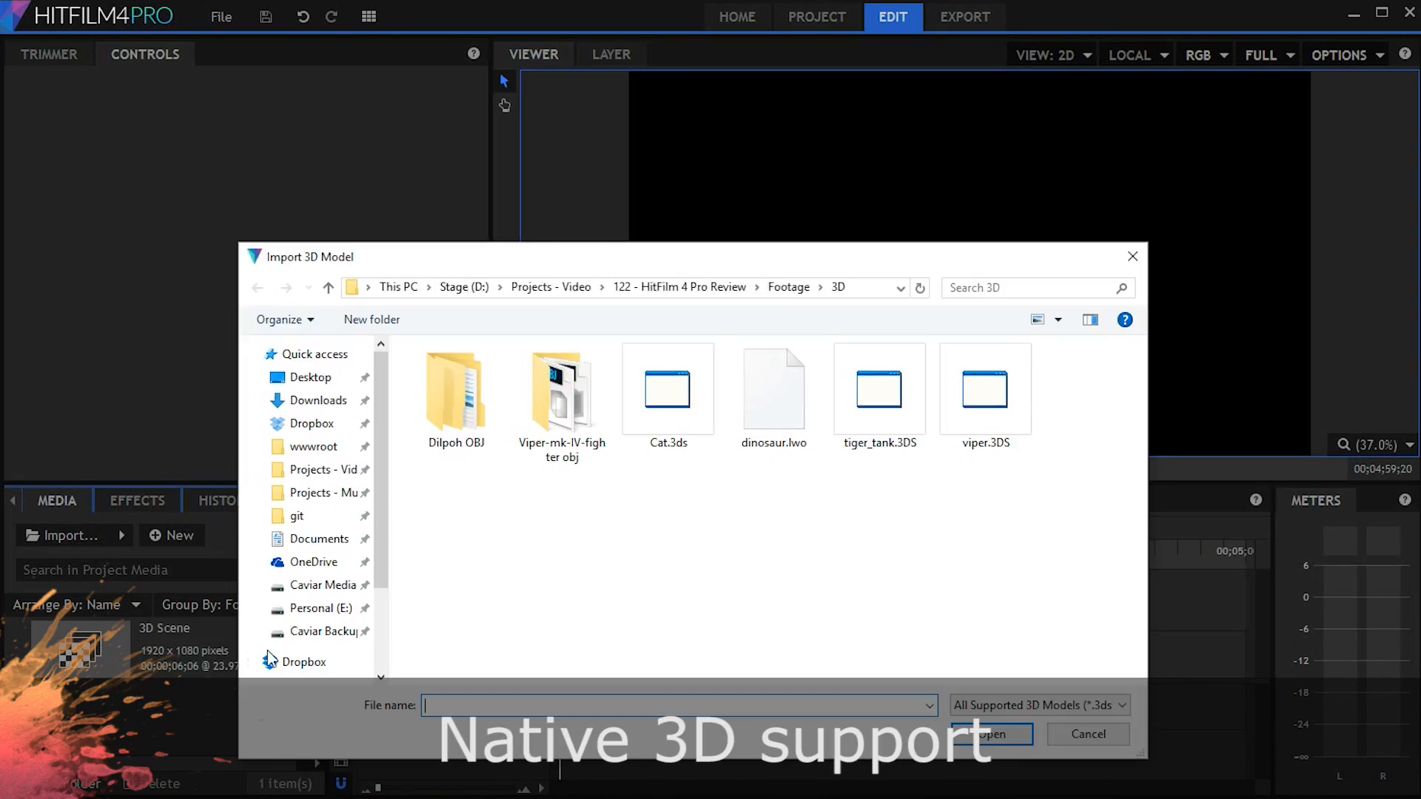
Import the dinosaur model and load its normal map texture in Materials.
double_click(773, 390)
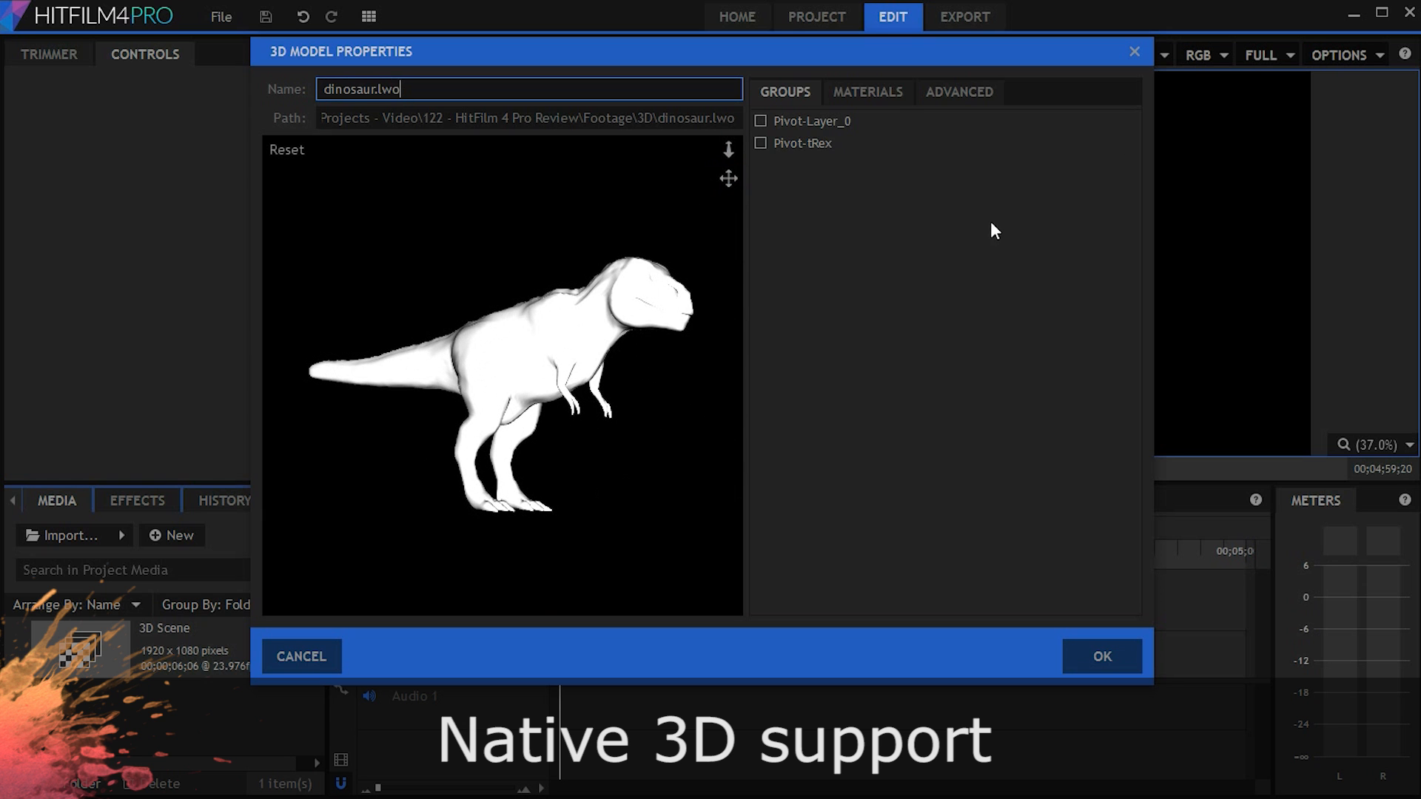
click(866, 91)
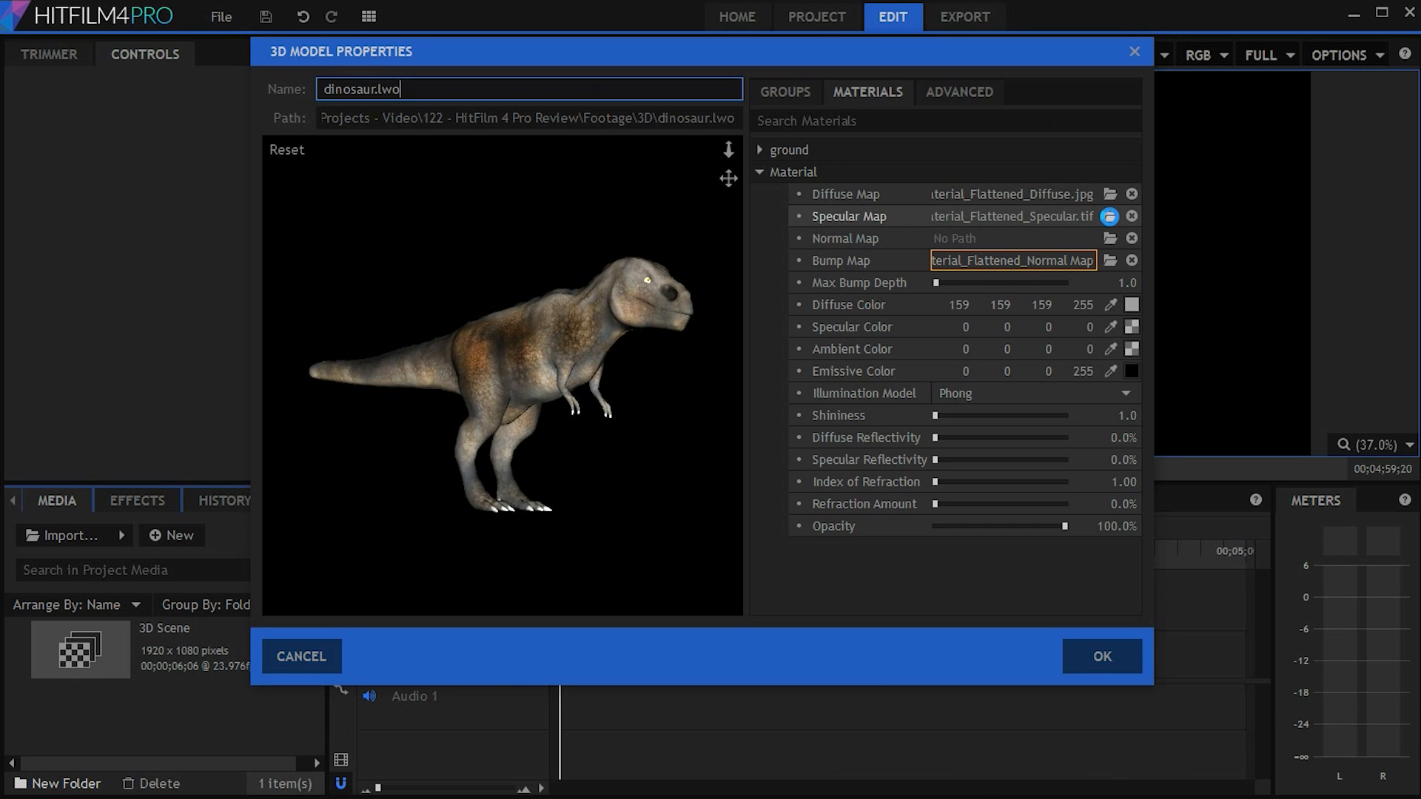
click(1109, 259)
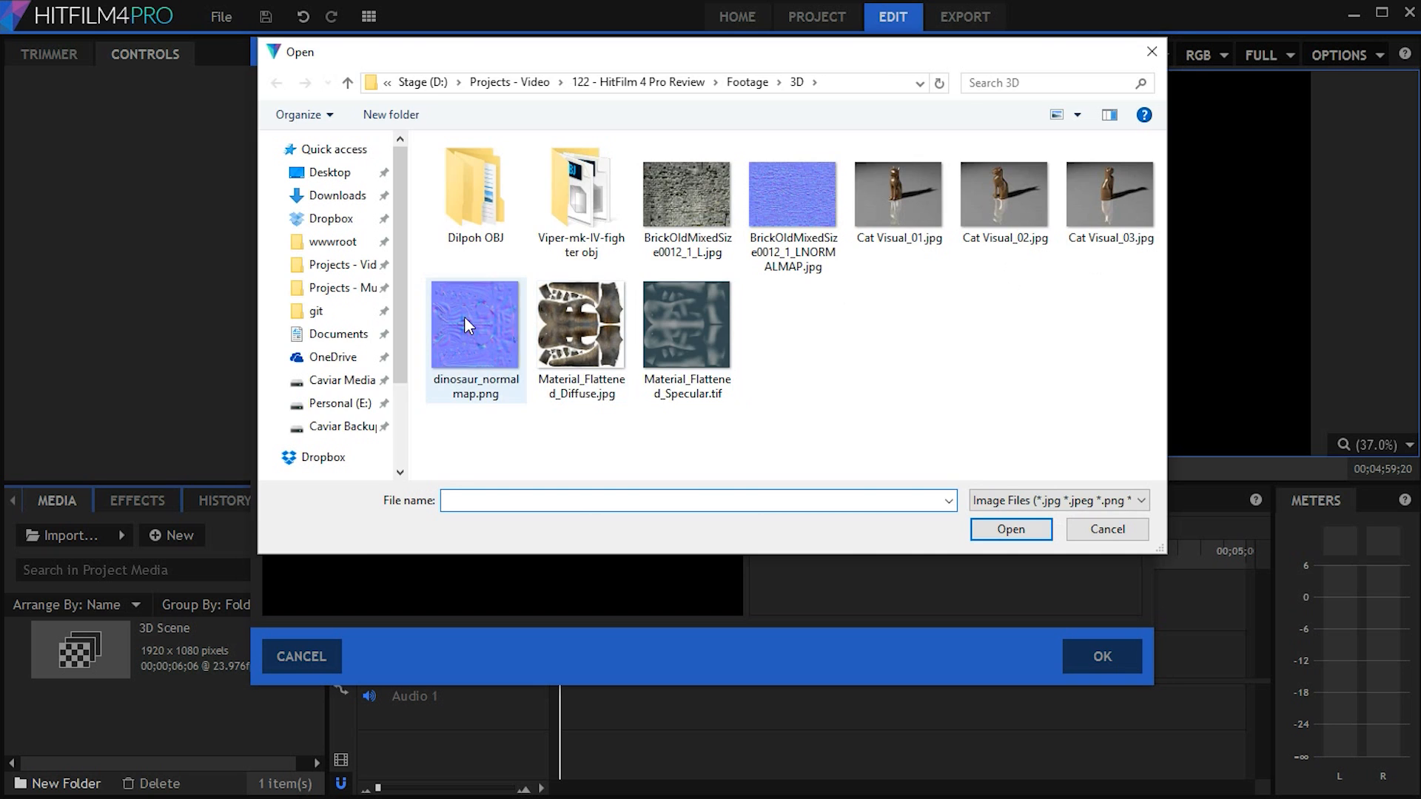
click(1010, 529)
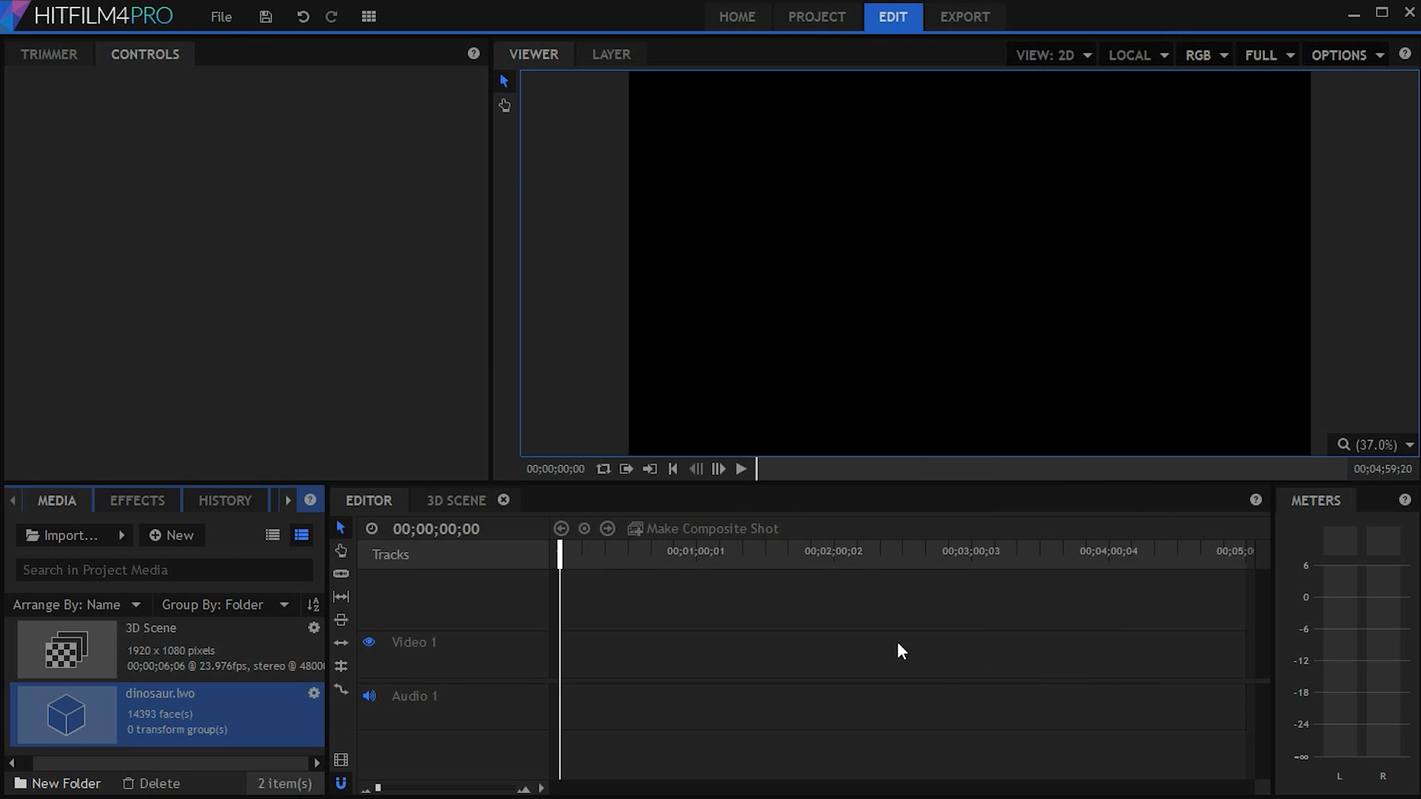
Open the 3D Scene, select the dinosaur layer and reposition the model.
click(457, 500)
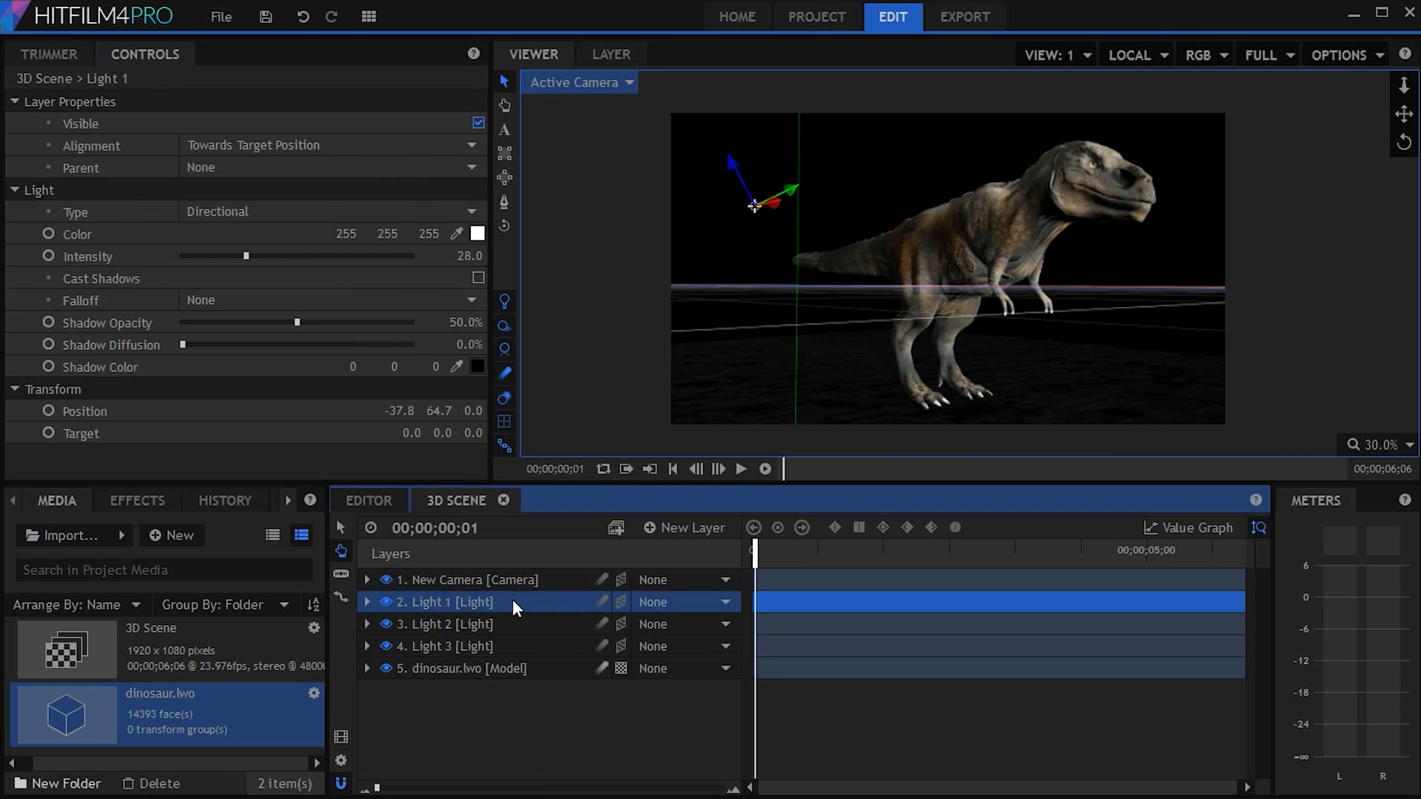
click(465, 667)
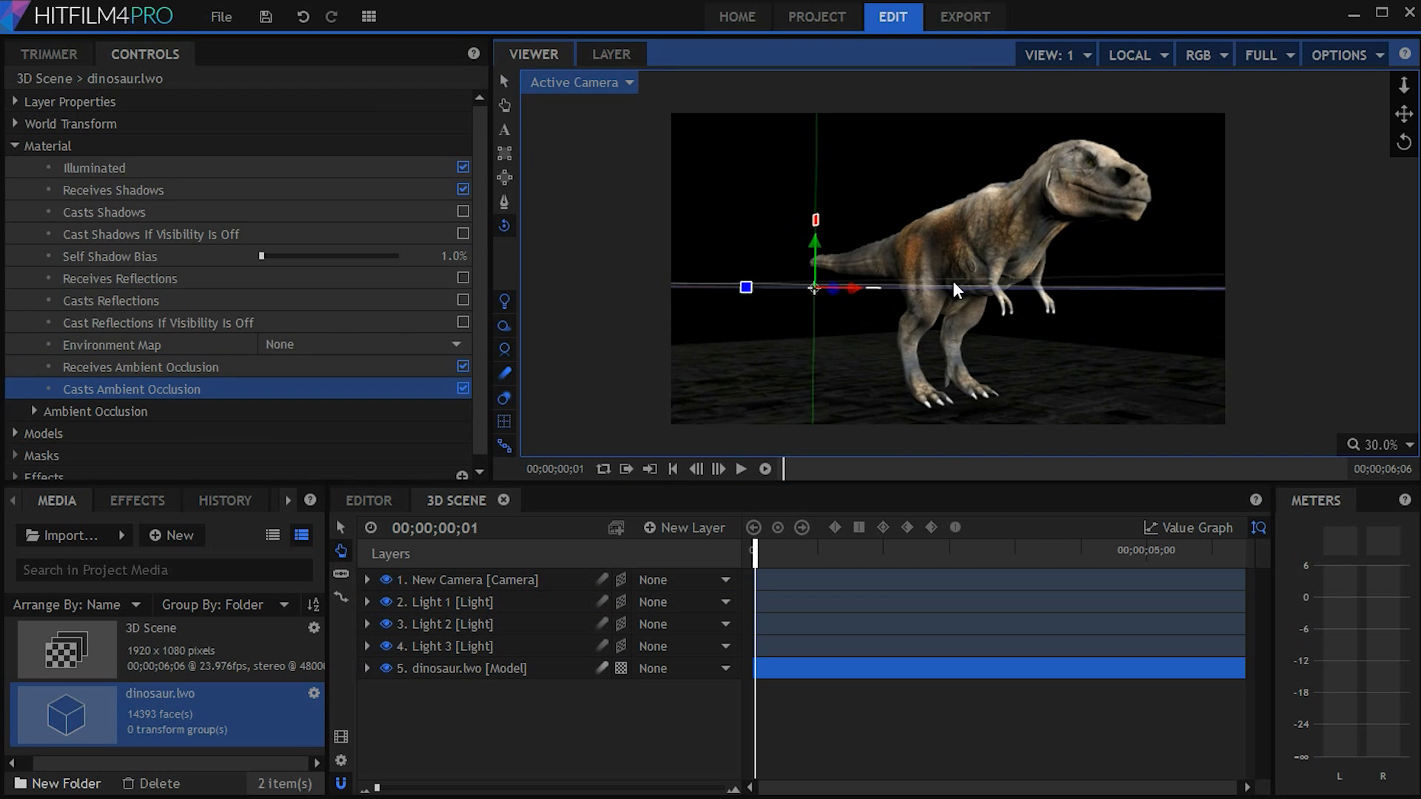
drag(815, 288, 909, 299)
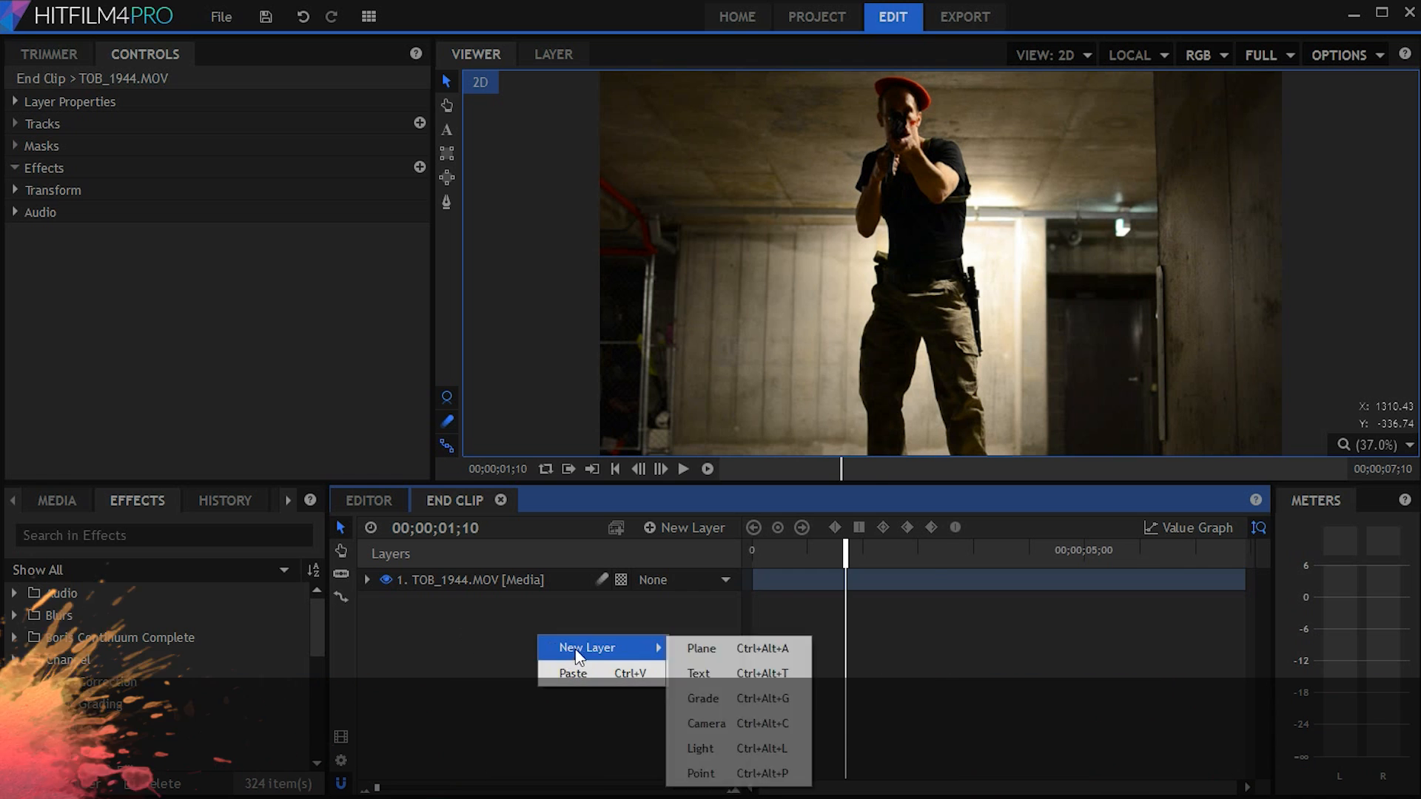
Add a Light Flares plane layer over the gunman footage and start composite-shot import.
click(699, 649)
text(lens)
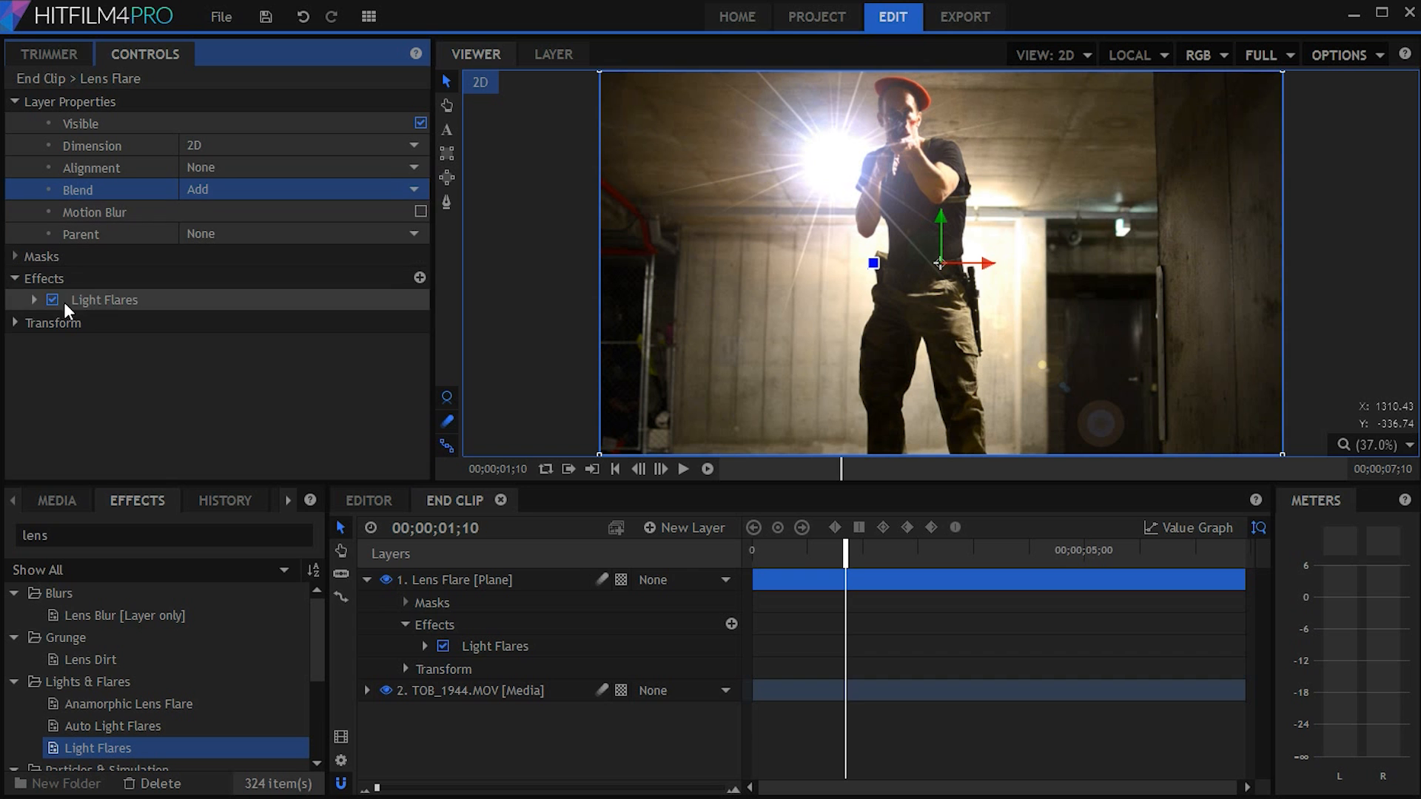
click(35, 300)
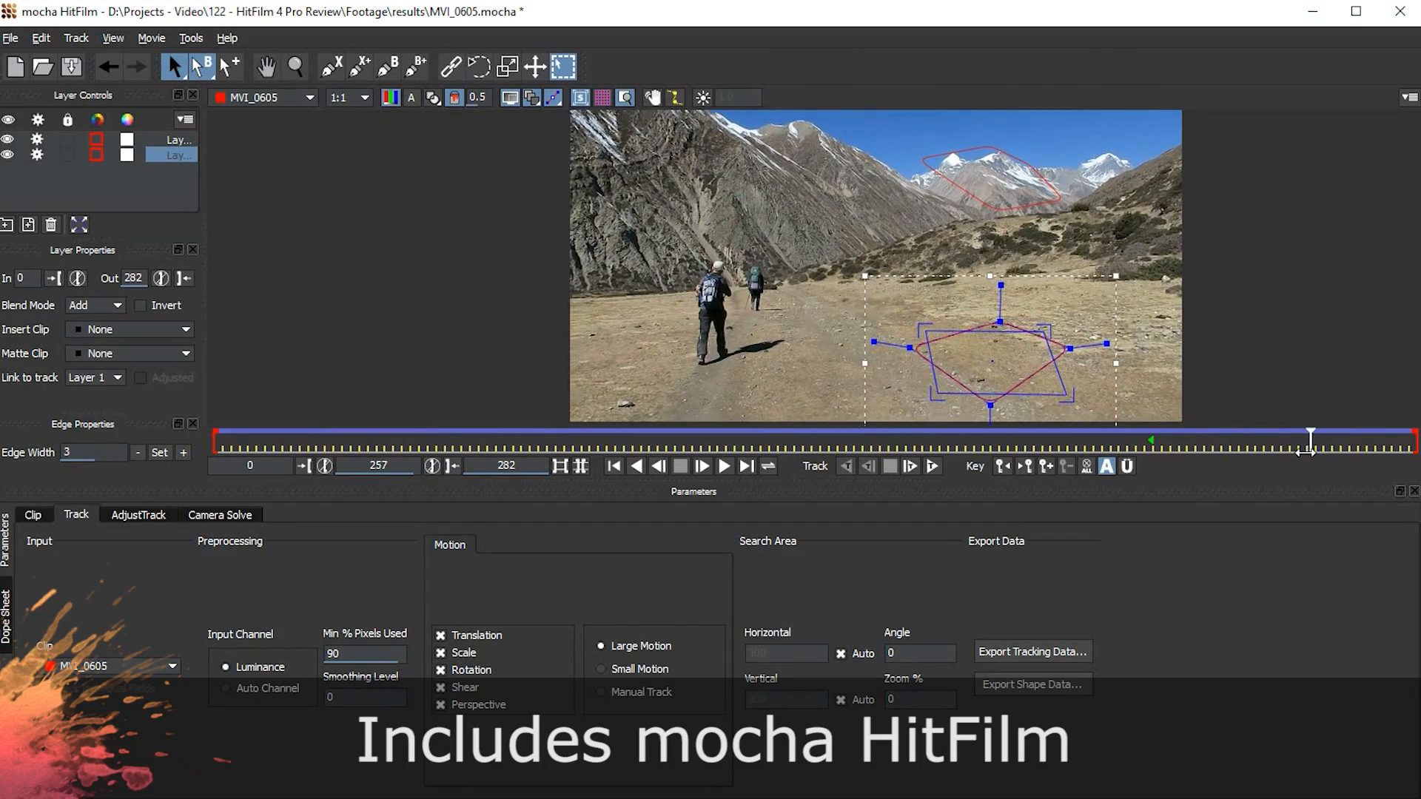
click(219, 515)
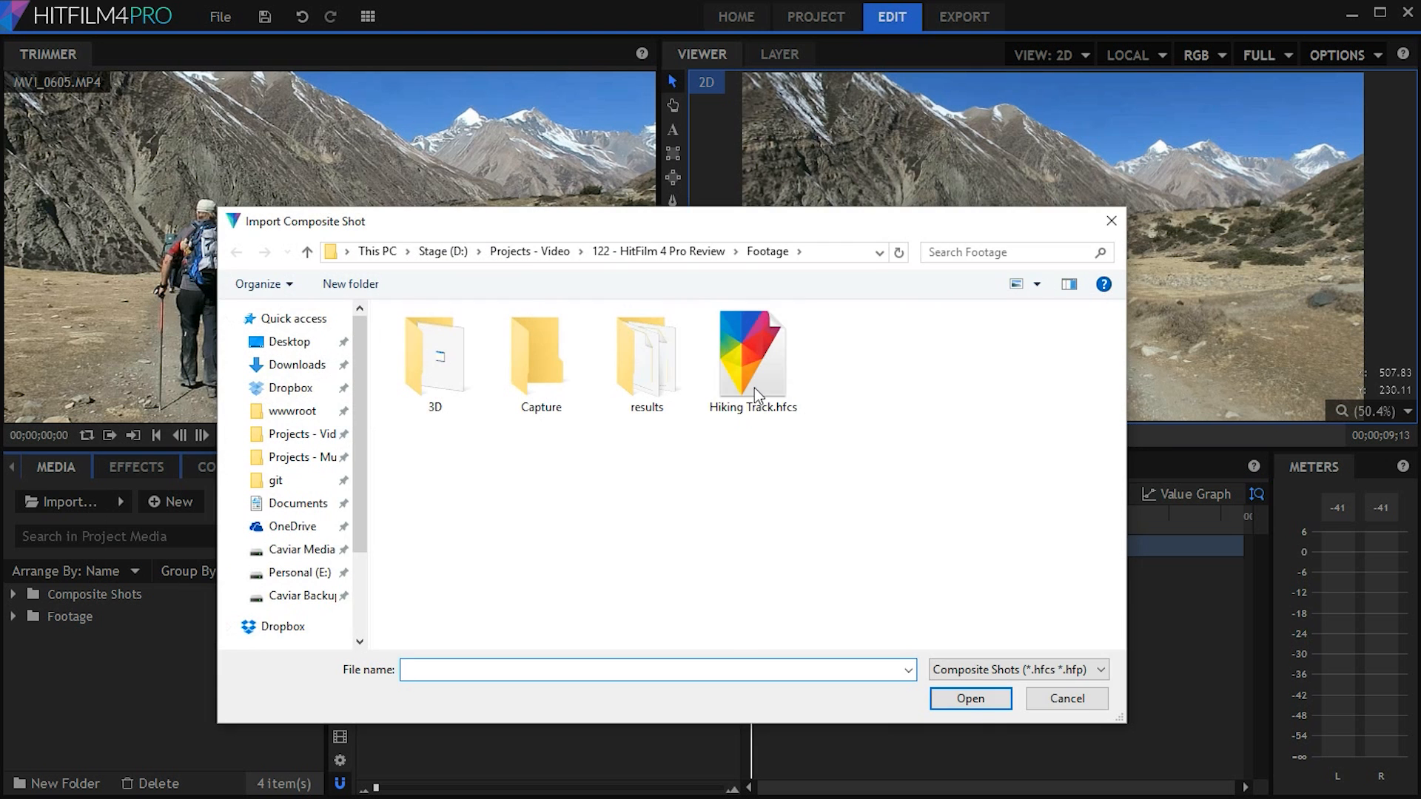
Import Cat.3ds and confirm its plain white model in 3D Model Properties.
double_click(752, 354)
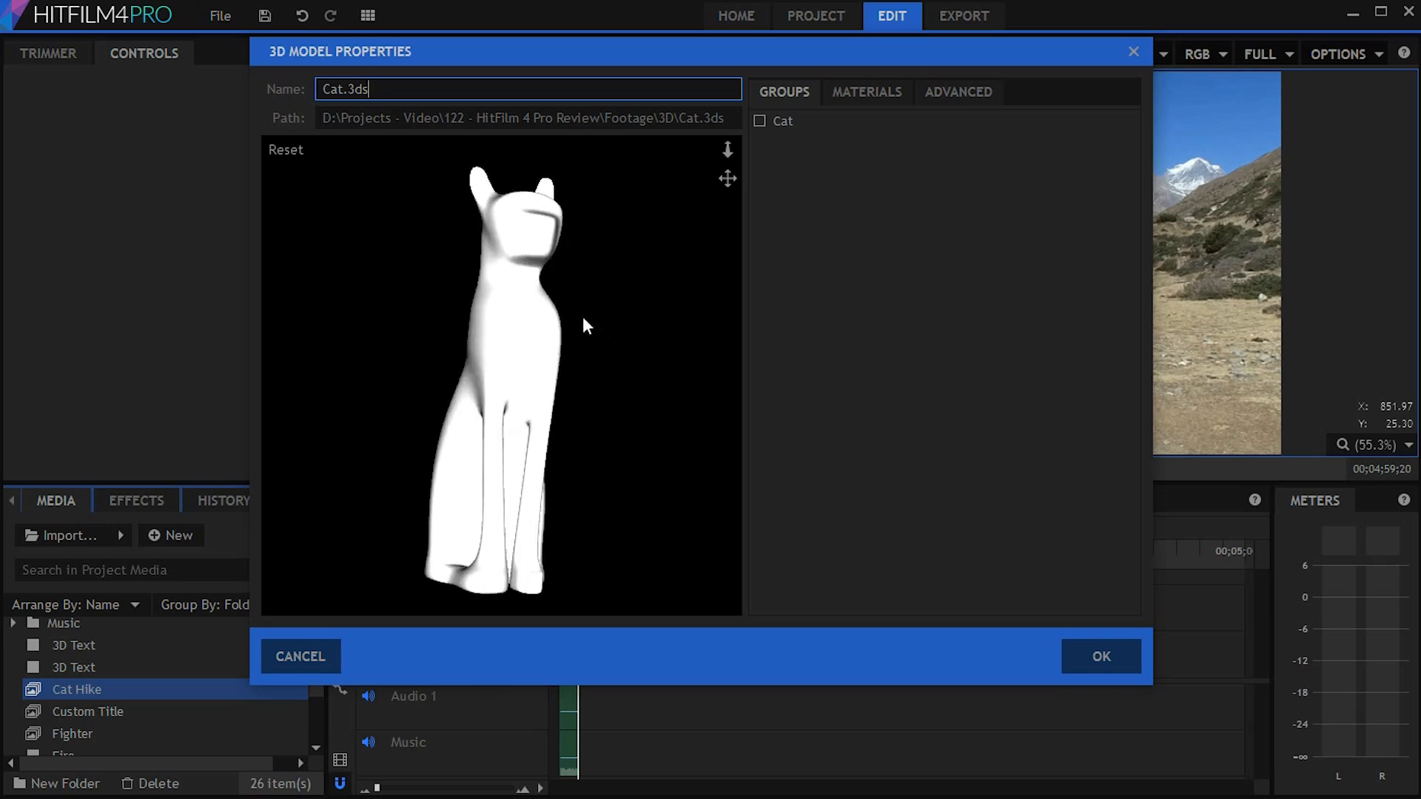
click(1101, 656)
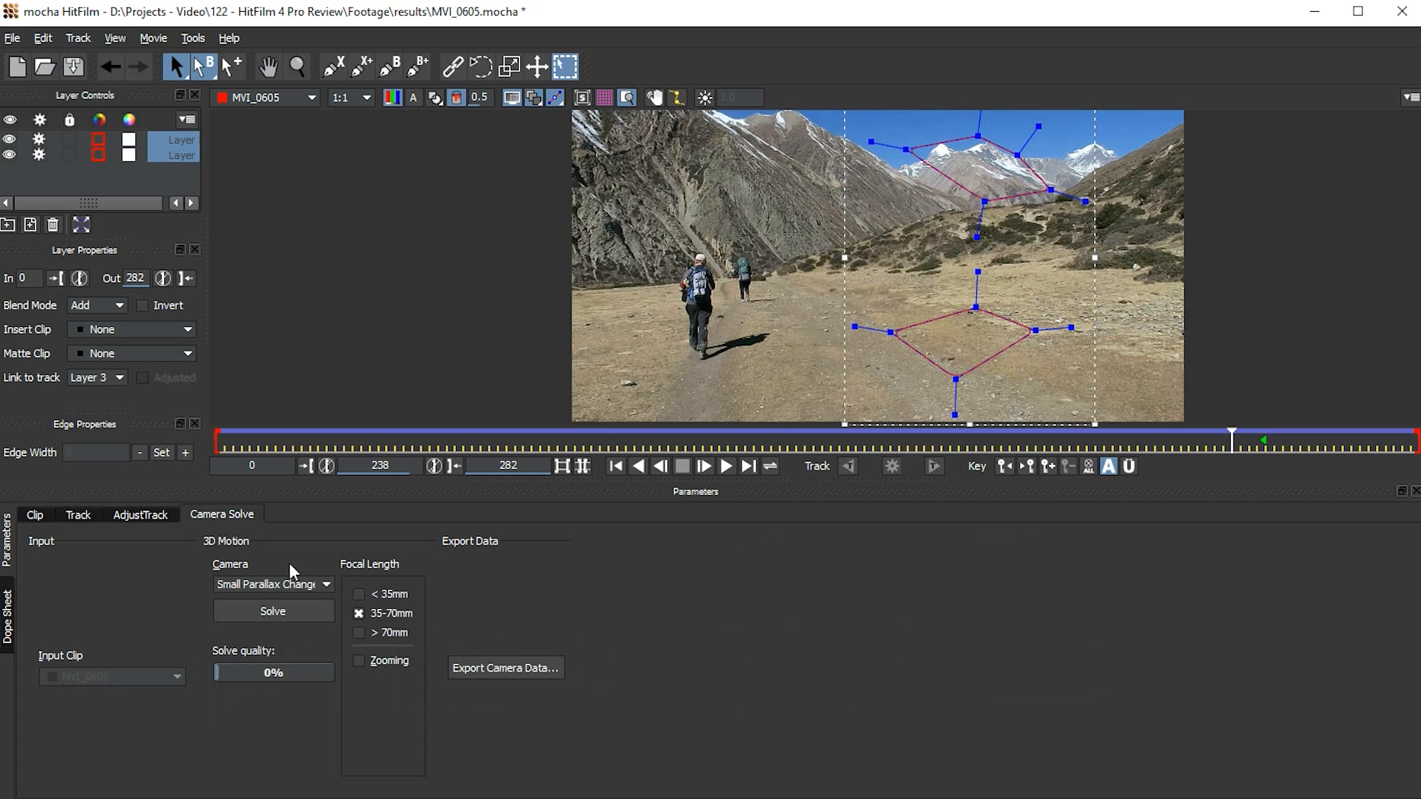
Choose Auto from the Camera dropdown on the Camera Solve tab.
click(272, 584)
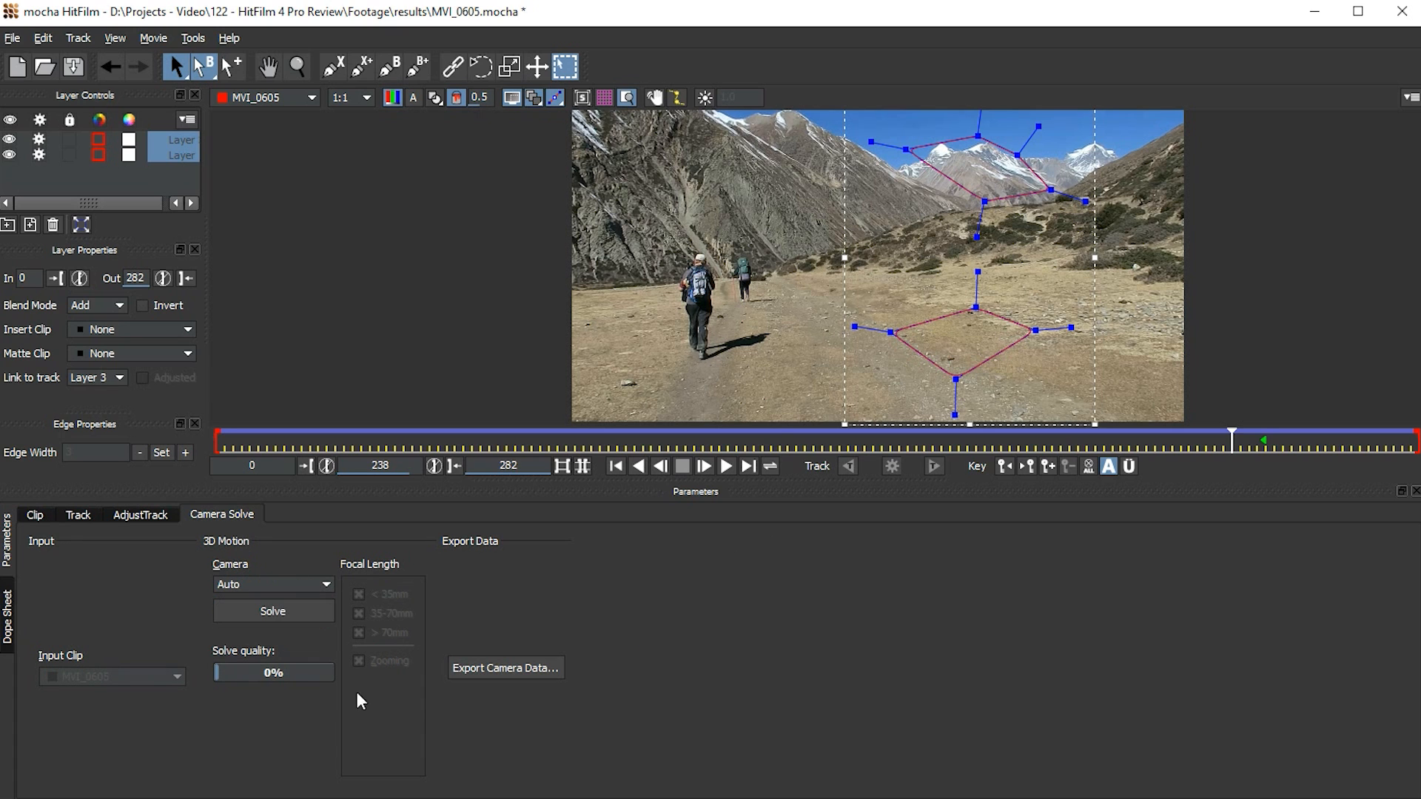
click(274, 610)
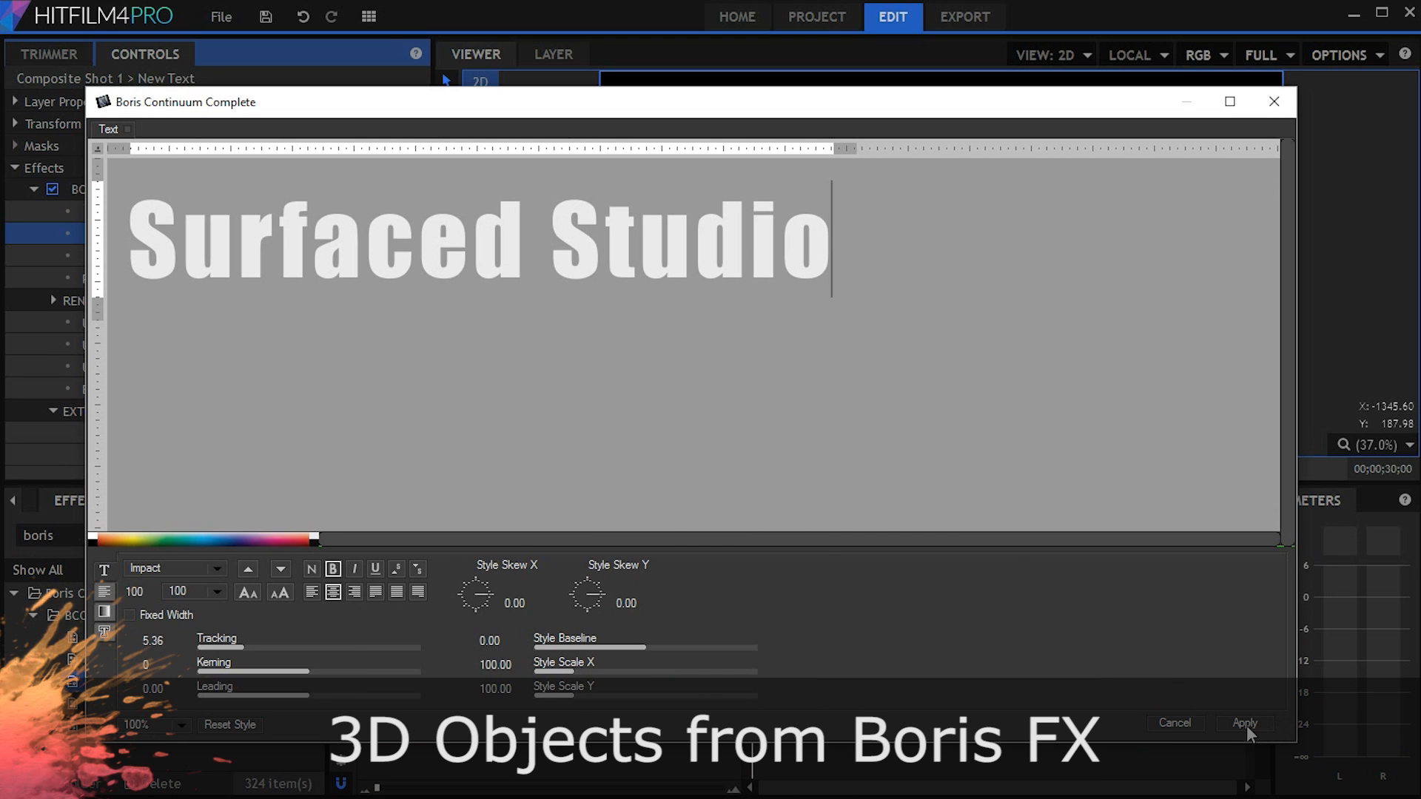
Apply the 'Surfaced Studio' text and enable Use Curl in BCC Extruded Text.
click(1244, 722)
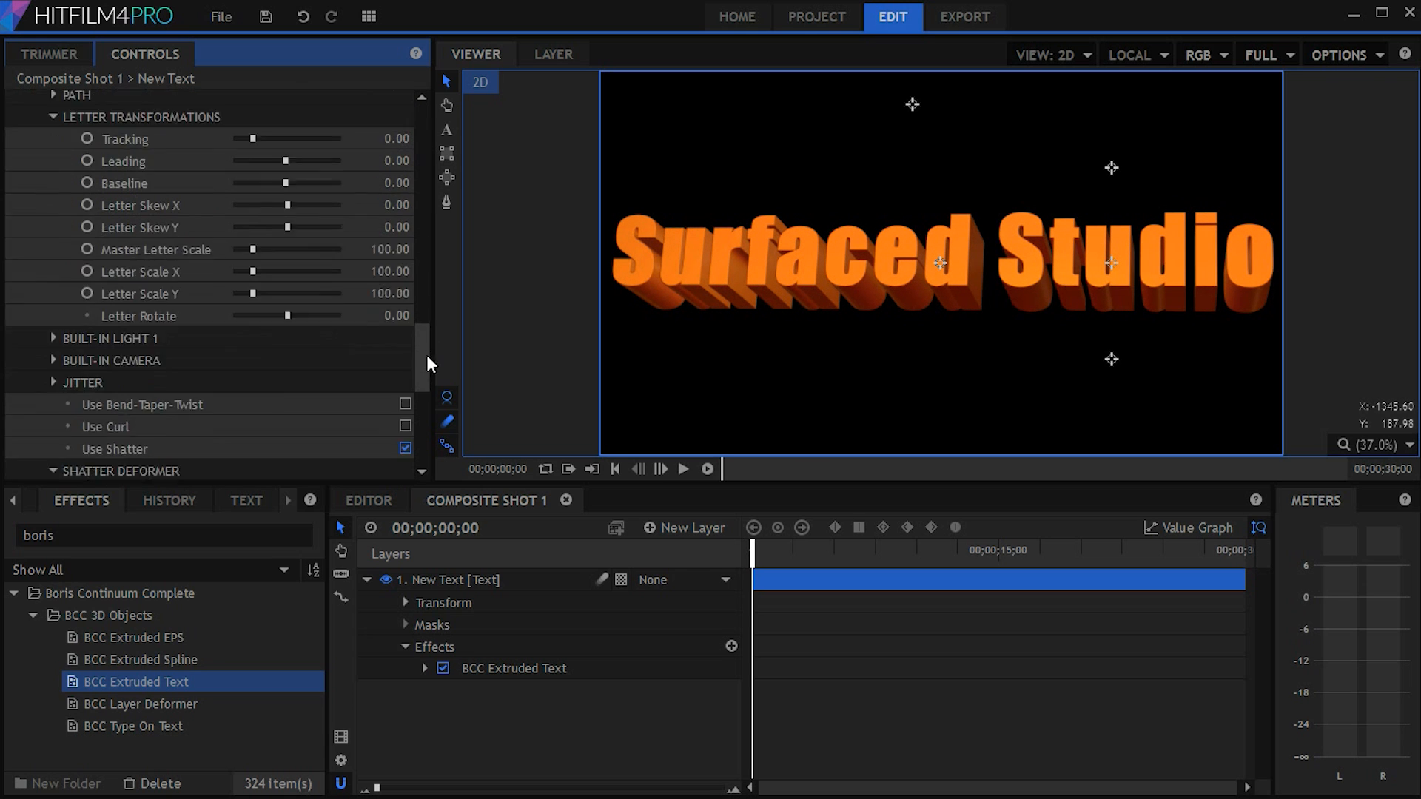
click(405, 259)
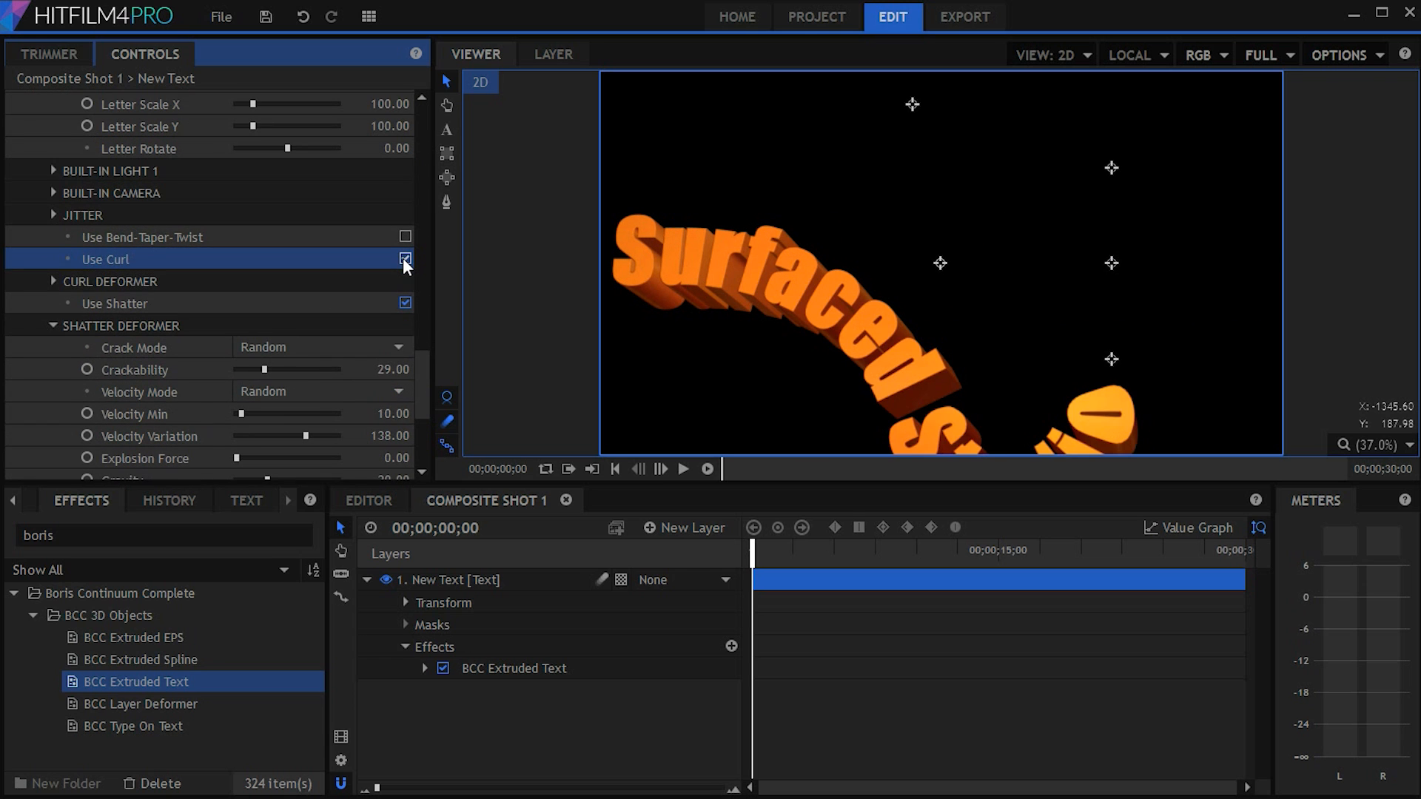
click(404, 259)
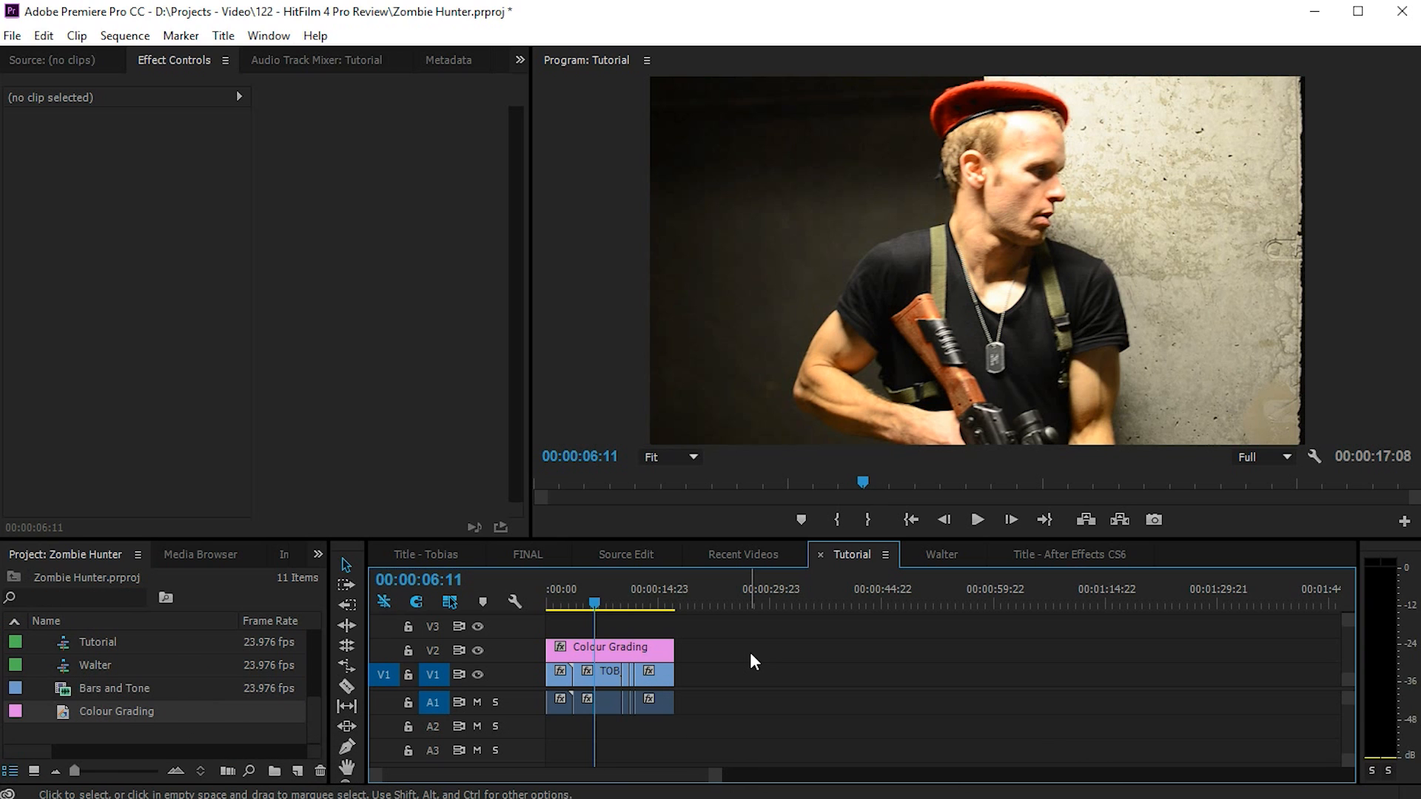
Switch the panel group to Effects and expand a HitFilm category under Video Effects.
click(318, 554)
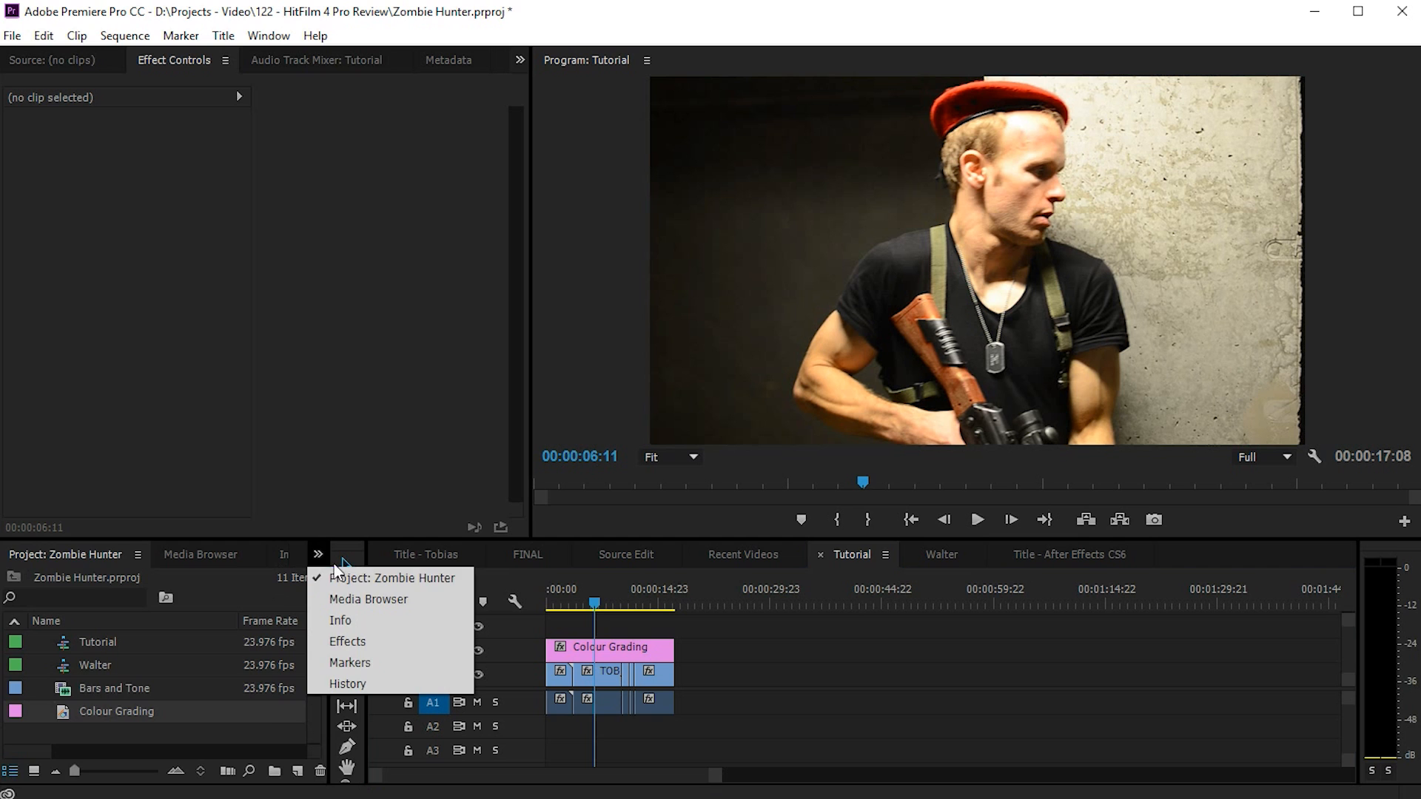
click(348, 642)
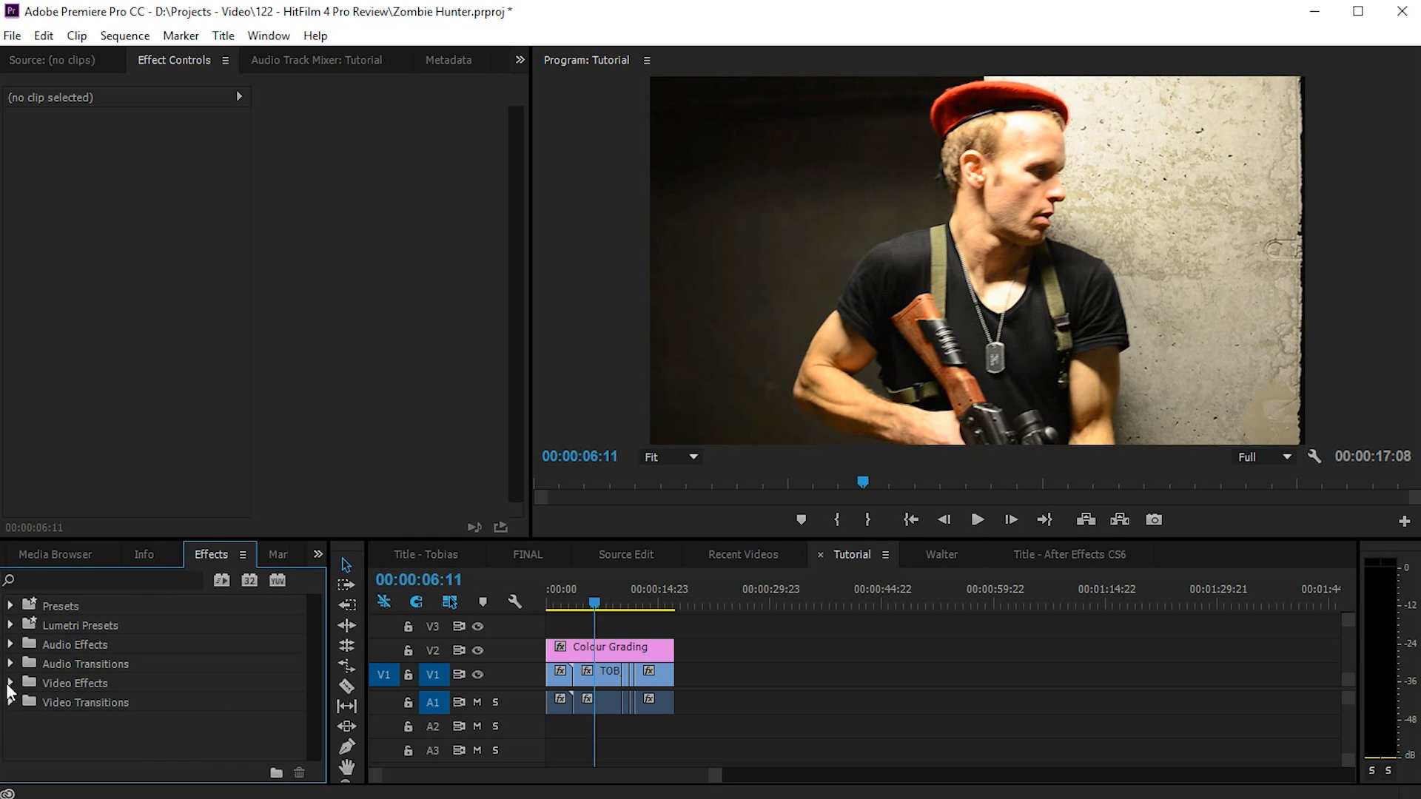
scroll(down, 3)
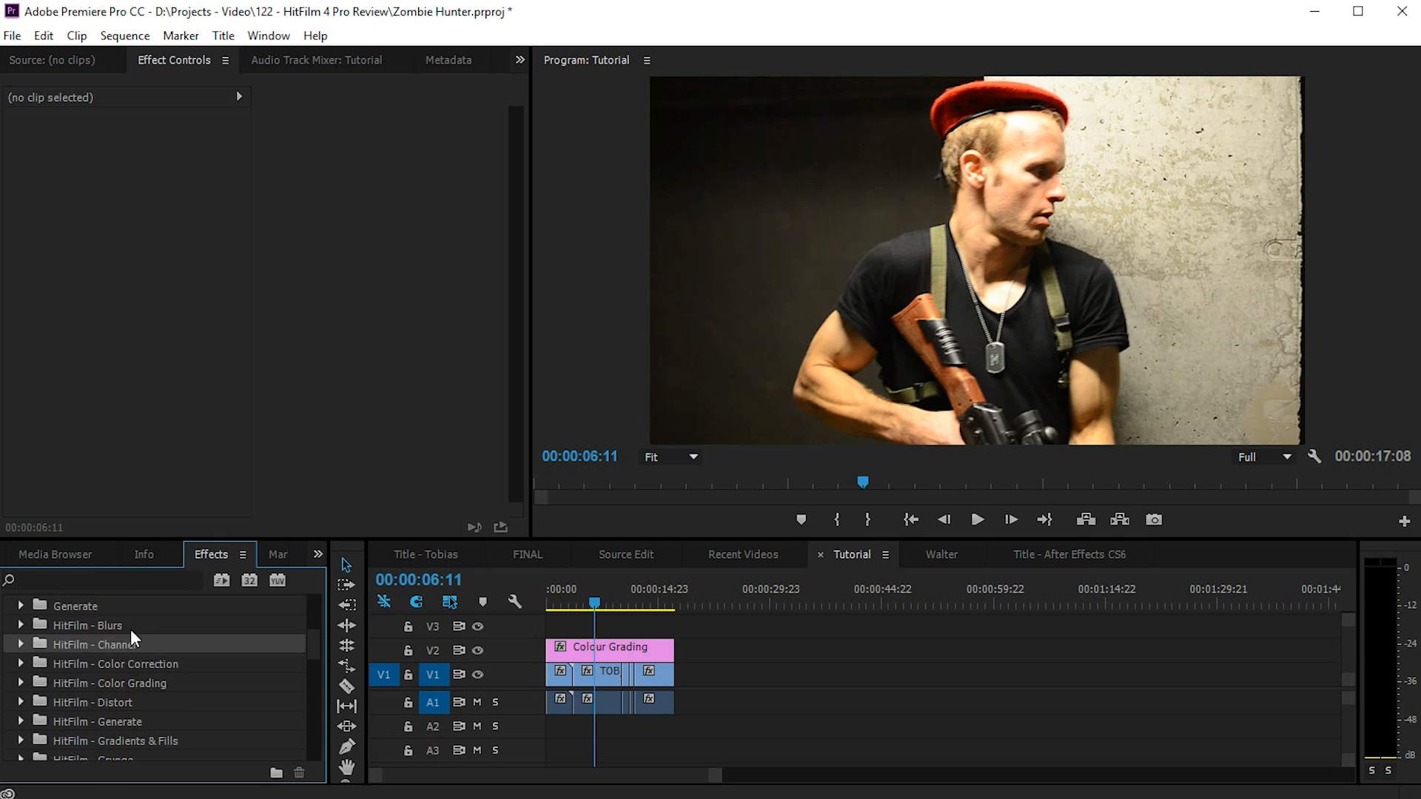
click(610, 646)
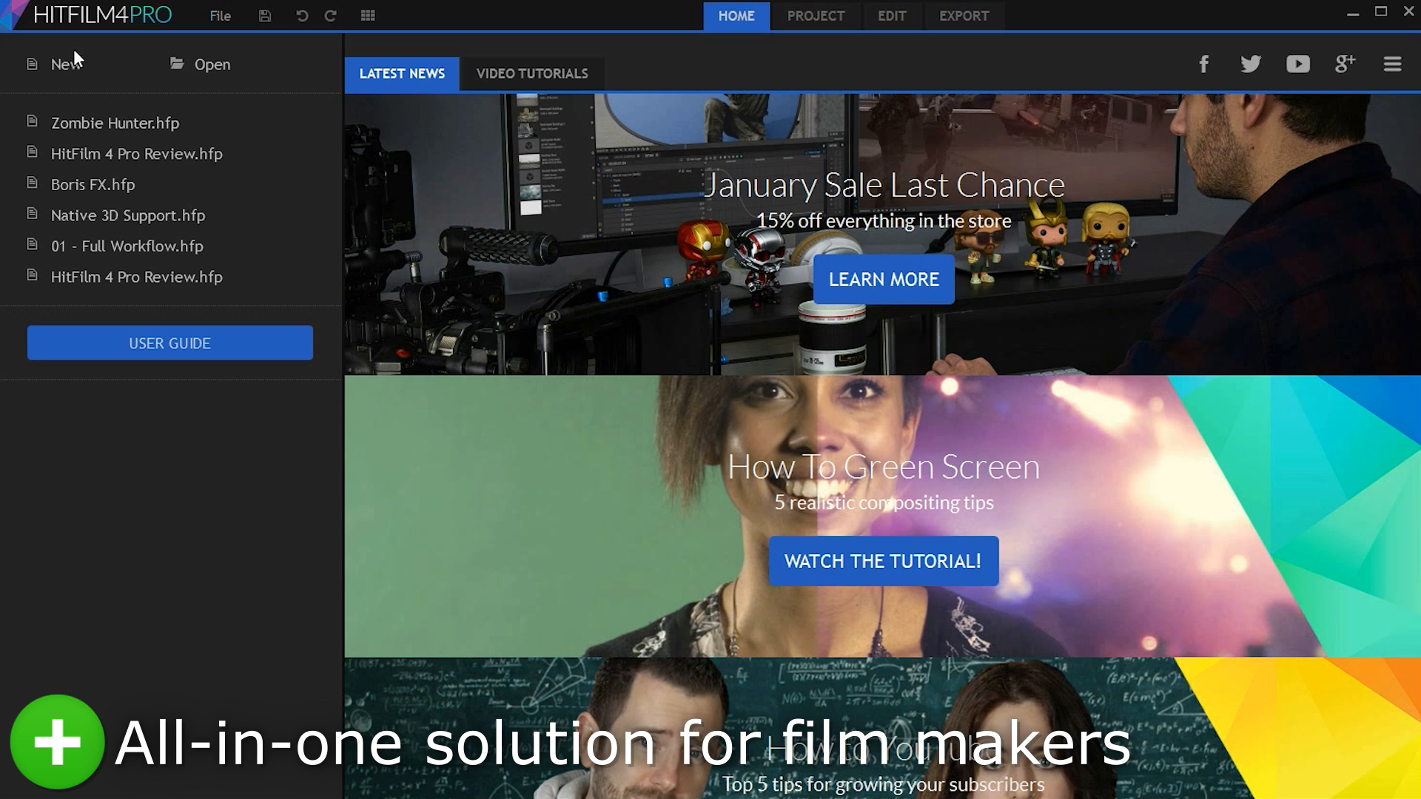
Start a new HitFilm project and shape the LostIt.wav music volume on the timeline.
click(891, 16)
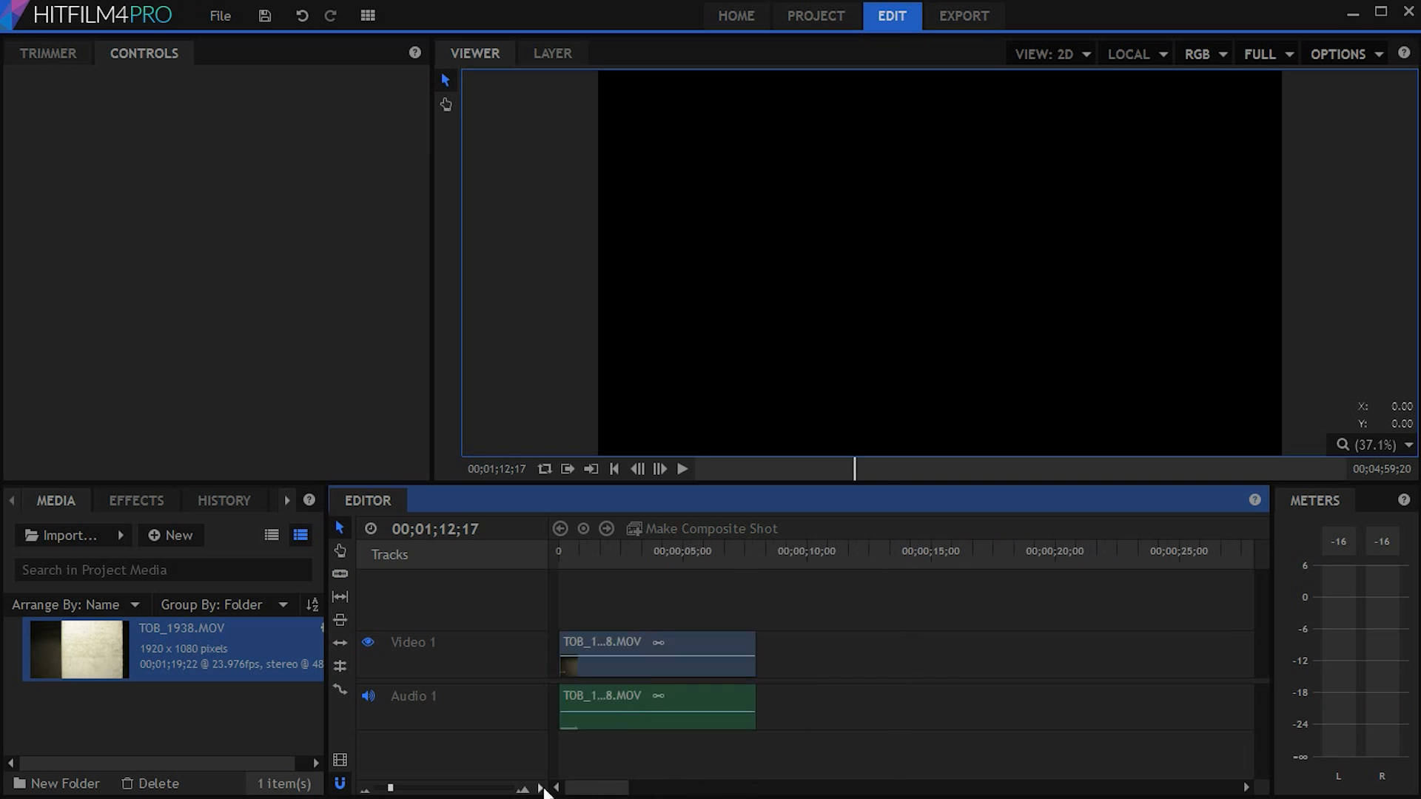
click(710, 529)
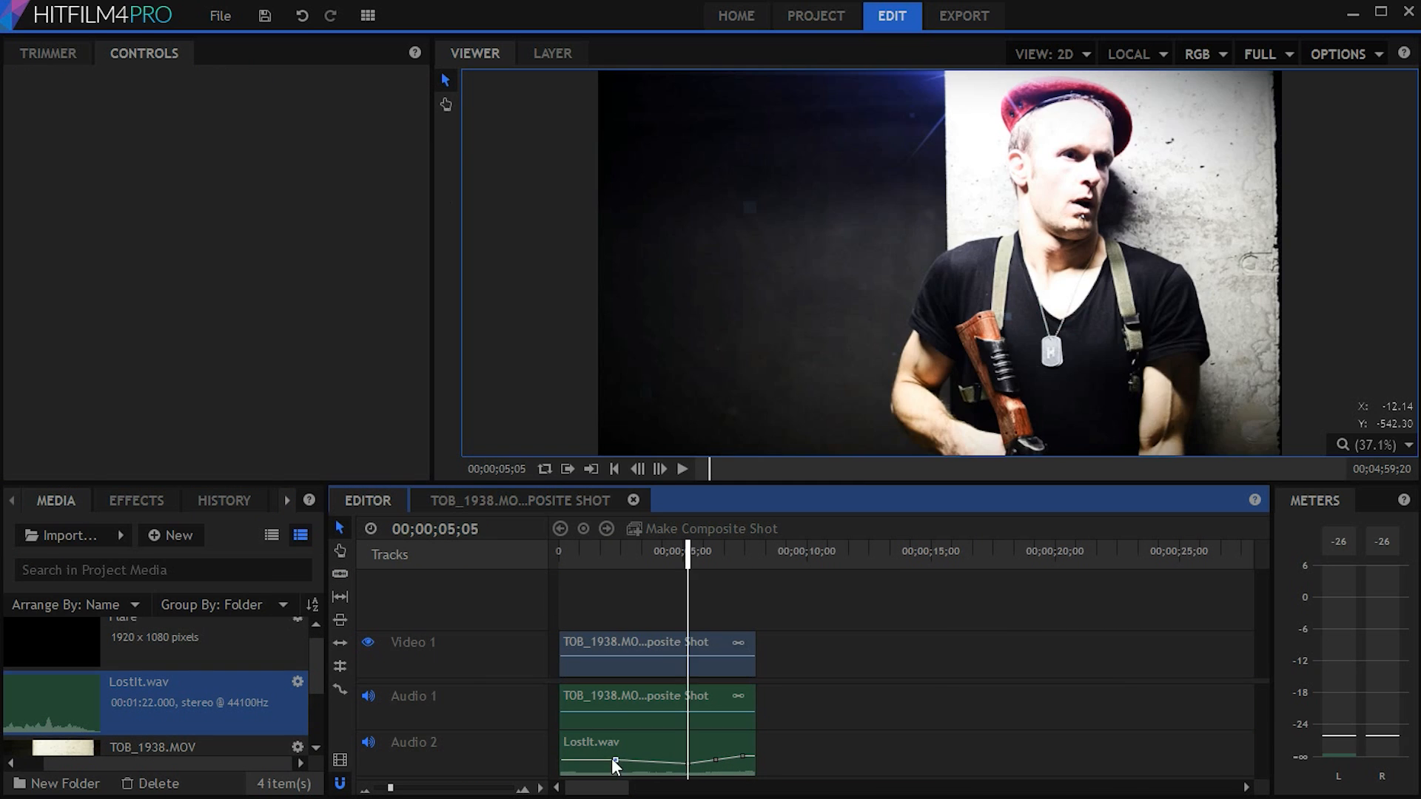
click(682, 469)
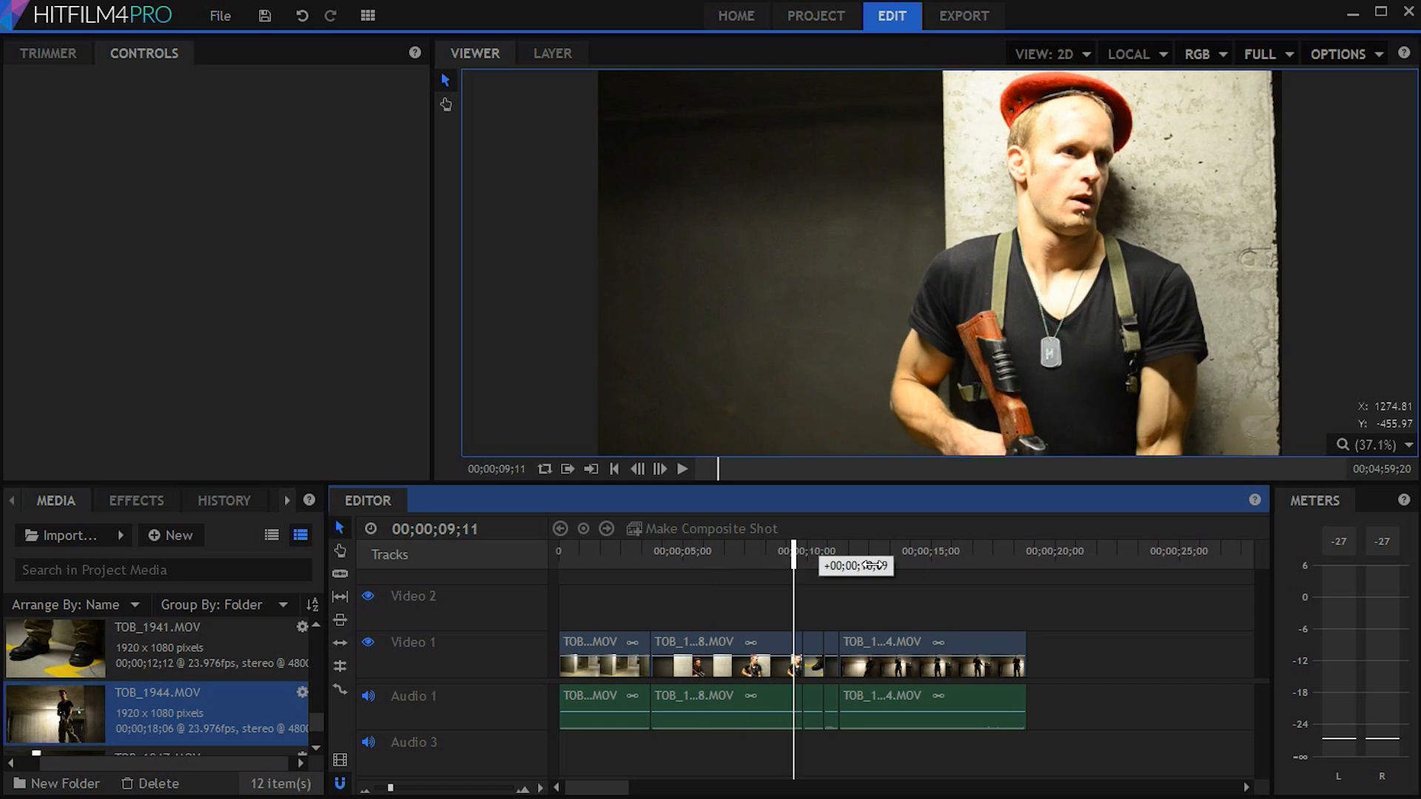
Scrub the edit, move the short TOB_1938.MOV clip to the end, and preview it.
drag(791, 550, 941, 550)
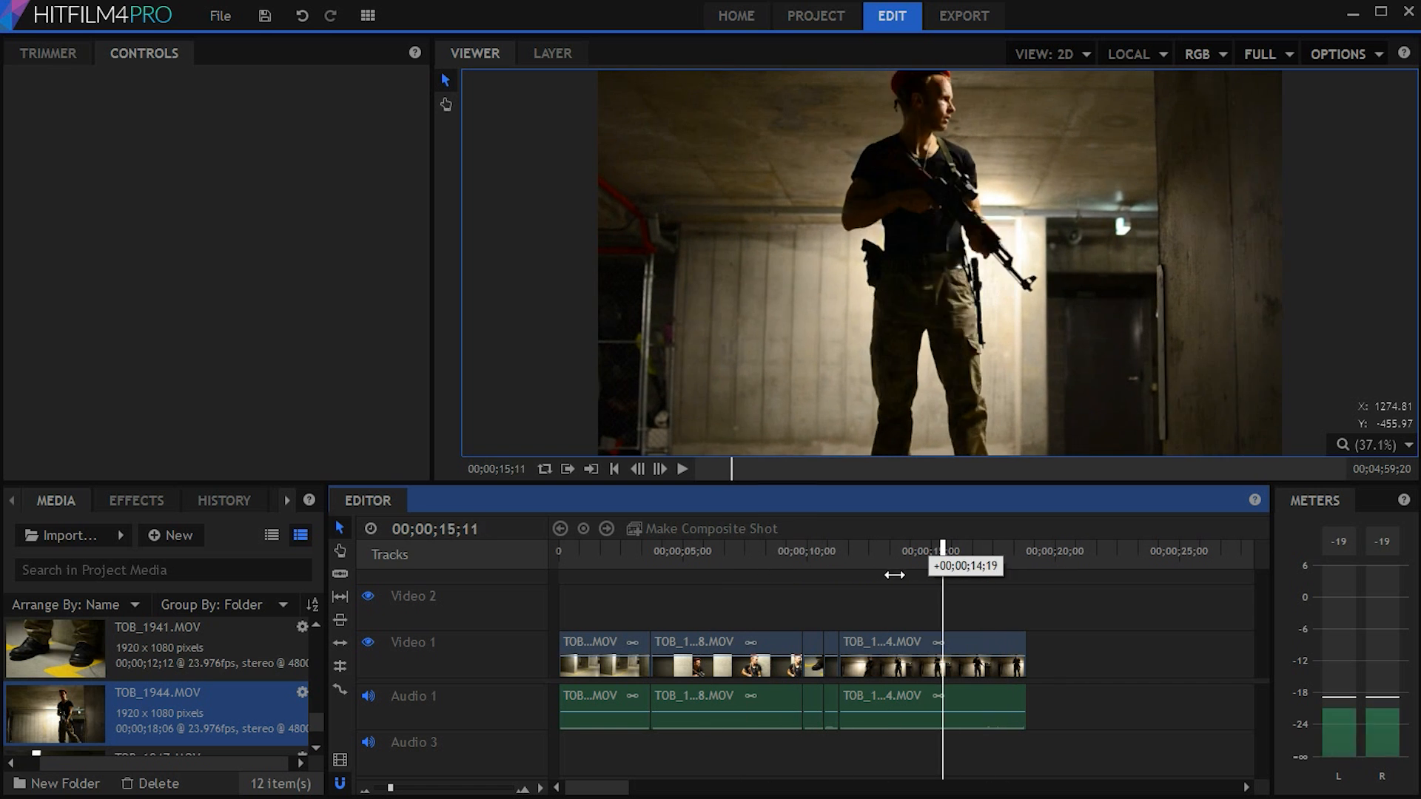
drag(943, 528, 637, 528)
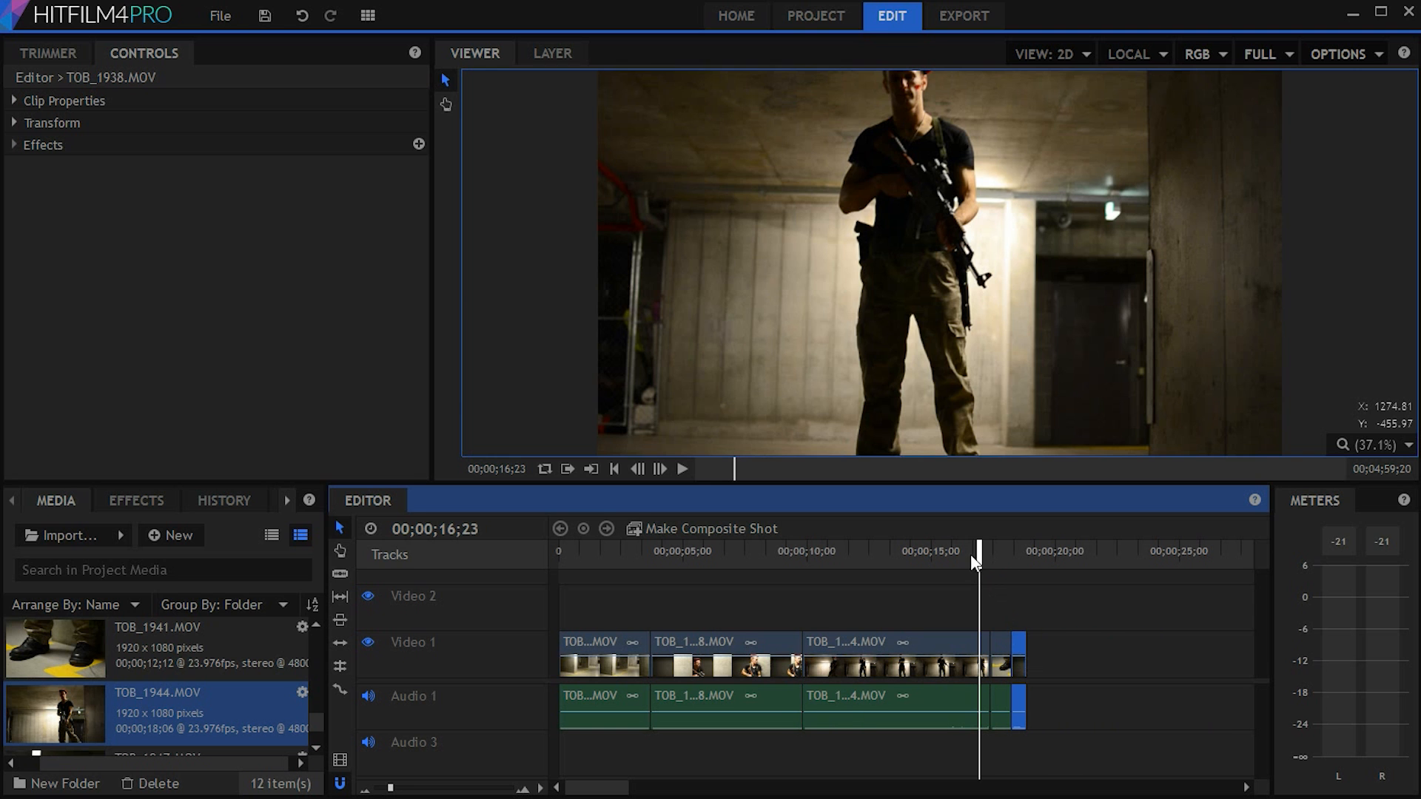
drag(979, 550, 694, 550)
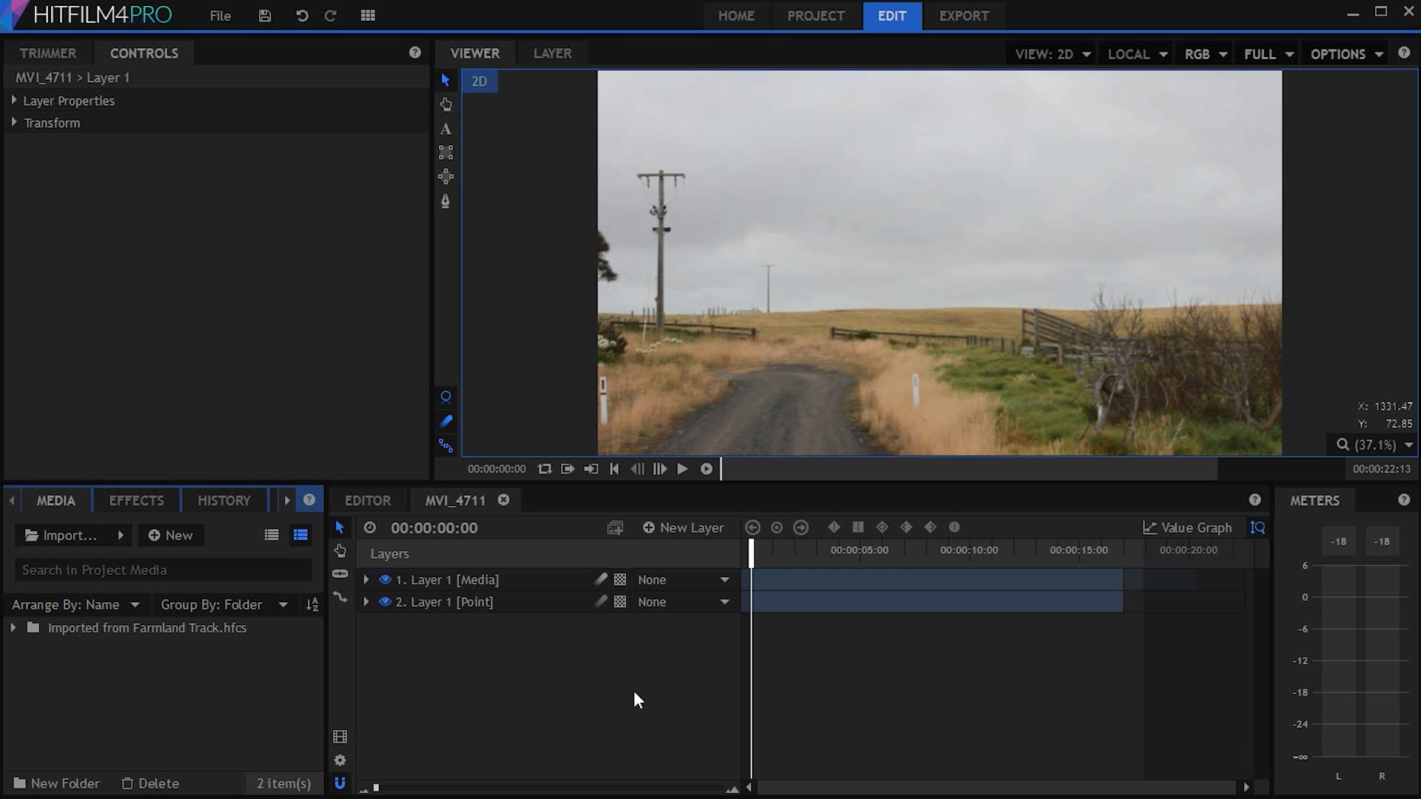
mouse_move(626, 693)
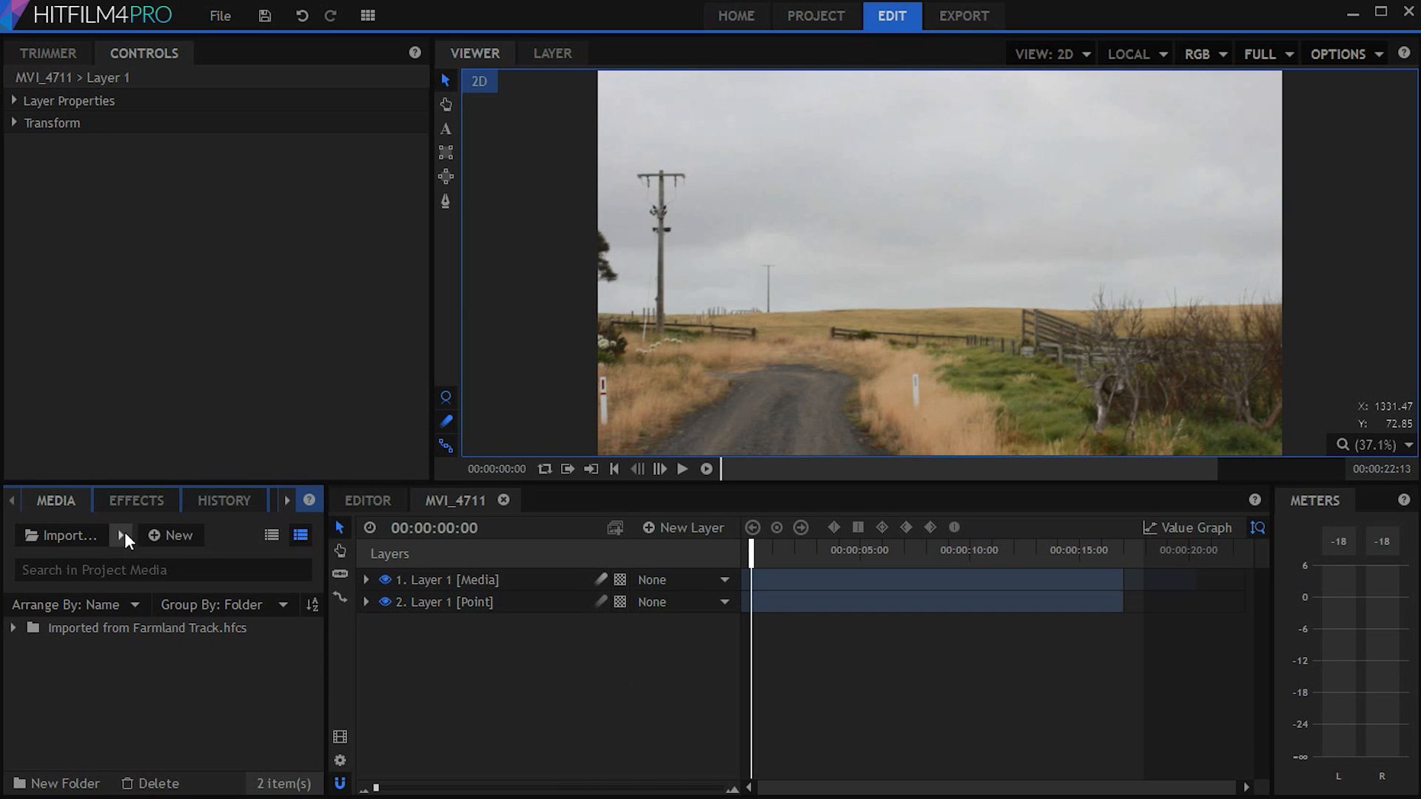
Import dinosaur.lwo, add a camera layer, and position the dinosaur over the farmland footage.
click(122, 534)
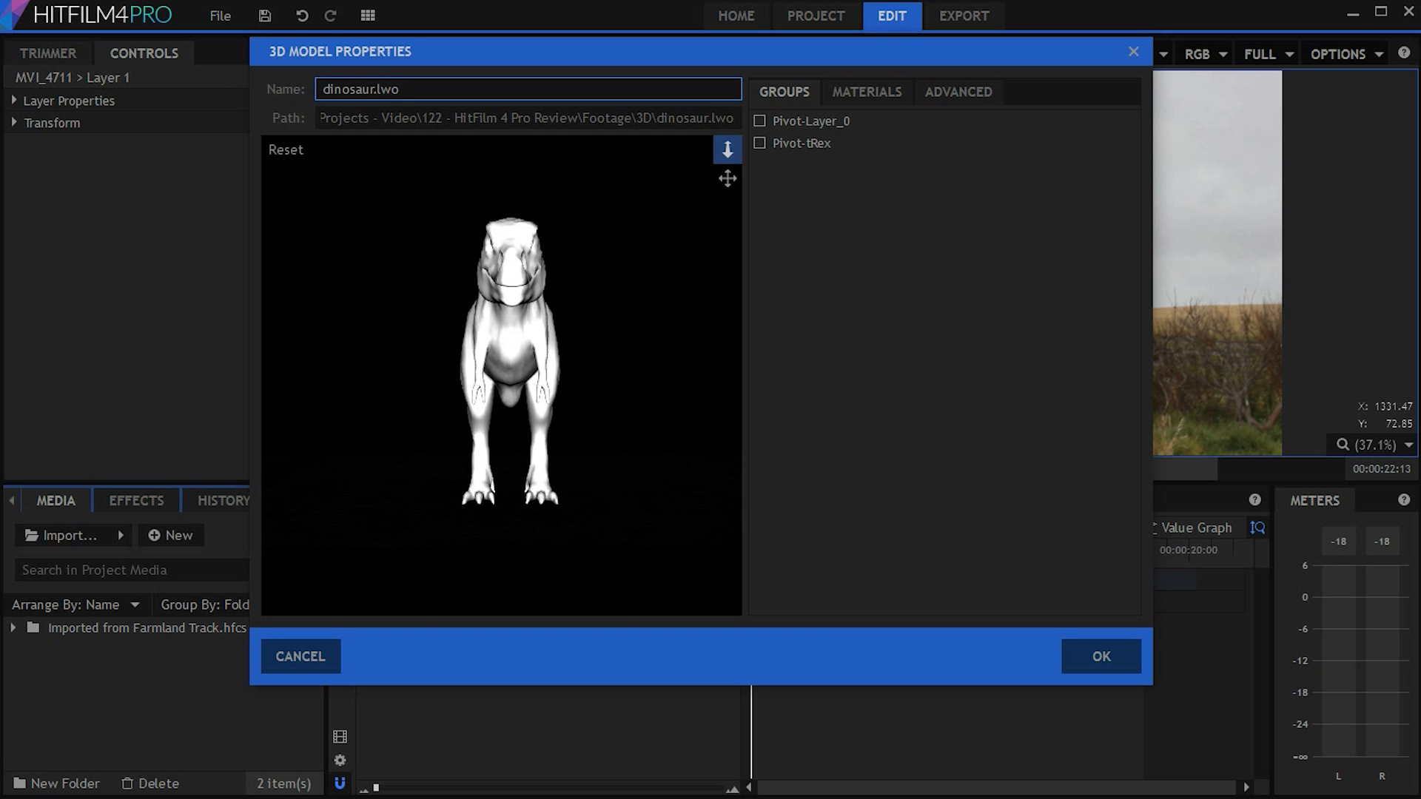
click(865, 92)
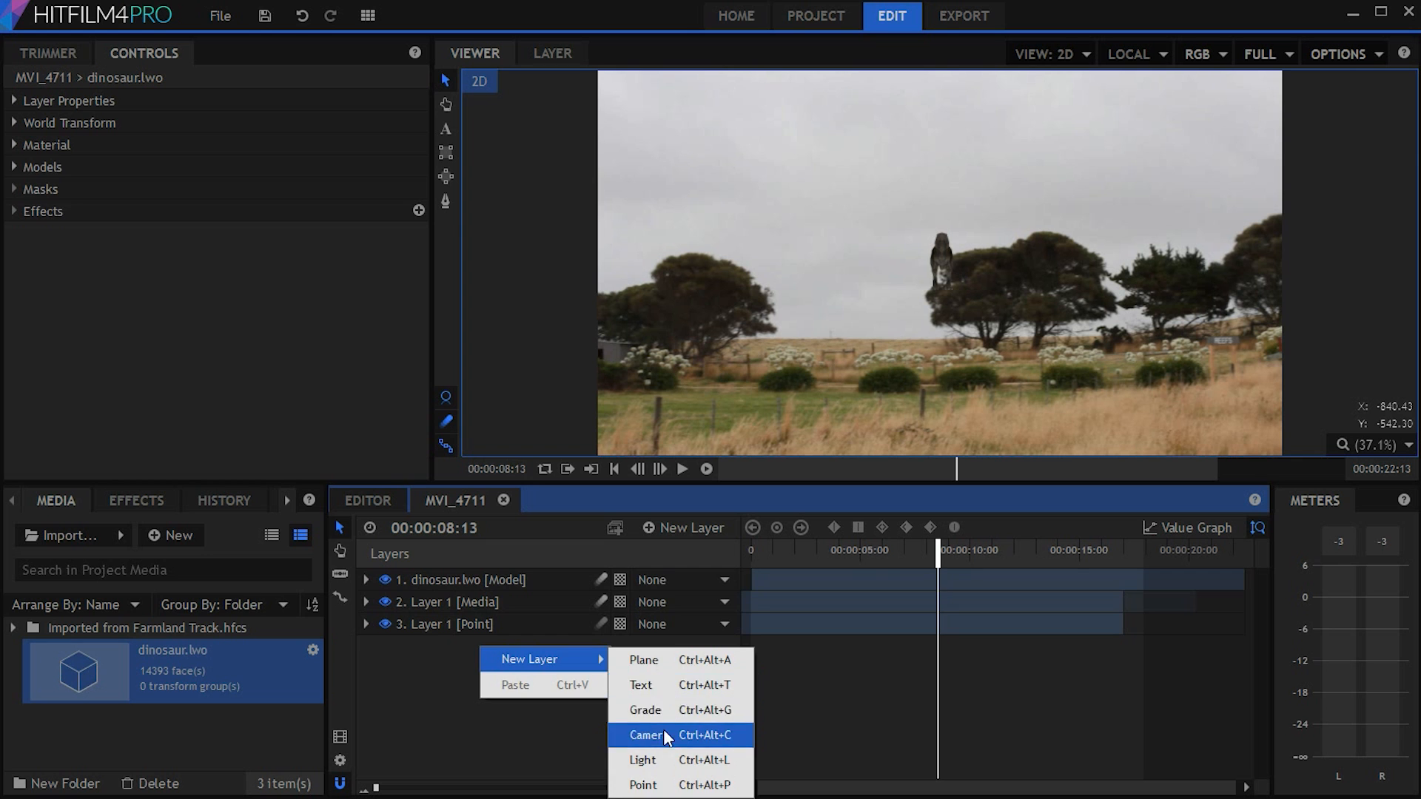
click(645, 735)
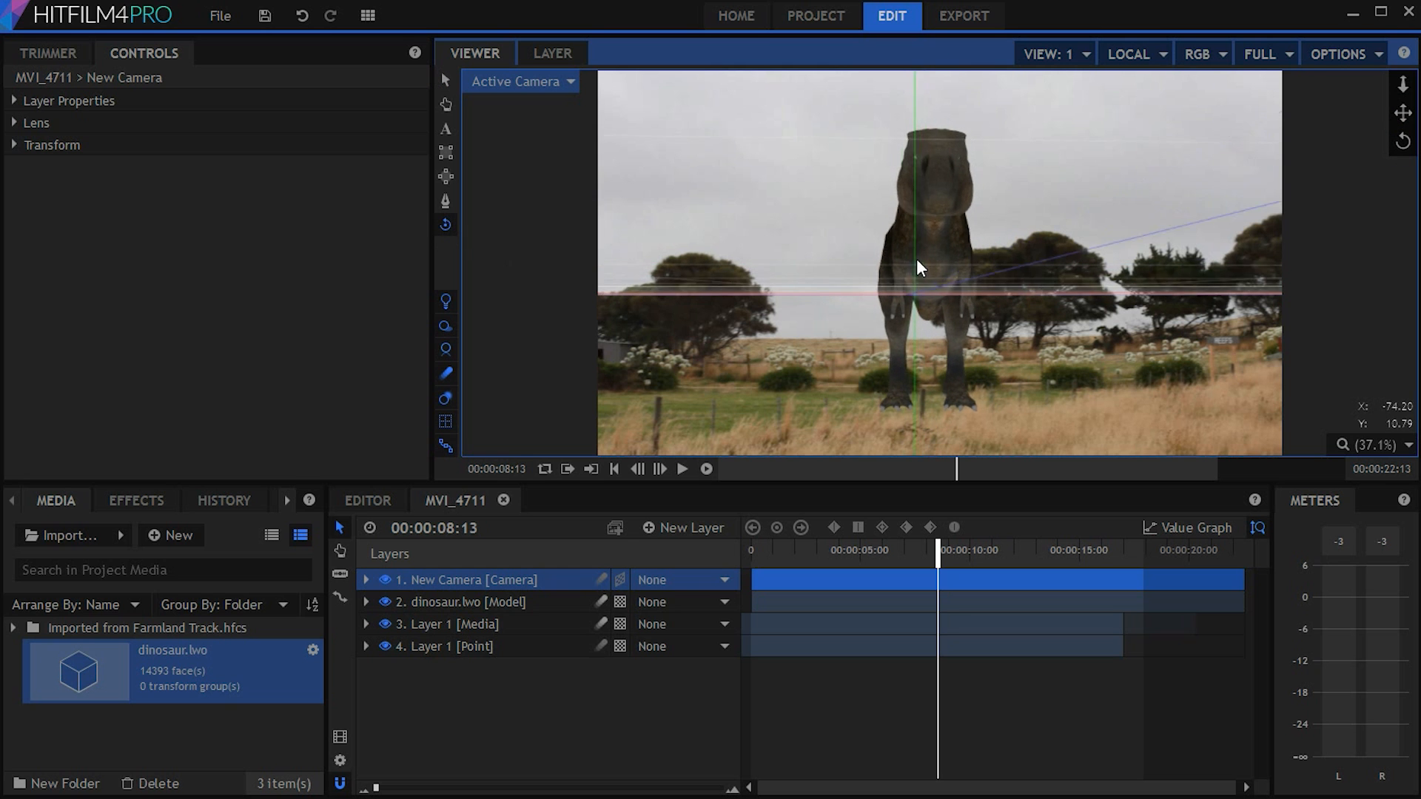
drag(918, 268, 1072, 348)
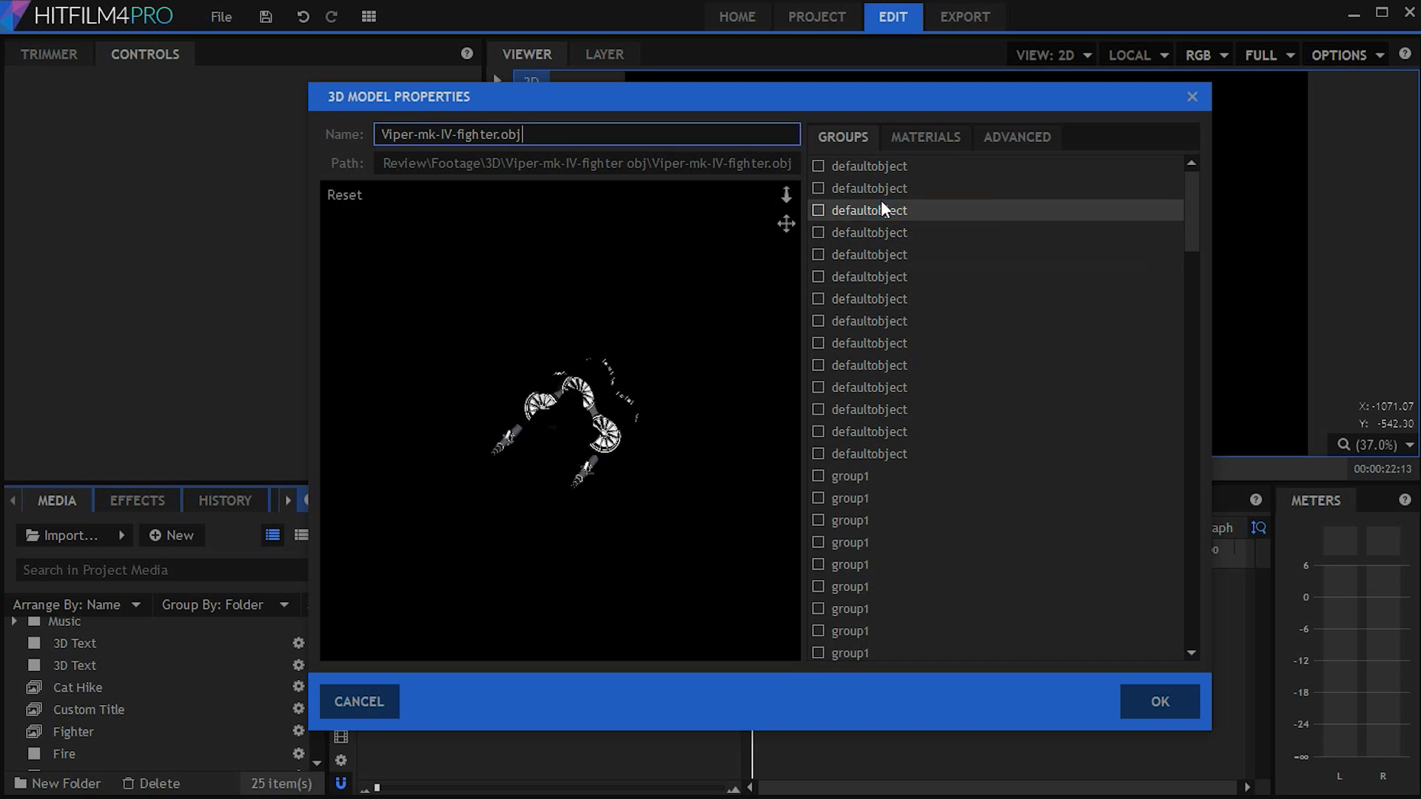
Enable the Viper fighter's object groups and inspect its DefaultMaterial settings.
click(819, 210)
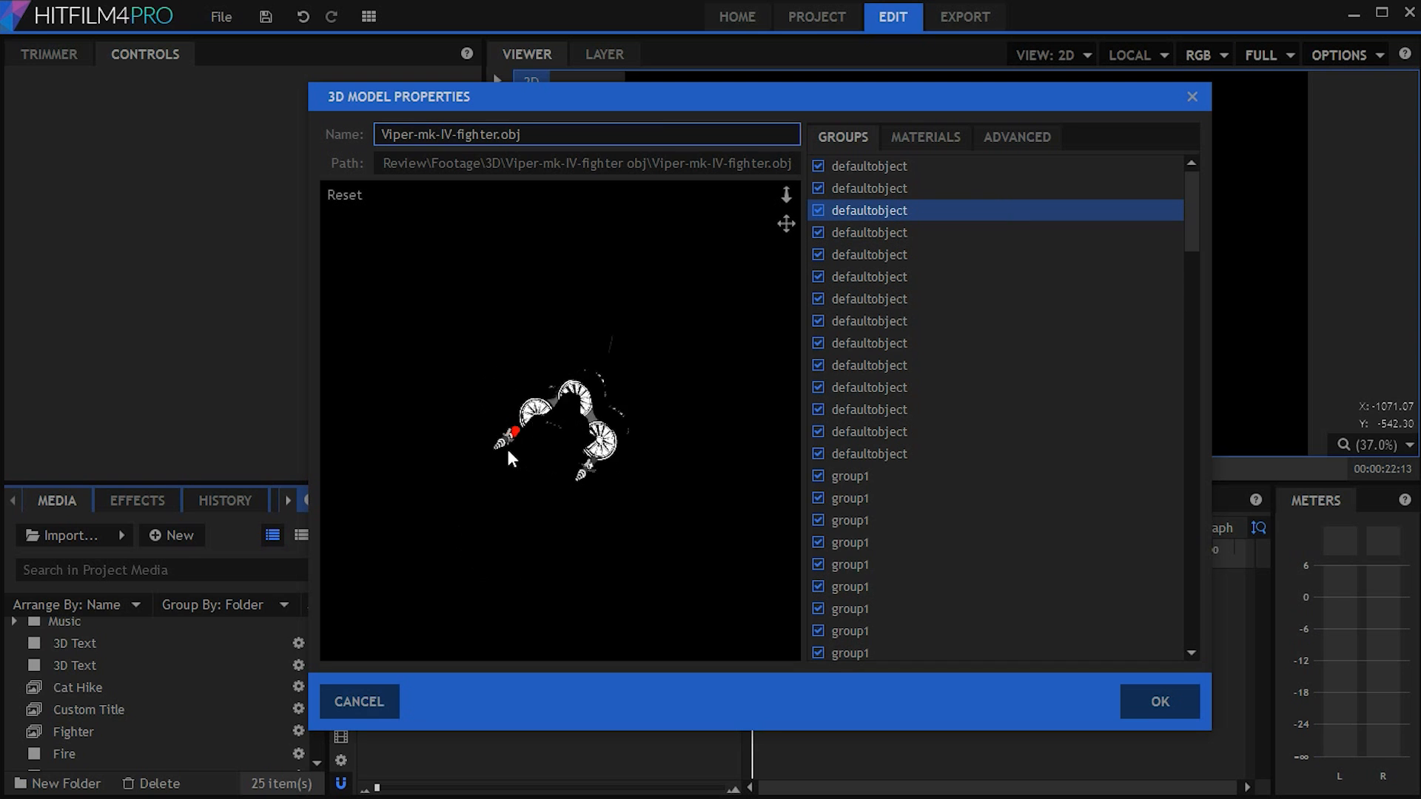
click(925, 137)
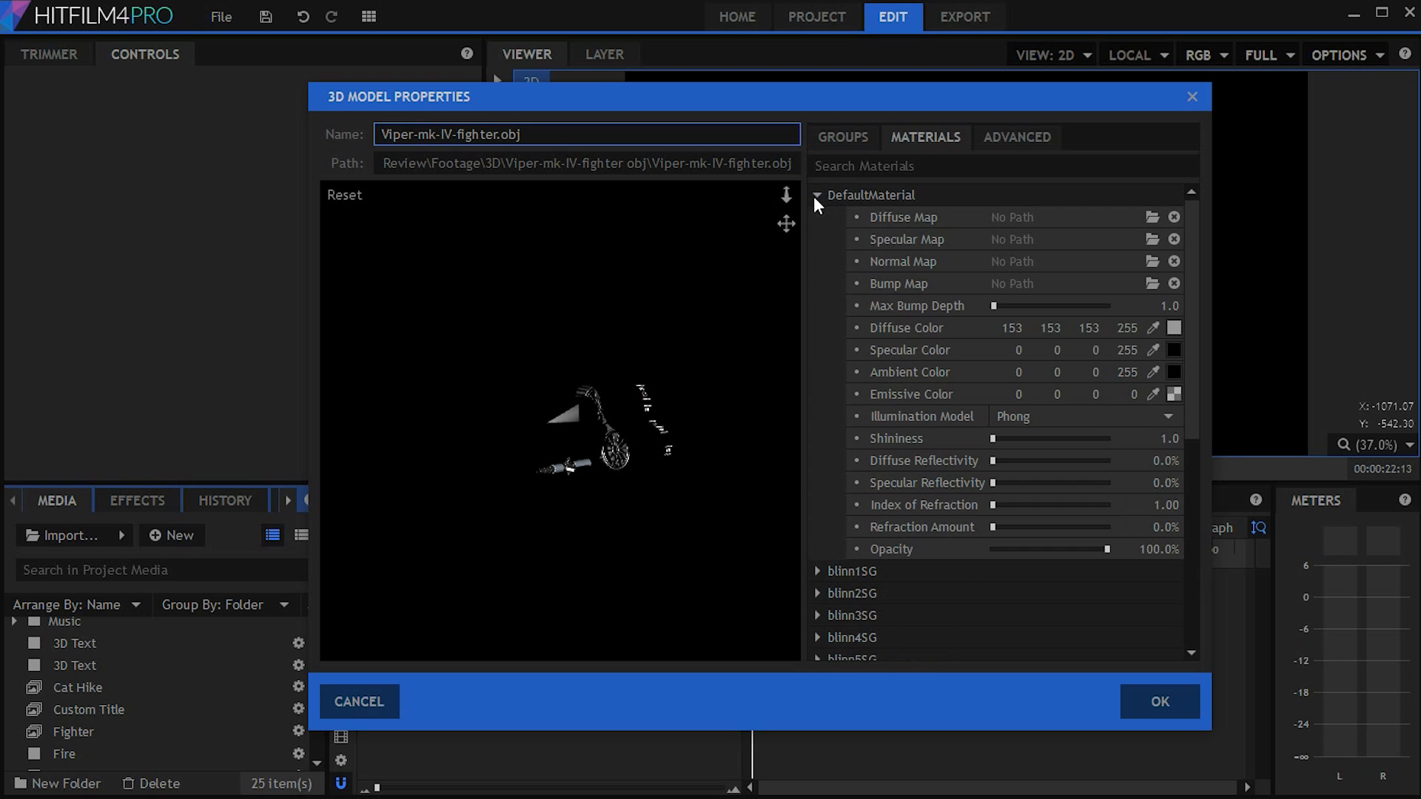
click(817, 195)
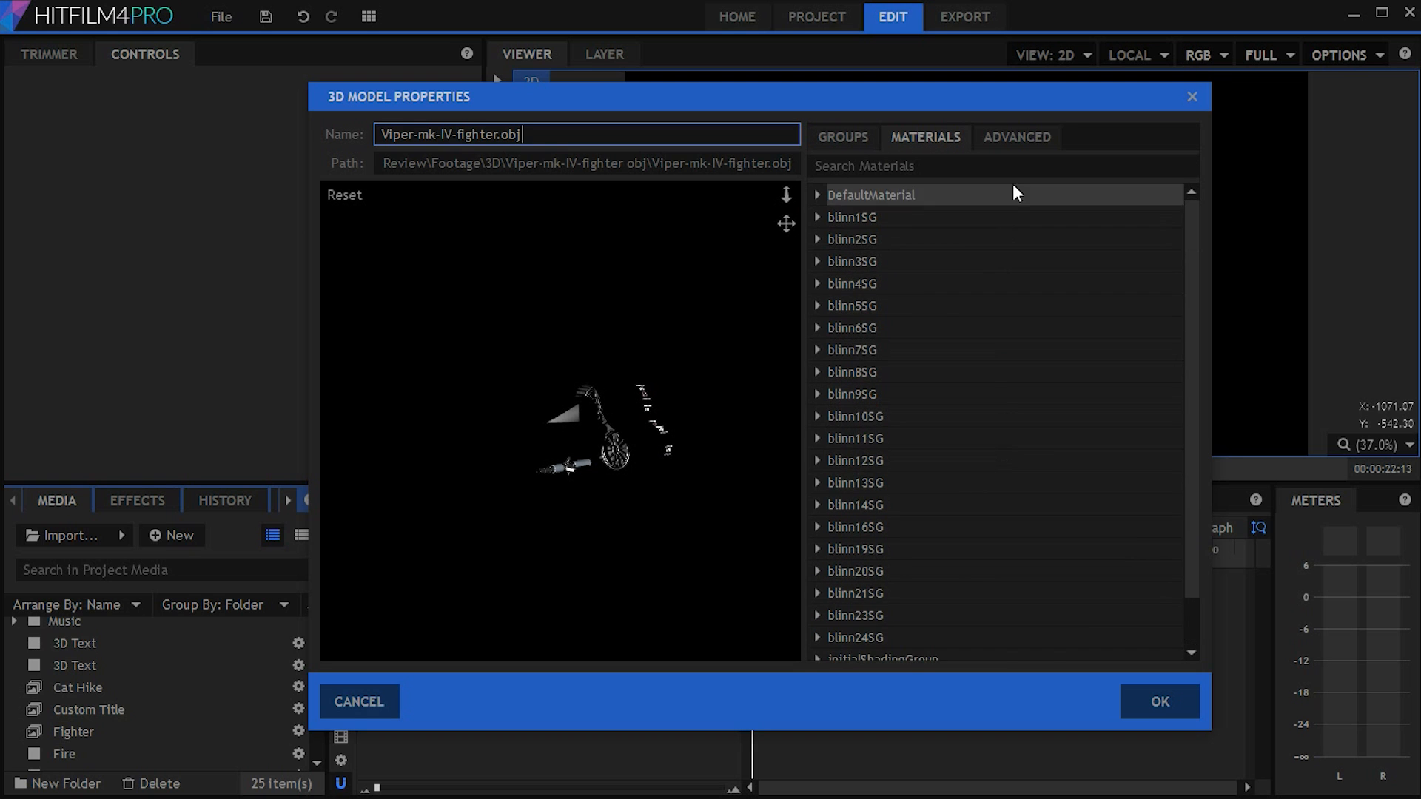
On the Advanced tab, toggle Flip Normals on and back off, then update the preview.
click(1016, 137)
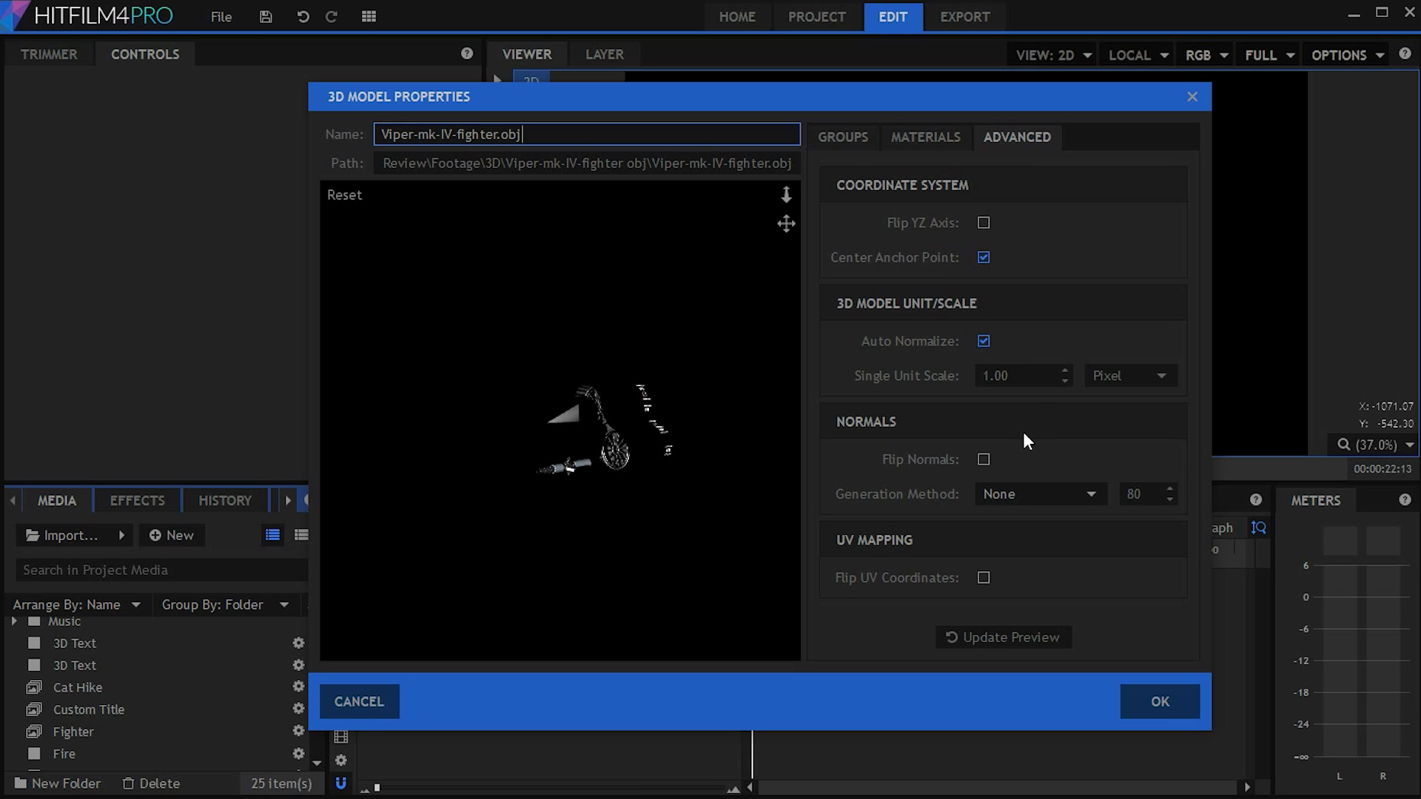
click(983, 460)
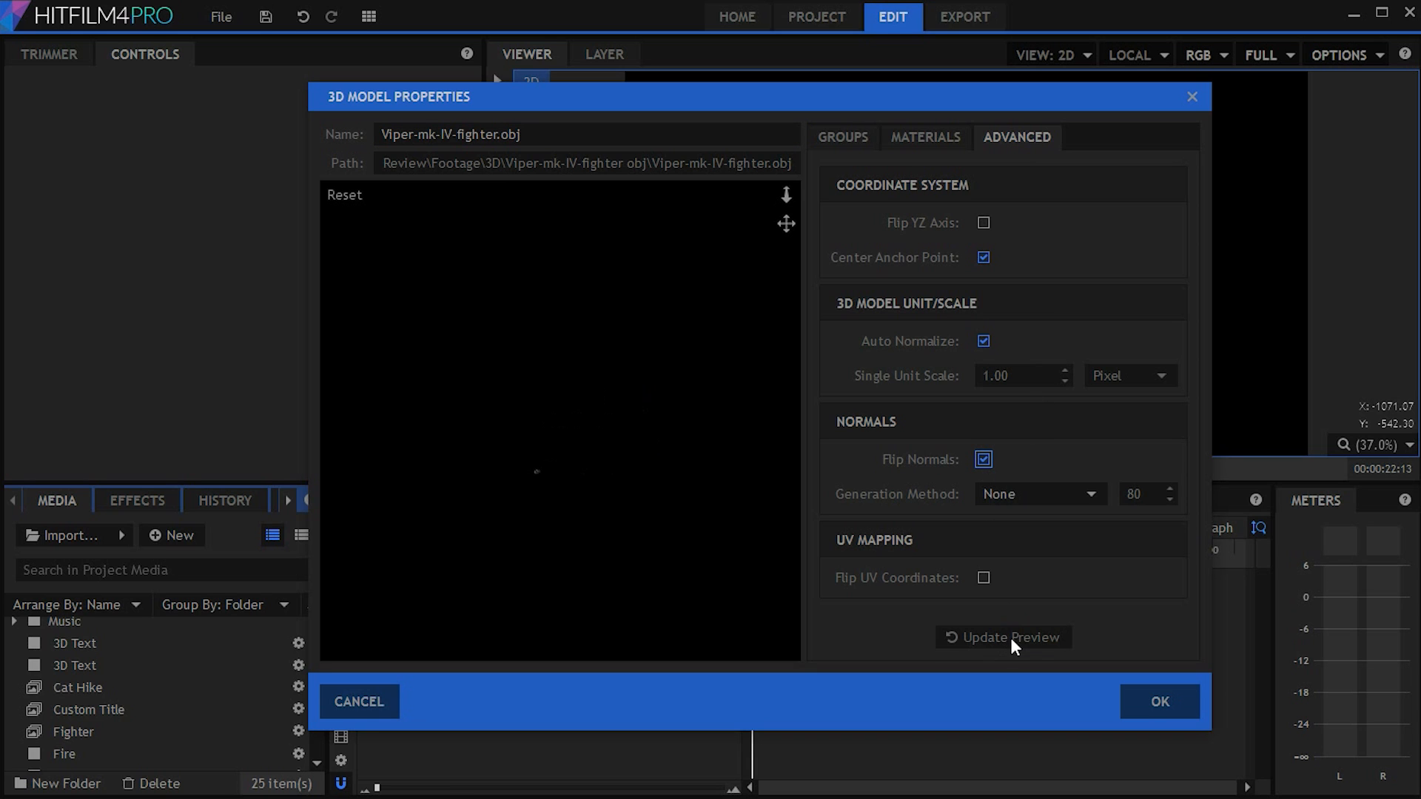
click(984, 460)
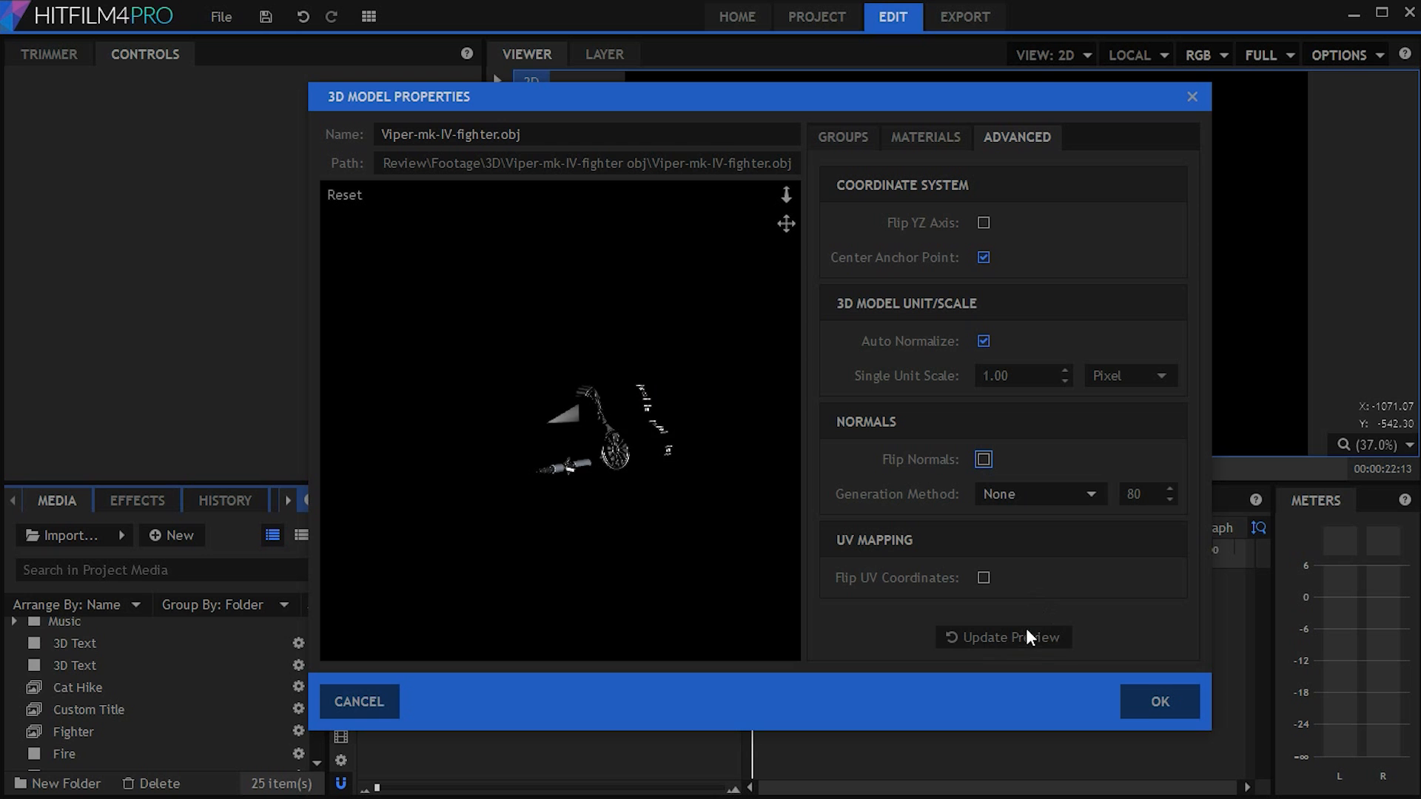
click(1002, 638)
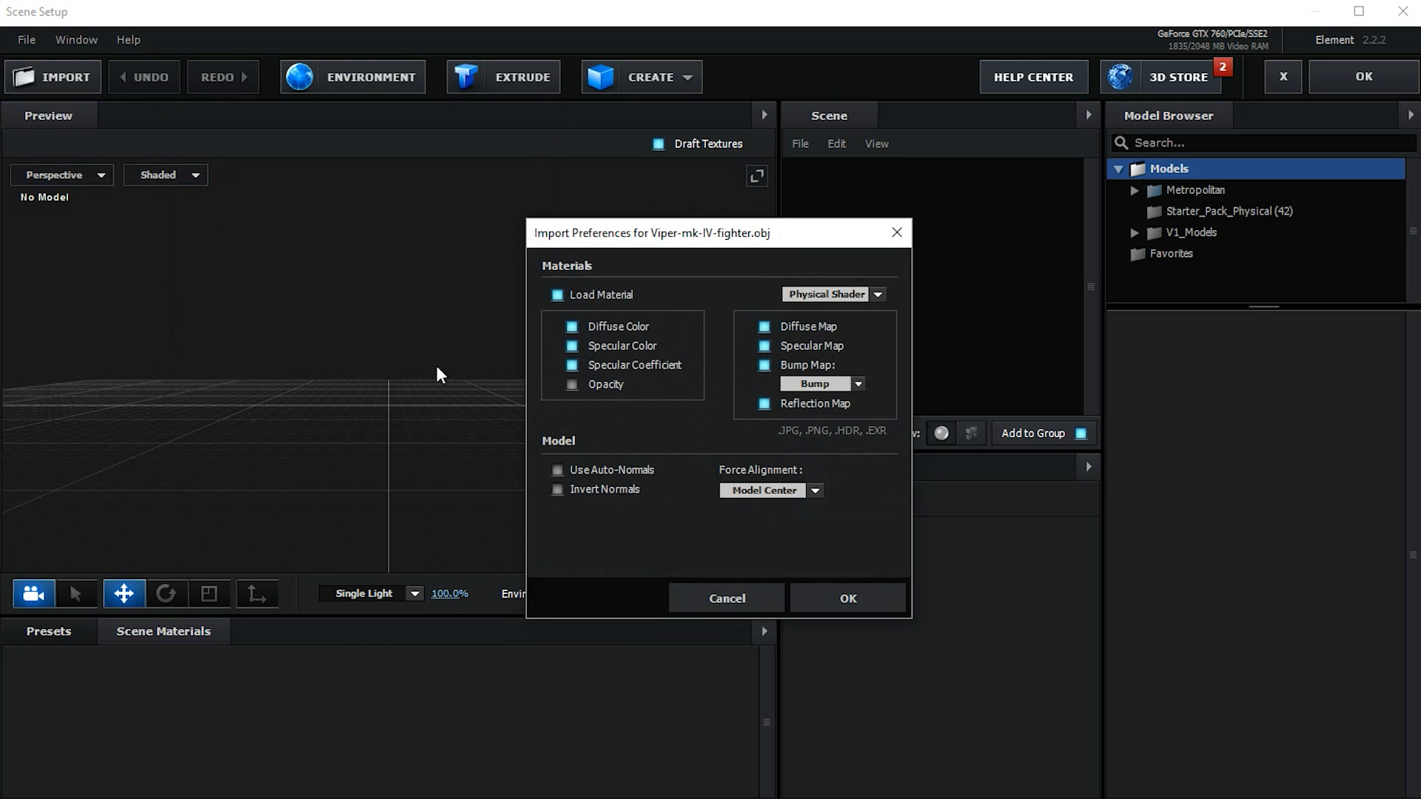
Open Element 3D's Import Preferences for Viper-mk-IV-fighter.obj.
click(847, 598)
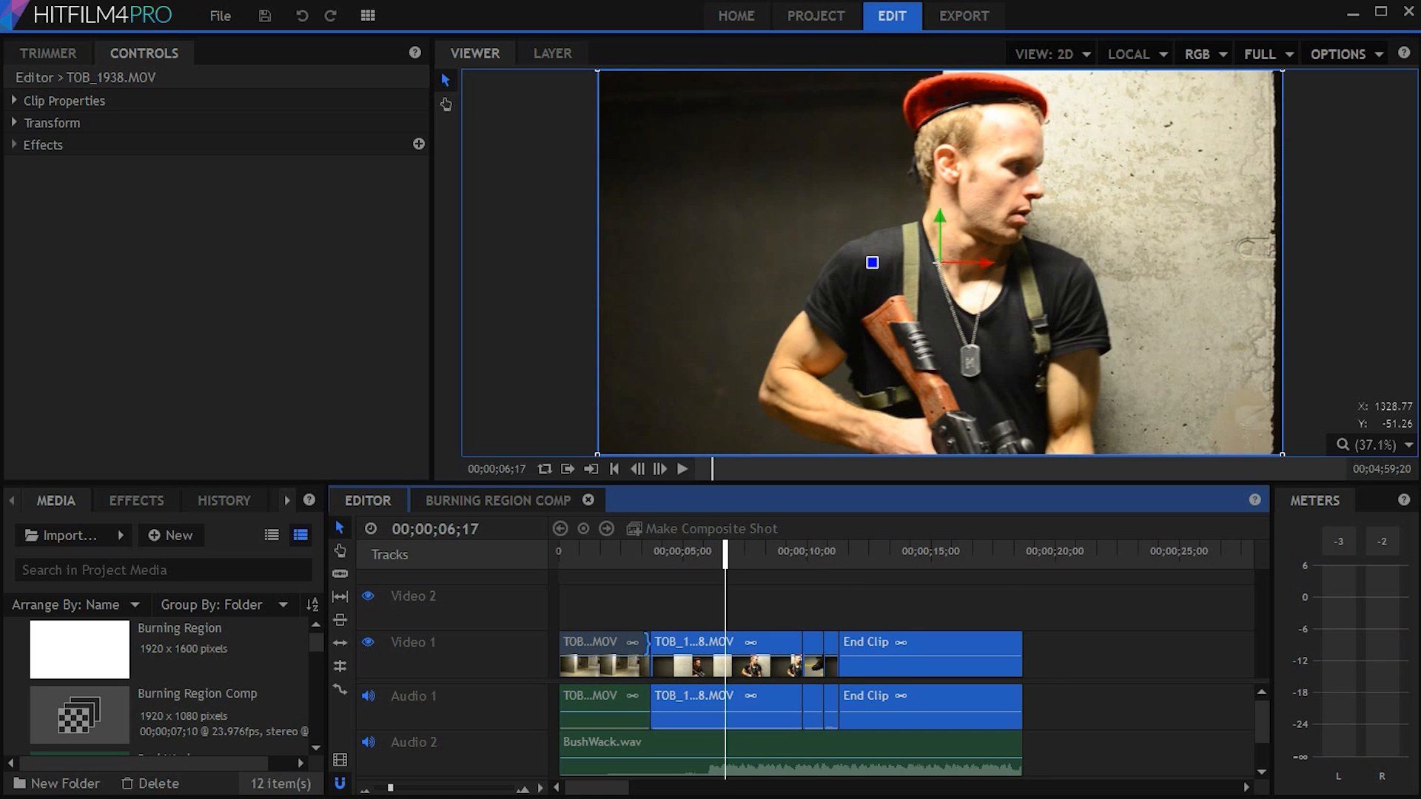
Apply Cine Style grading to the gunman clips and End Clip, then scrub the ending.
click(711, 529)
text(cine)
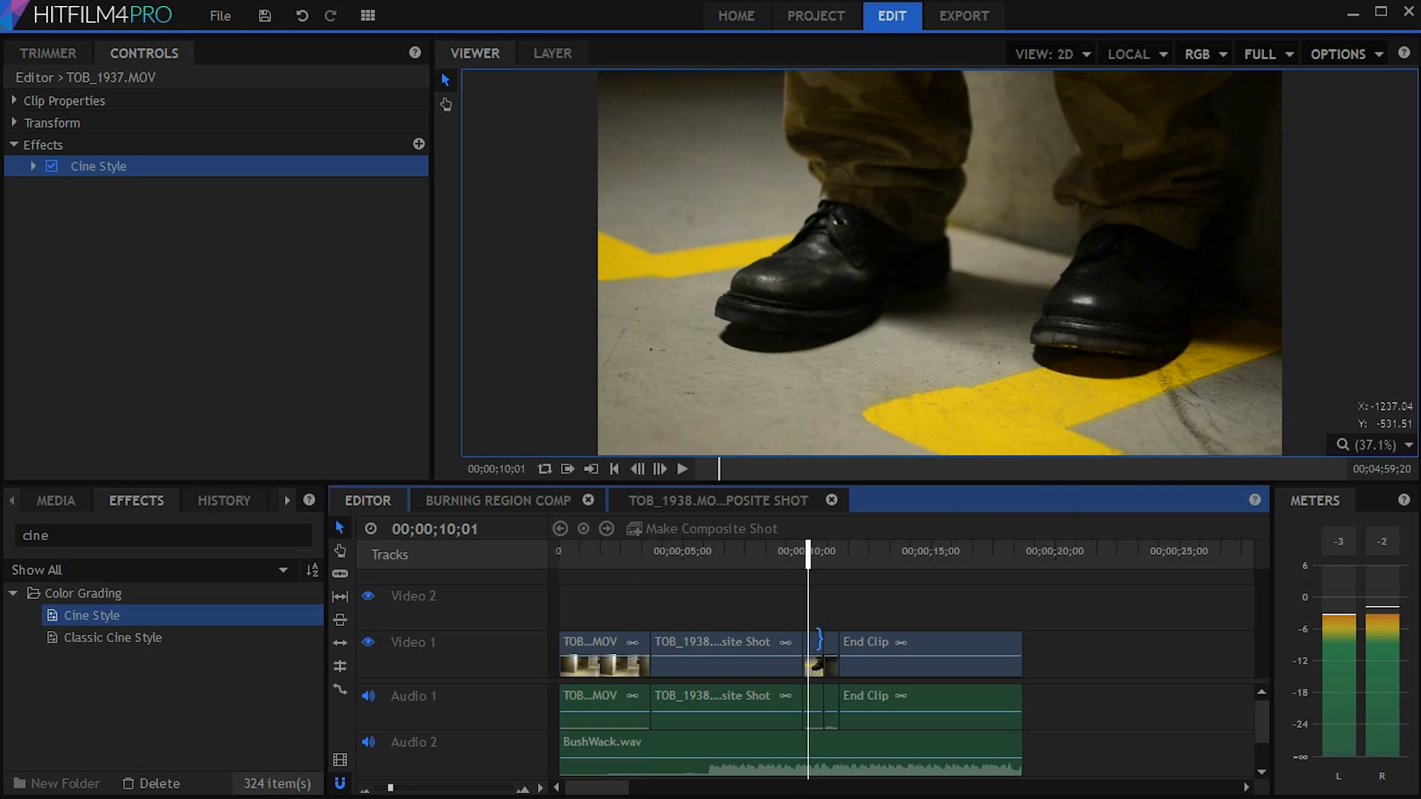
drag(809, 550, 828, 549)
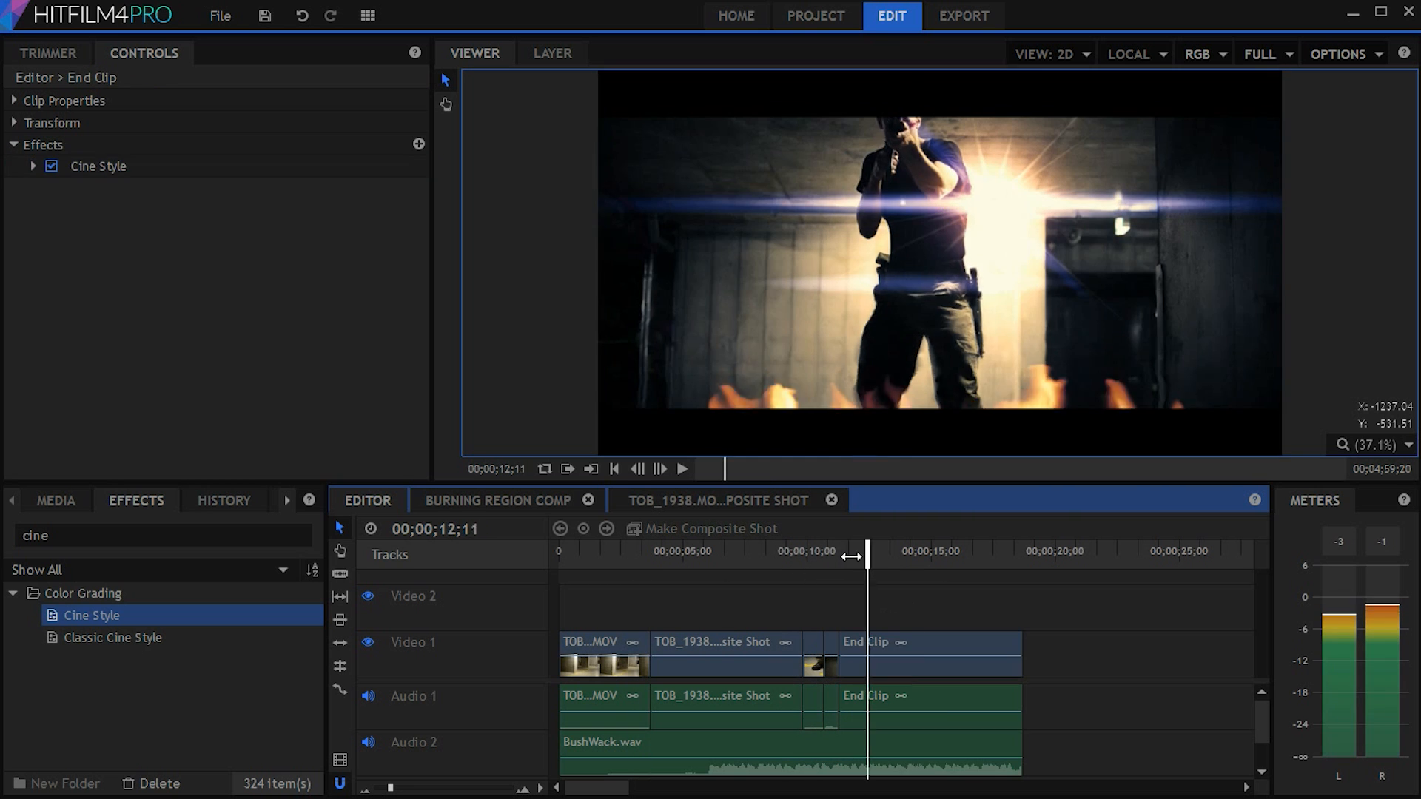
drag(867, 550, 909, 550)
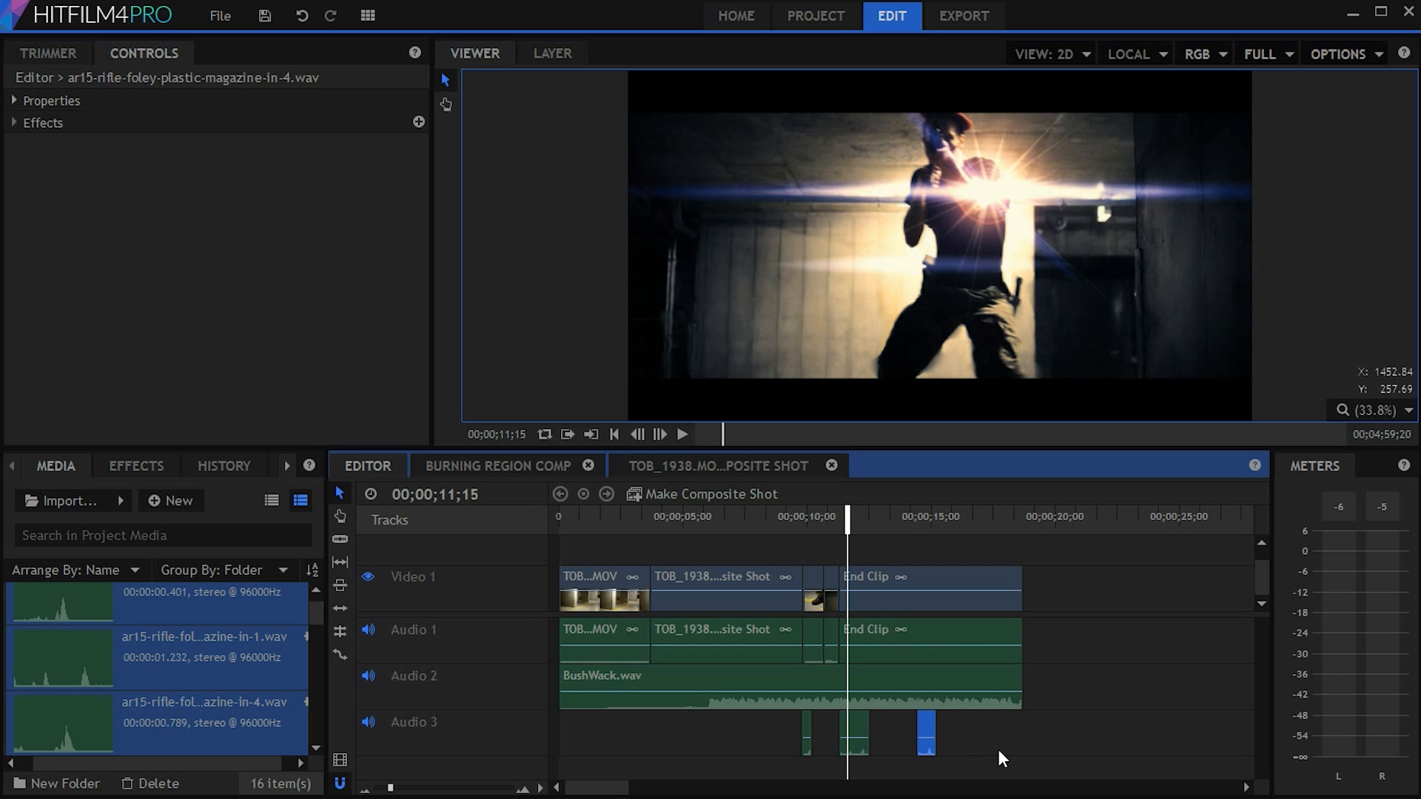
Browse the audio effects to the Balance effect and add volume keyframes on BushWack.wav.
click(136, 464)
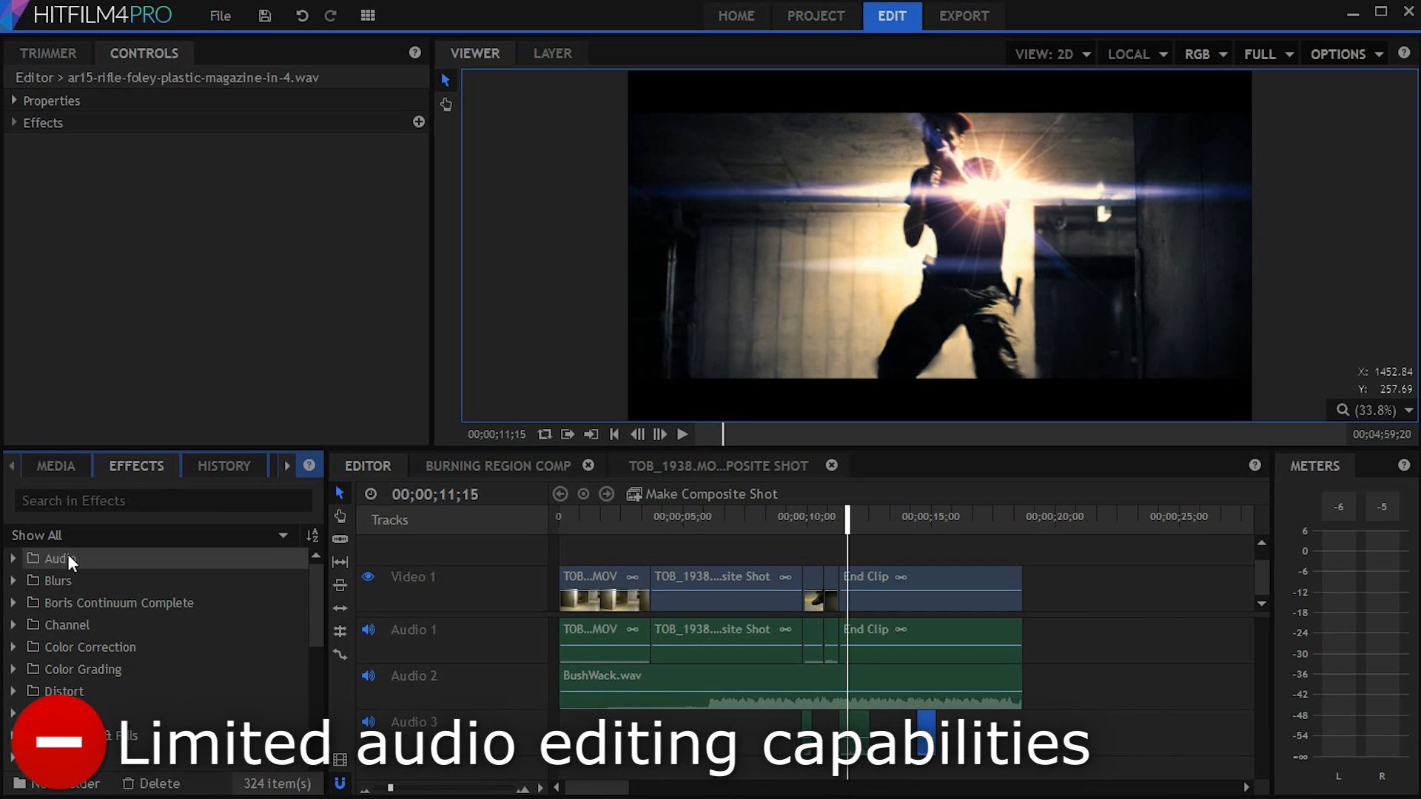
scroll(down, 3)
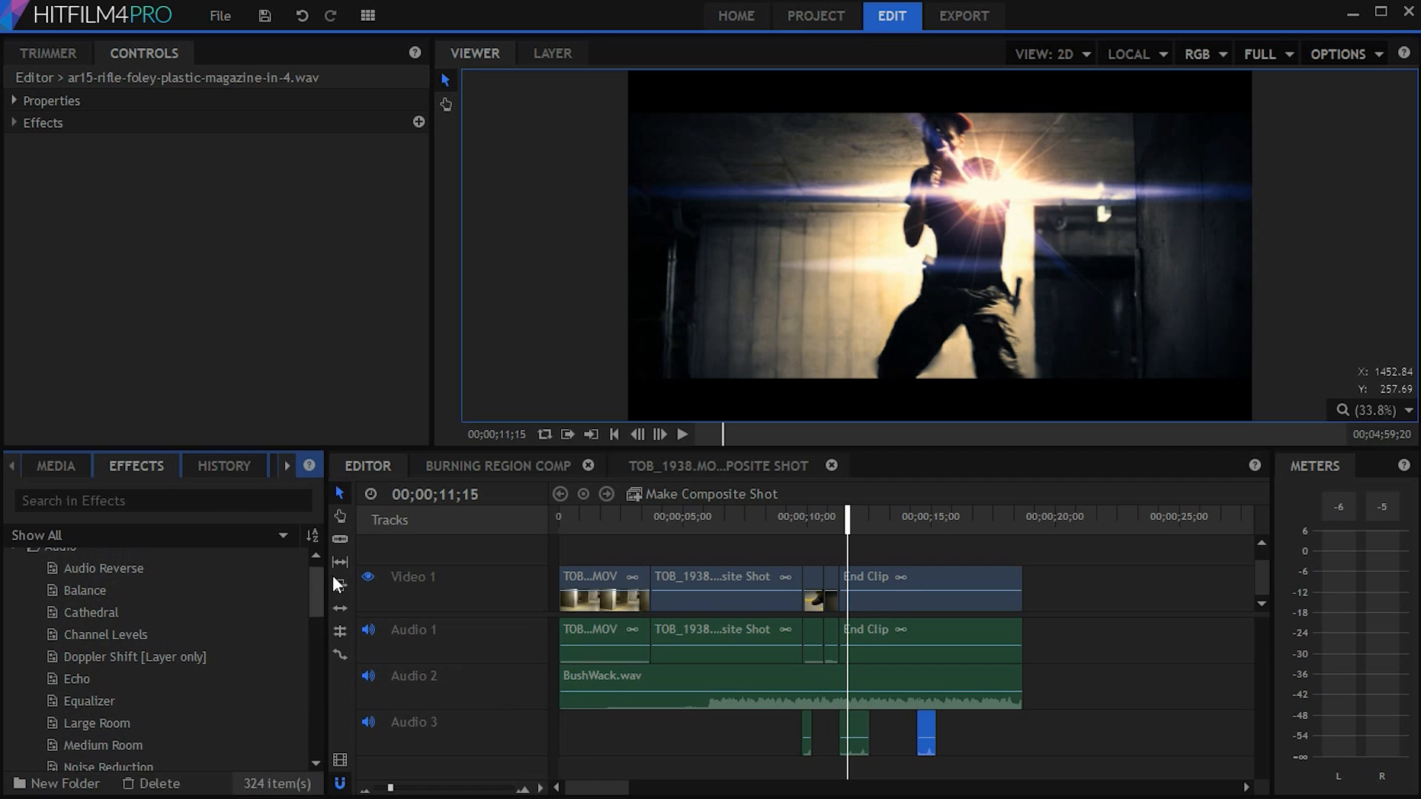
click(84, 590)
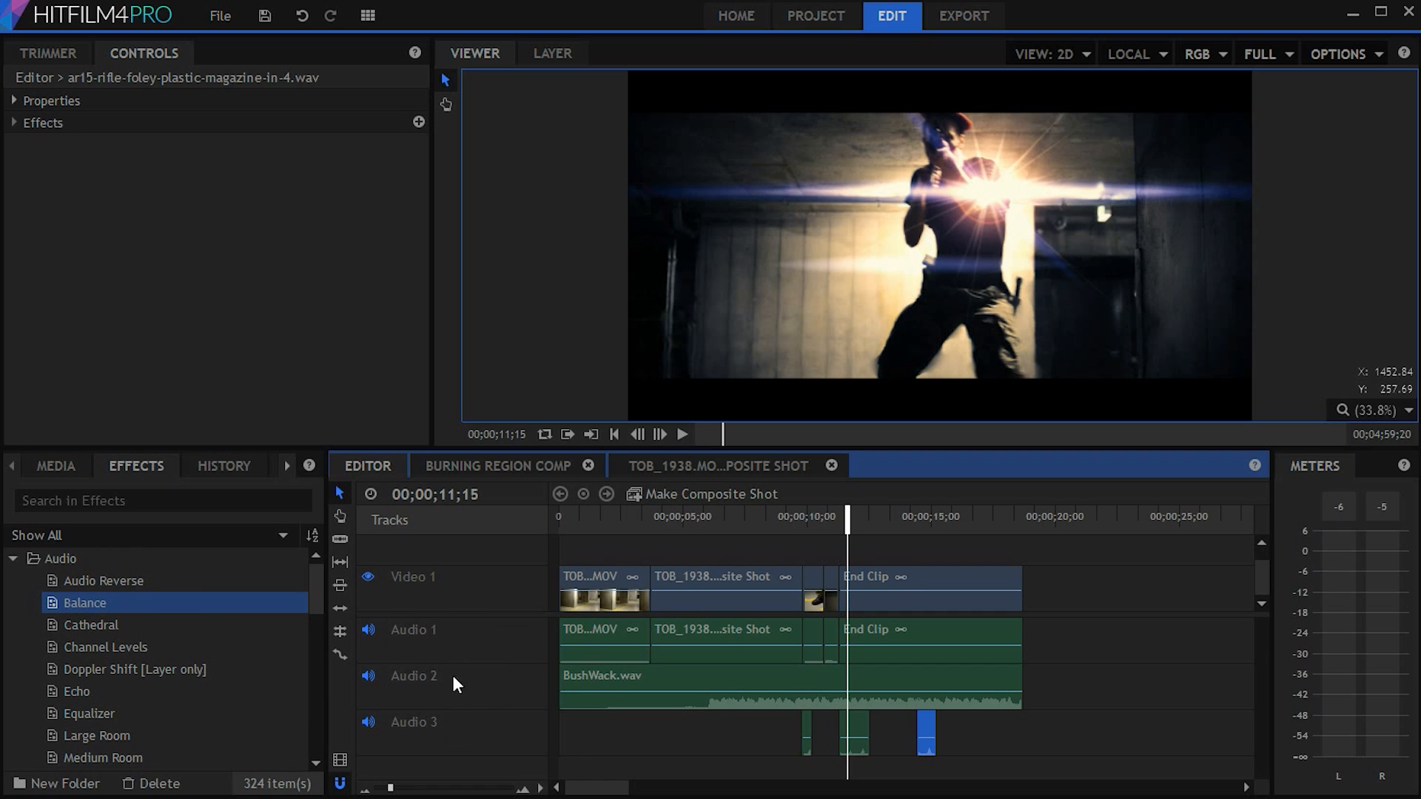
right_click(447, 635)
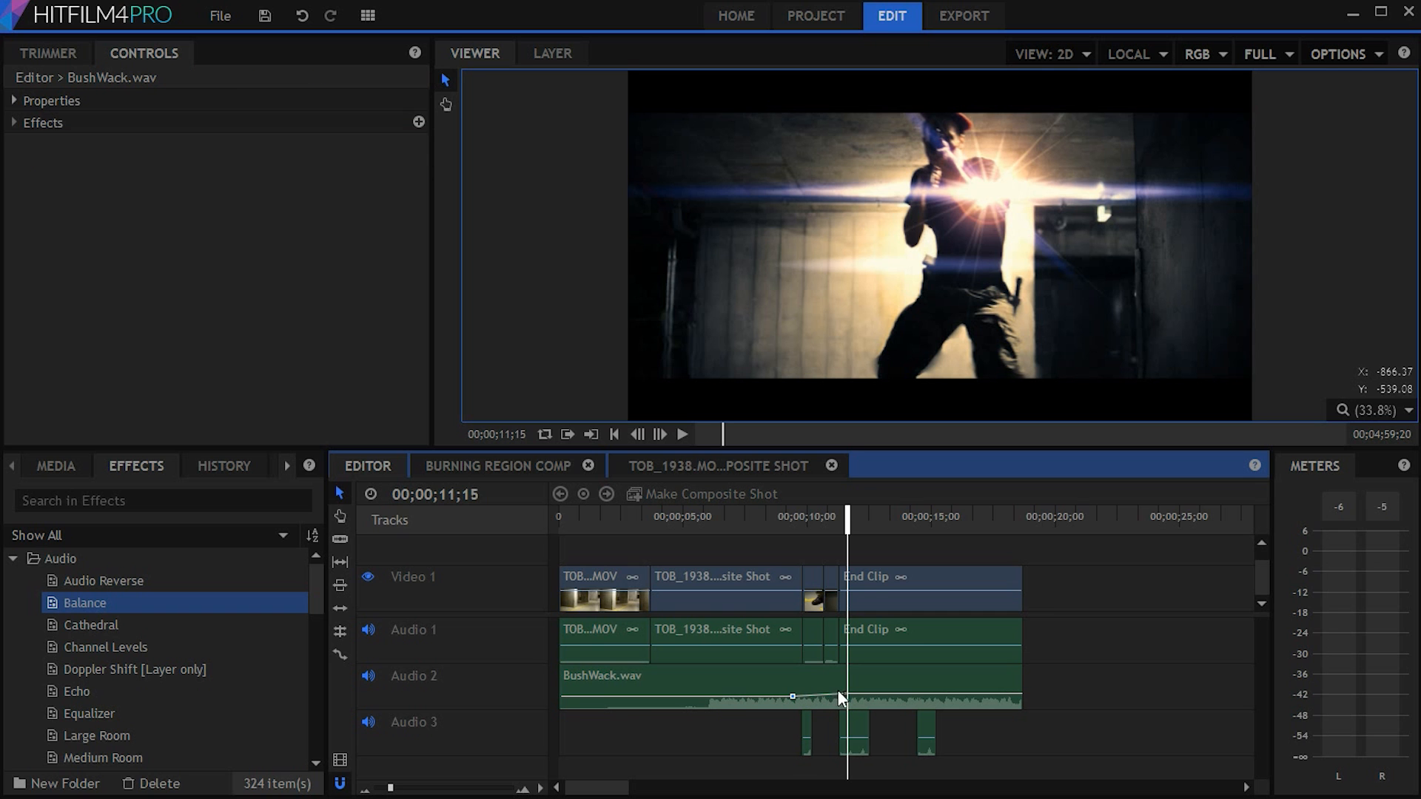
click(738, 15)
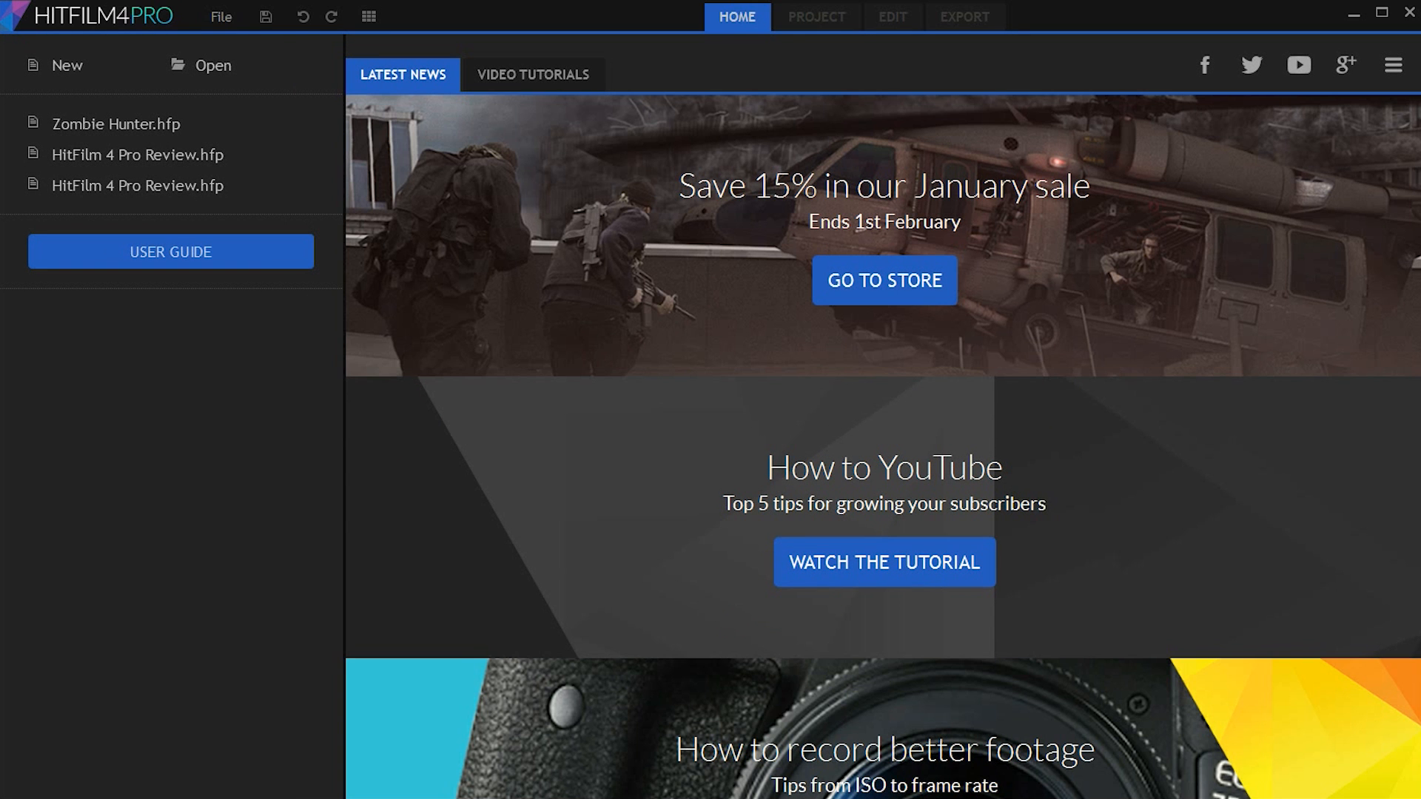
Scroll the Latest News and show the Video Tutorials list.
scroll(down, 3)
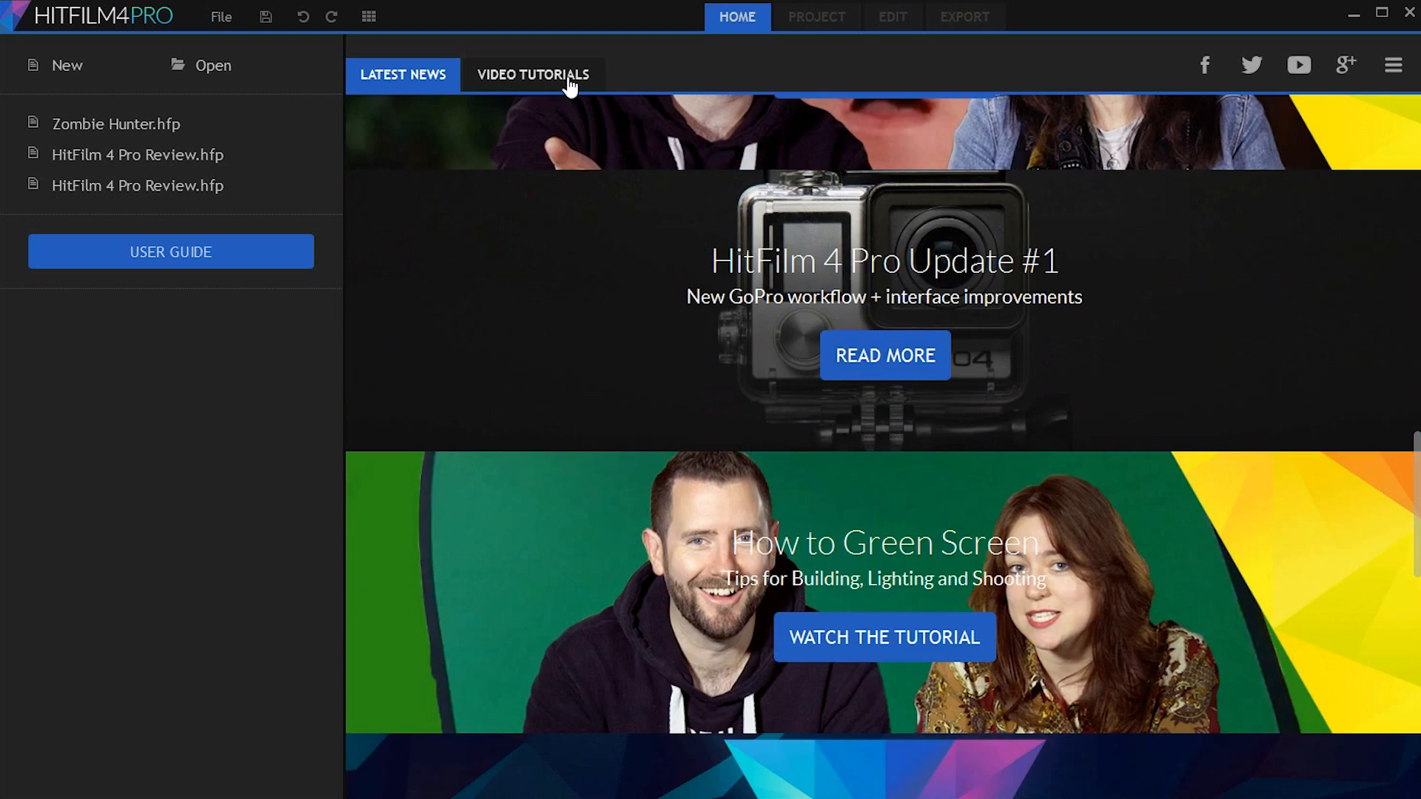
click(534, 74)
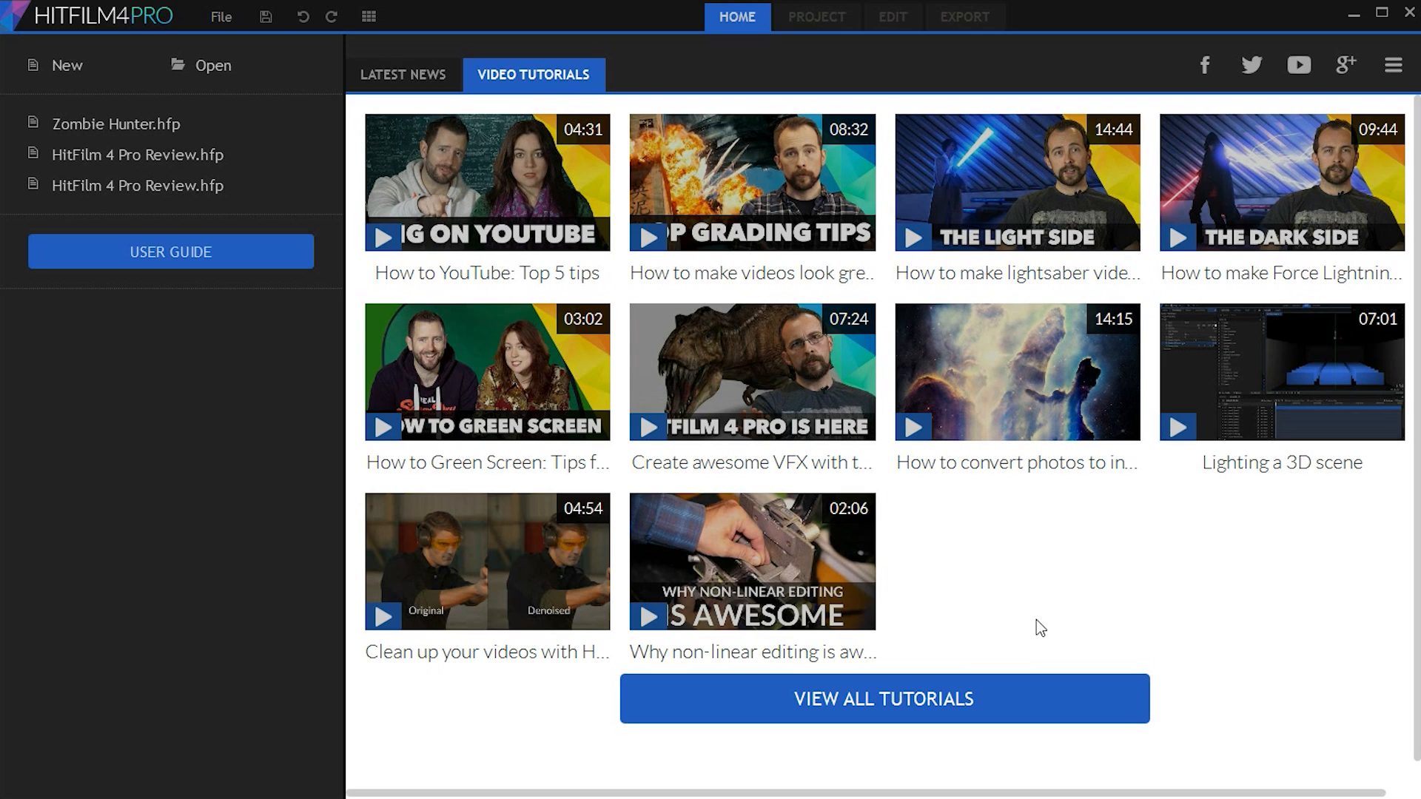
mouse_move(1203, 65)
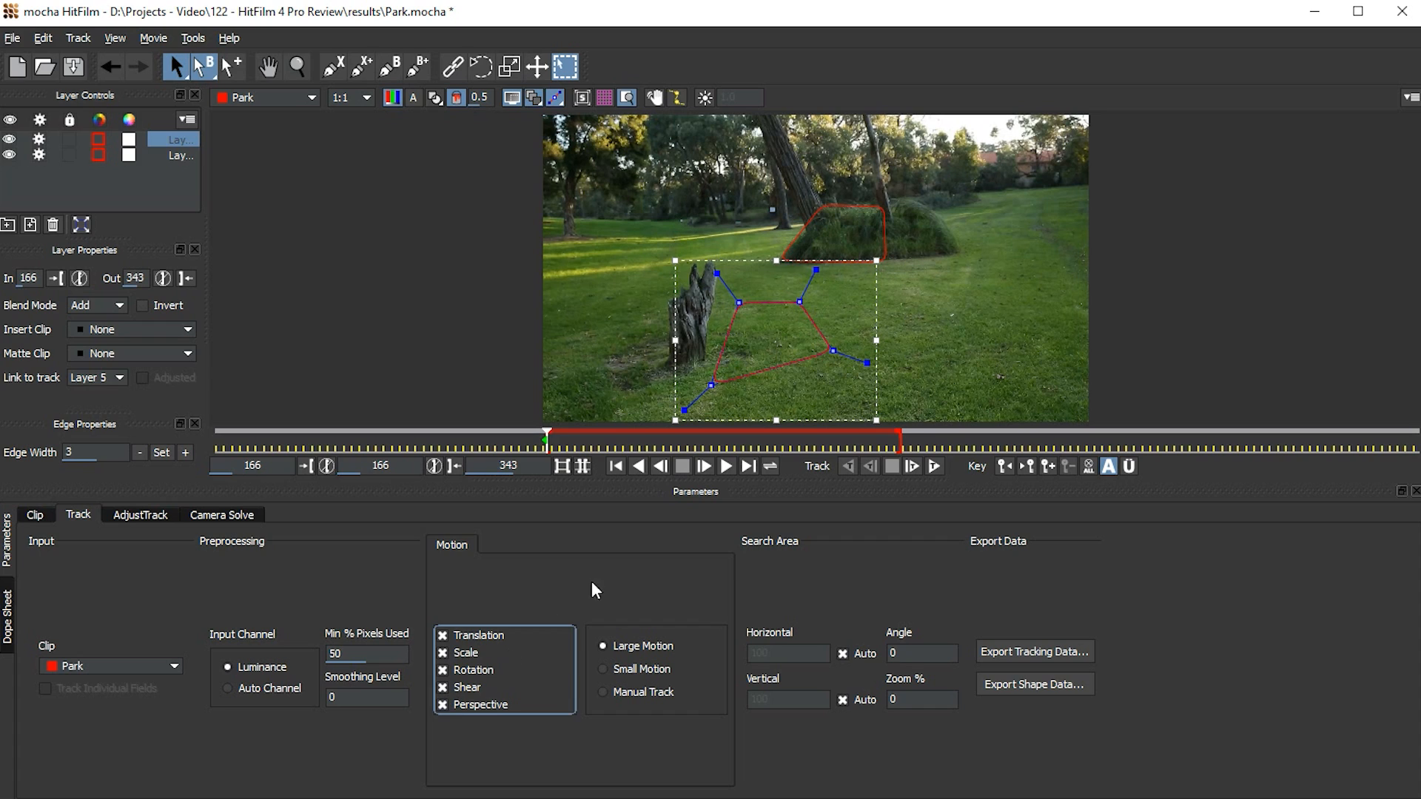
Track the park ground shape forward, stop tracking, and run the camera solve.
click(892, 466)
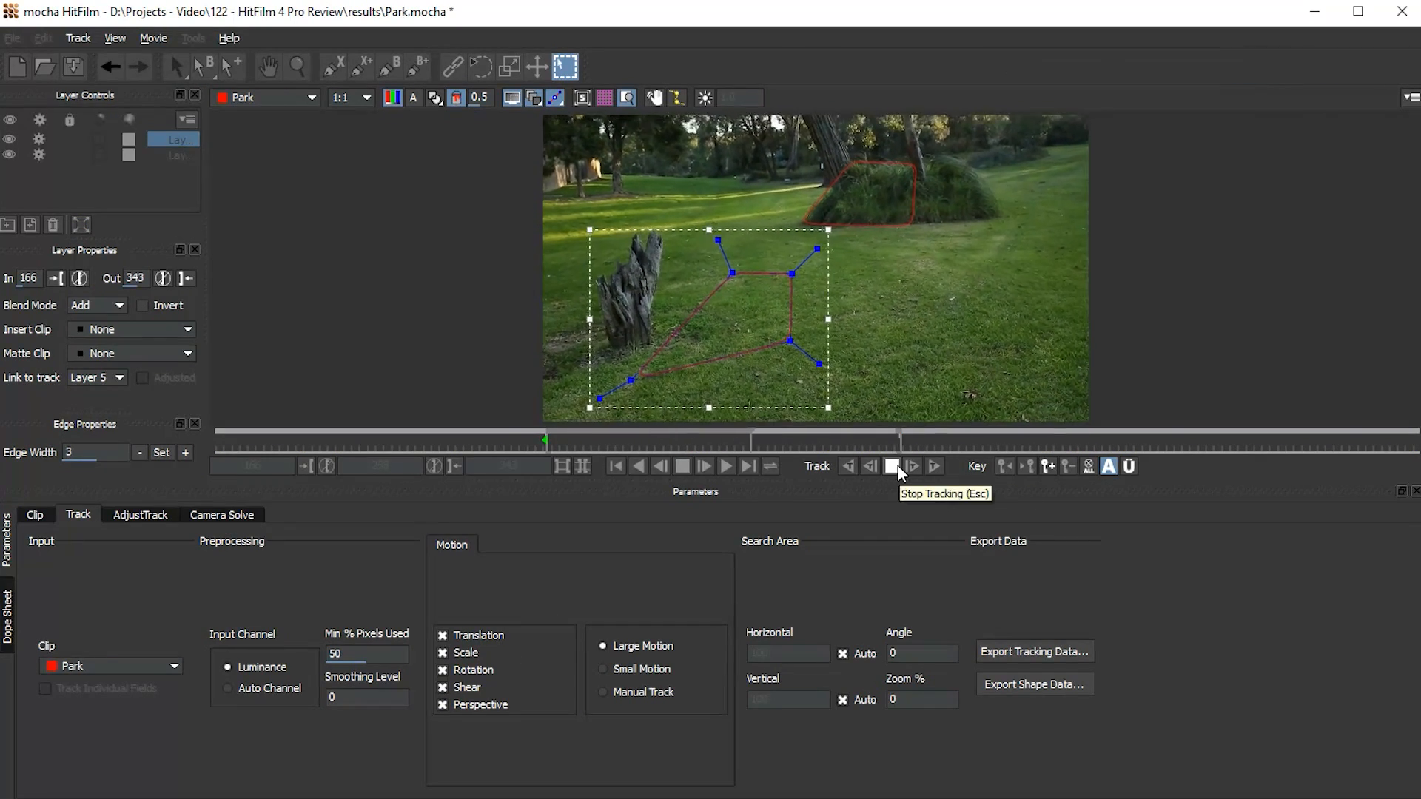
click(222, 515)
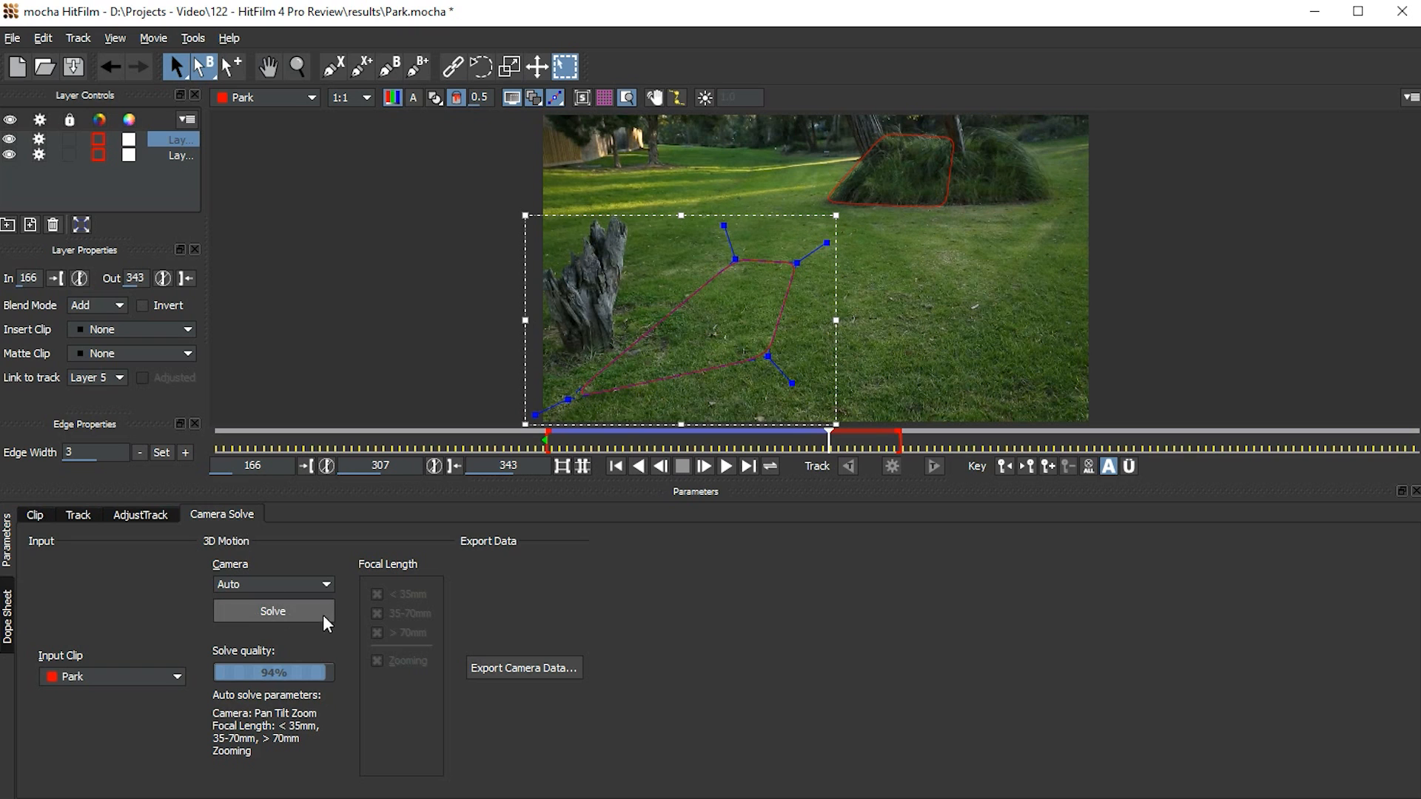
click(272, 611)
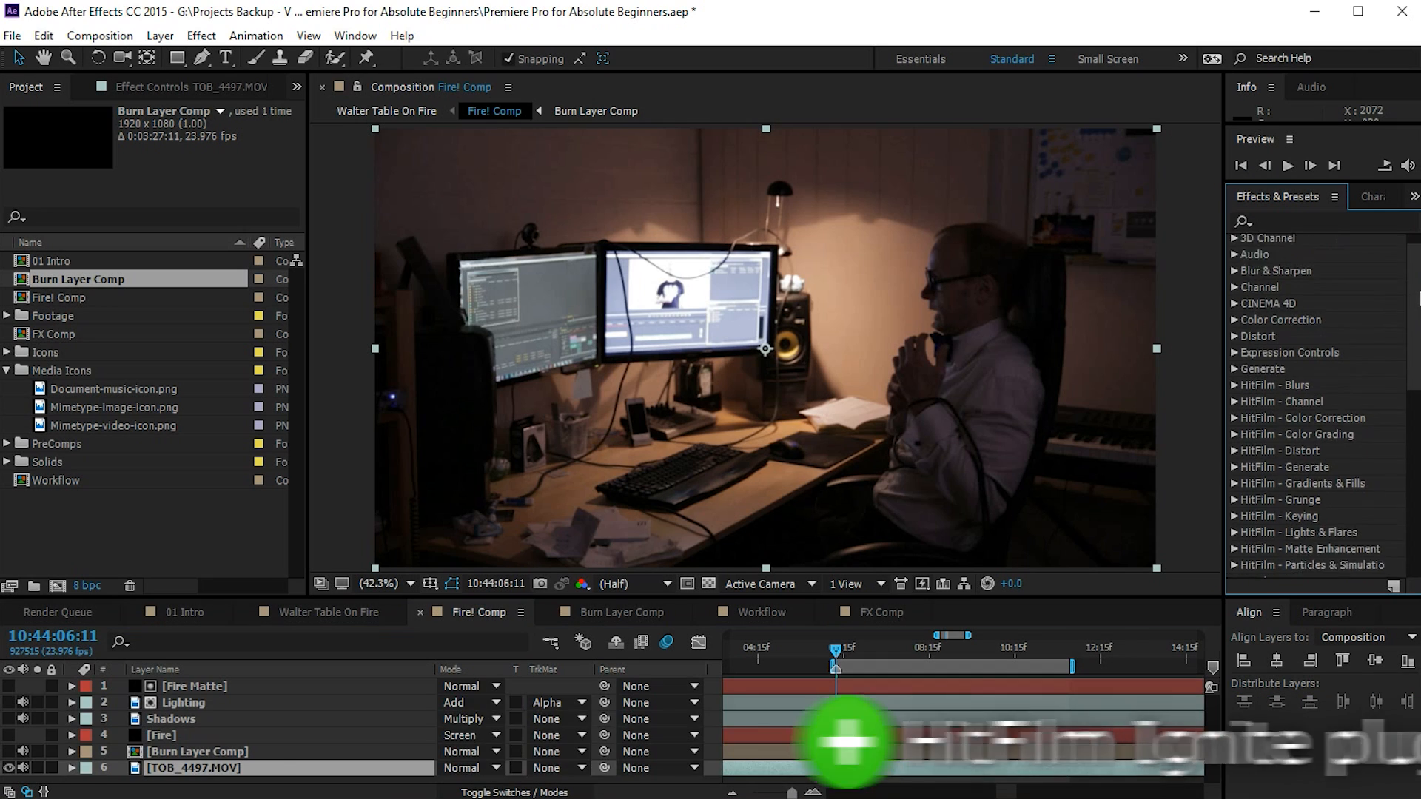
Scroll the After Effects Effects & Presets list to show the HitFilm Ignite plug-ins.
scroll(down, 3)
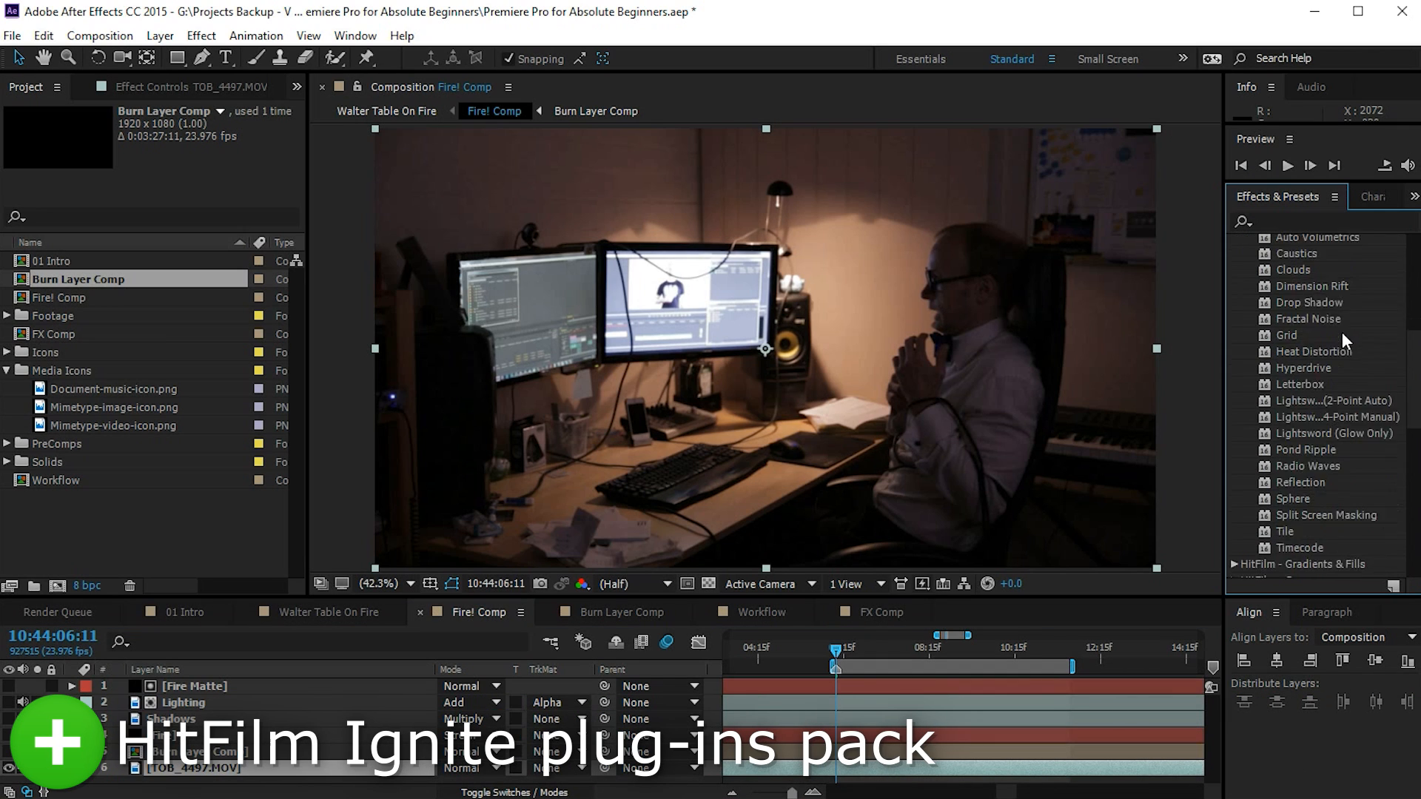
scroll(down, 3)
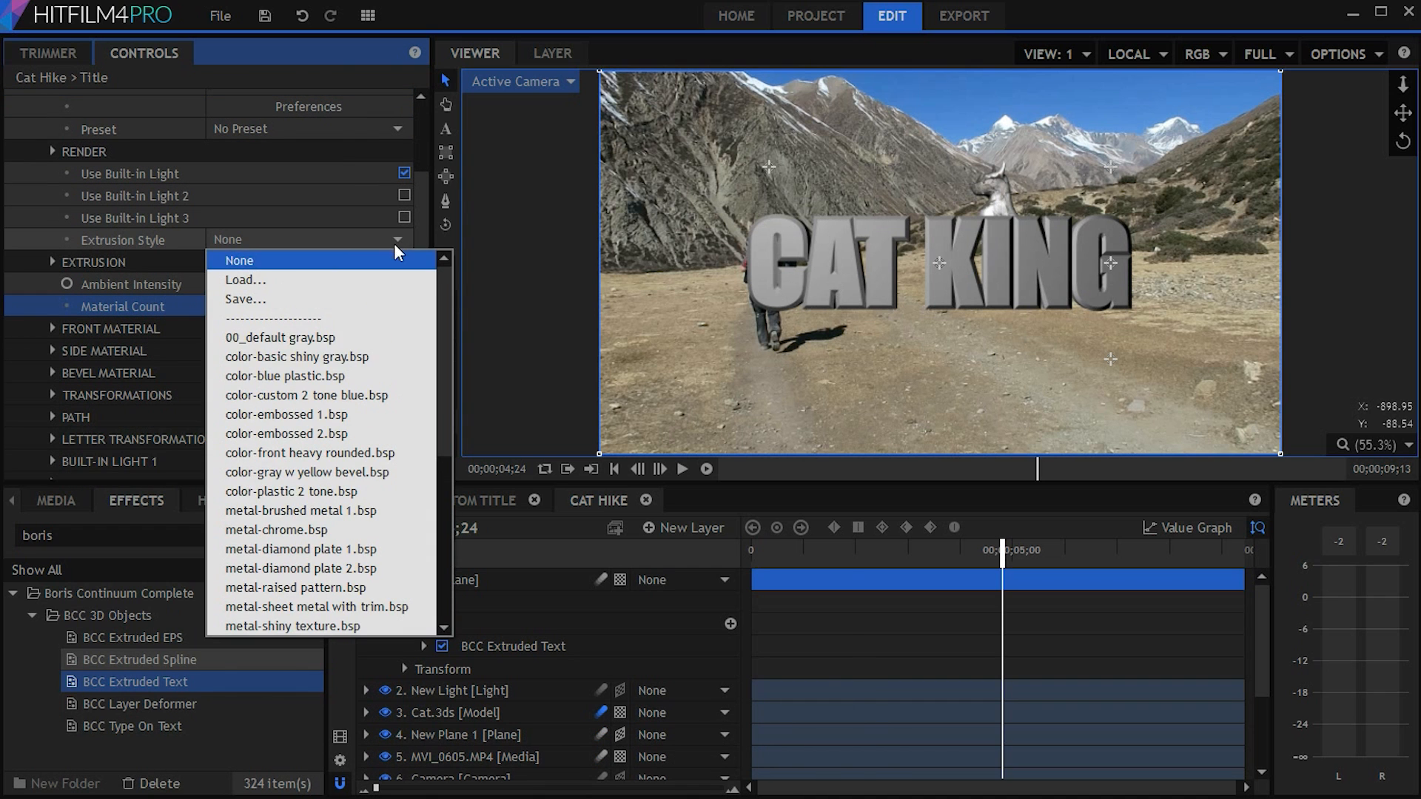
Apply the color-blue plastic.bsp extrusion style to CAT KING and scrub until the cat statue appears.
click(286, 376)
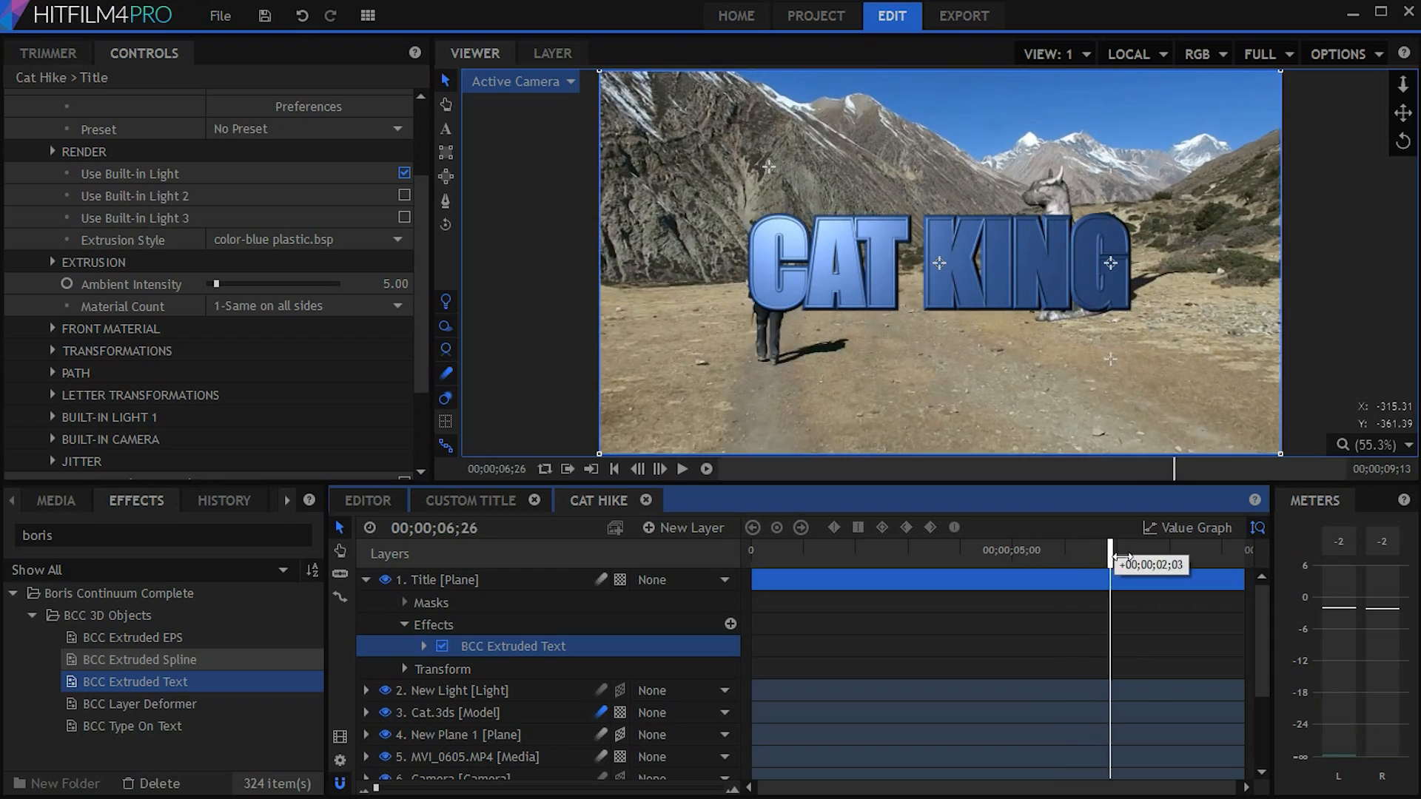
drag(1111, 550, 1219, 550)
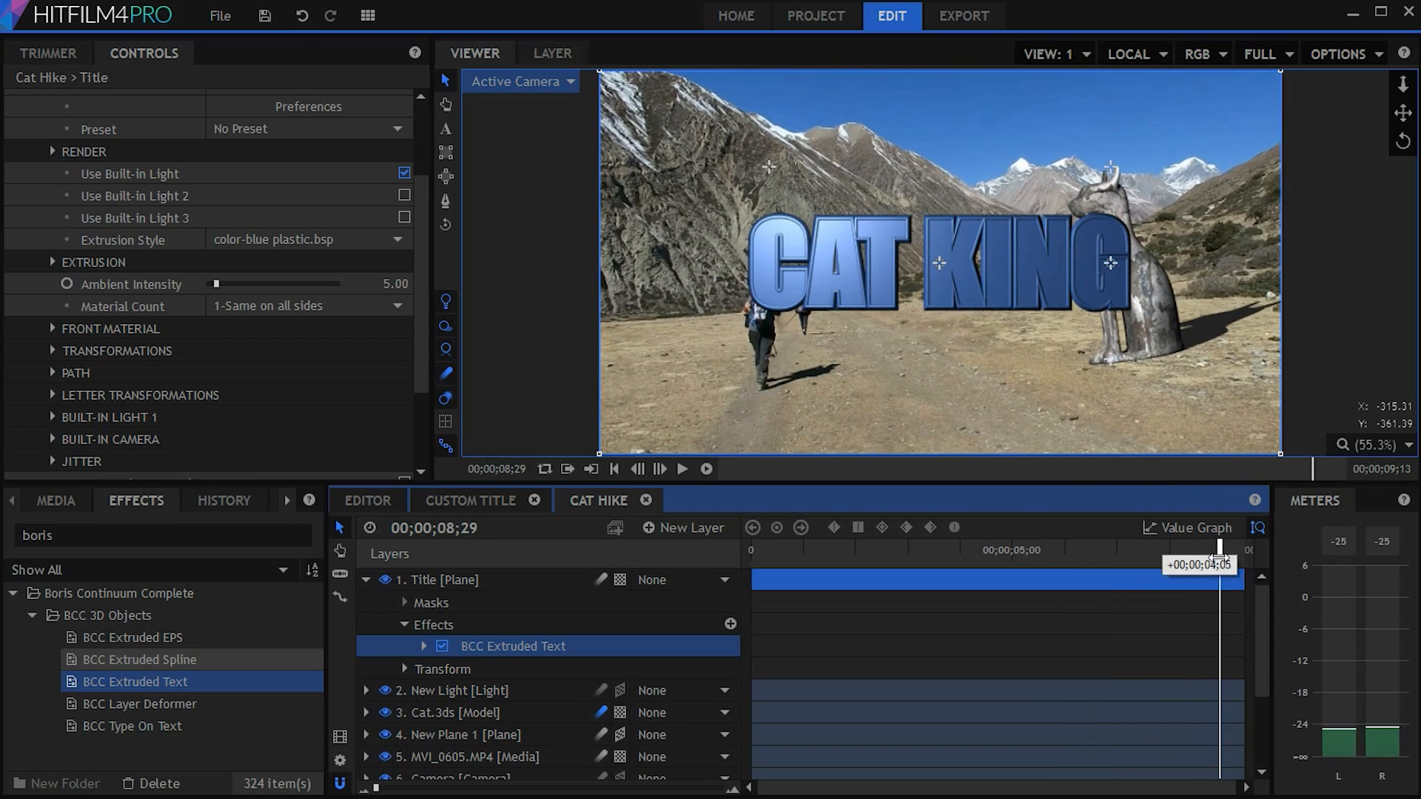